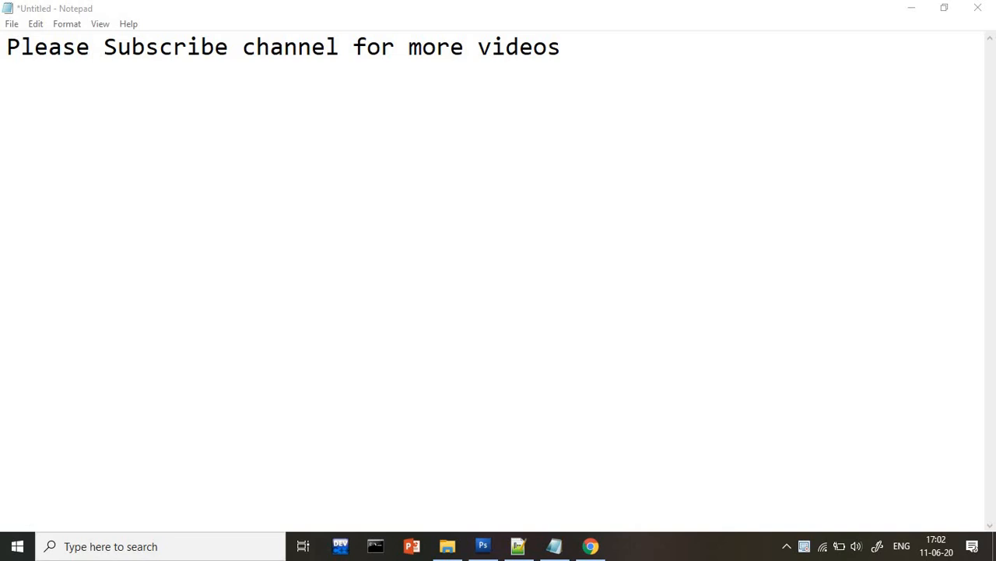
Switch to Notepad++ and type 'tkinter' on the first line of the new 14 tab.
left_click(517, 546)
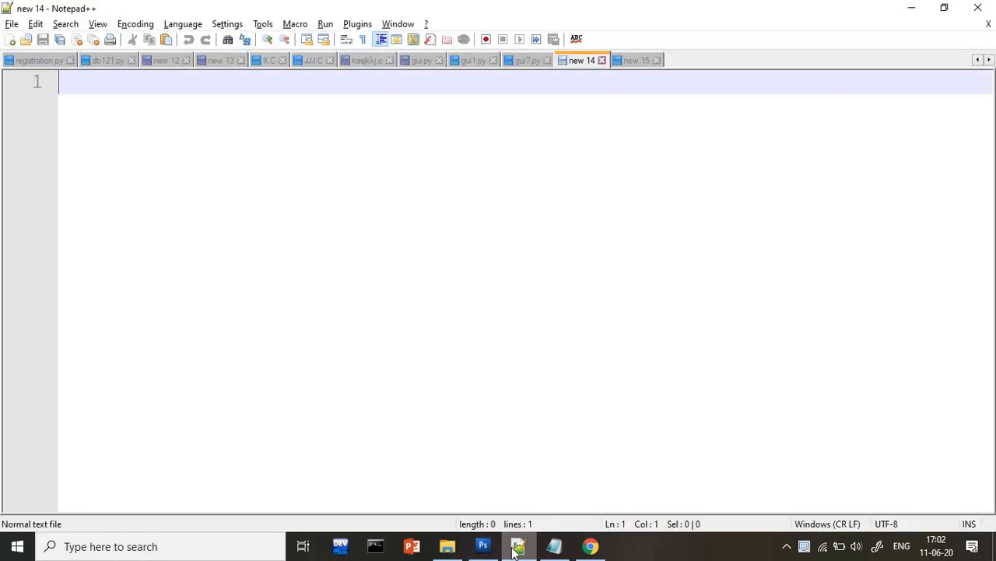
type("gu")
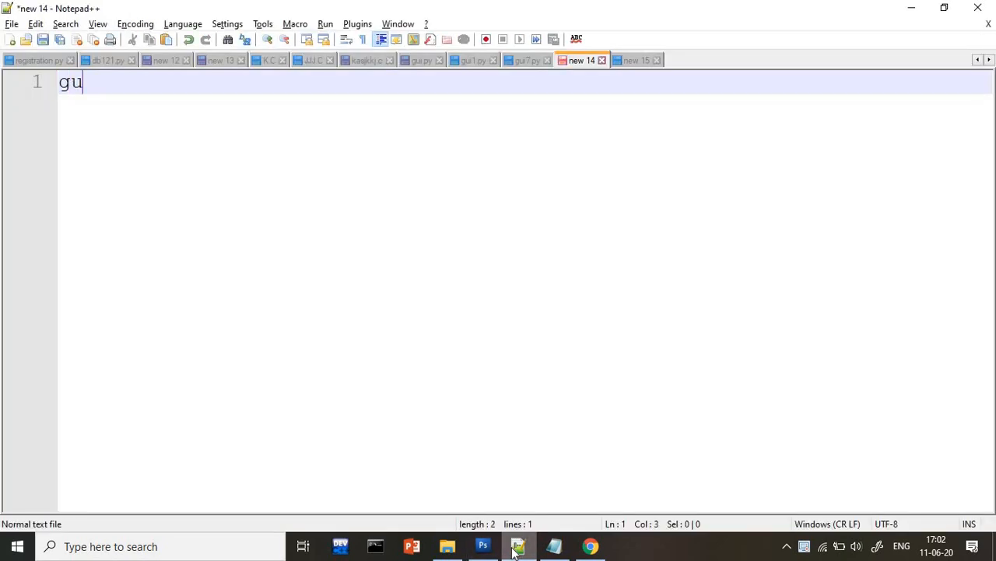
type("i")
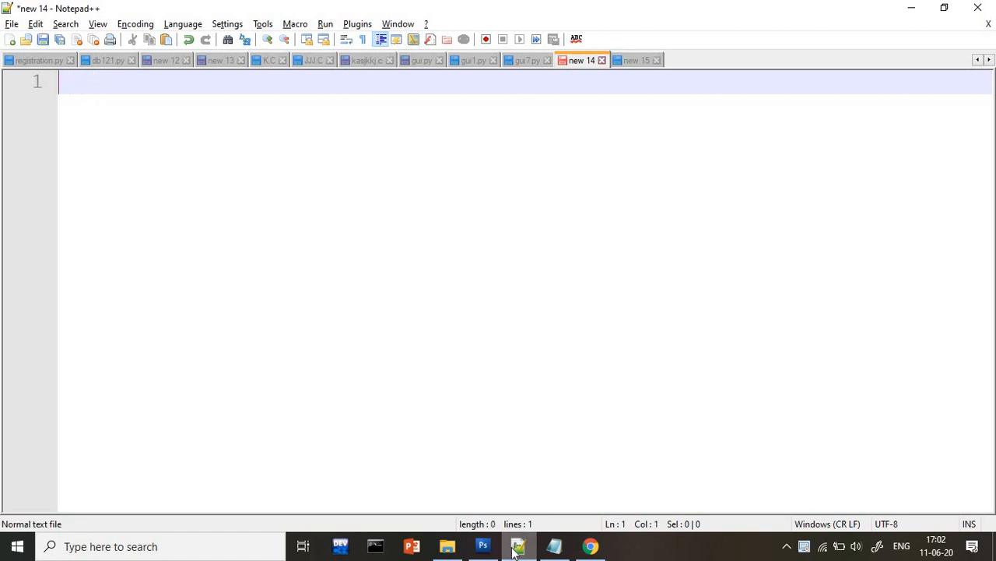
type("tki")
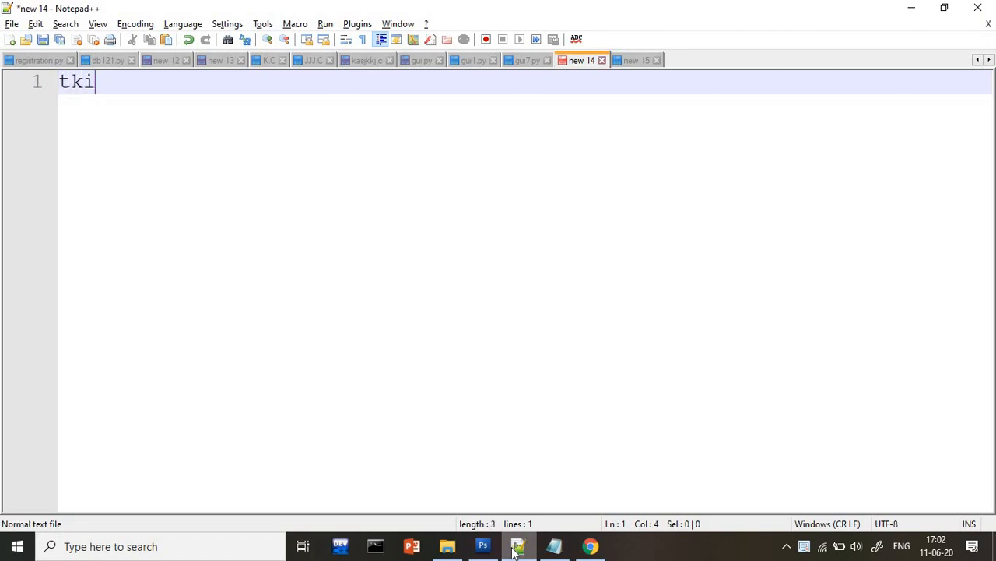
type("nter")
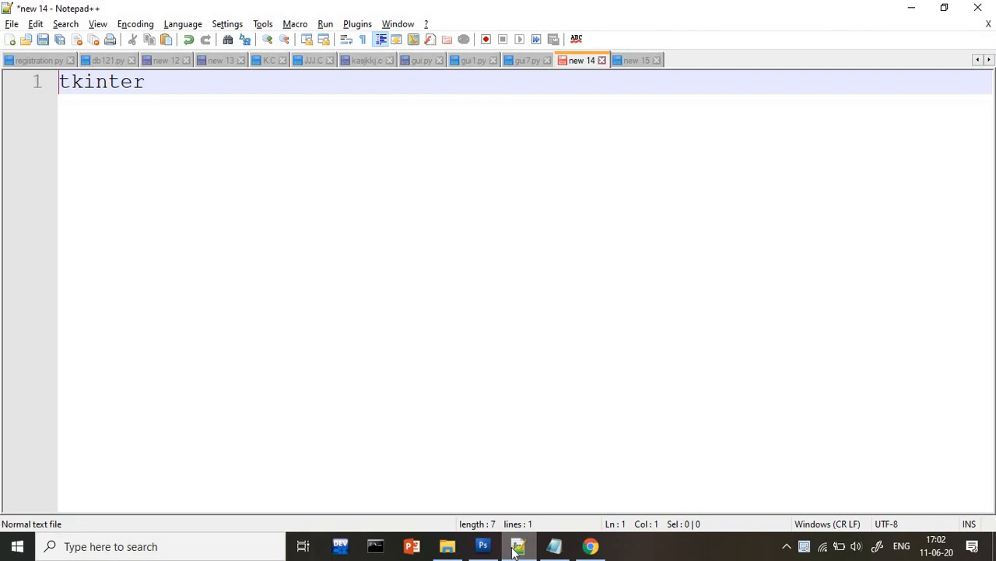
Turn line 1 into 'from tkinter import *' and start a new line.
type("from")
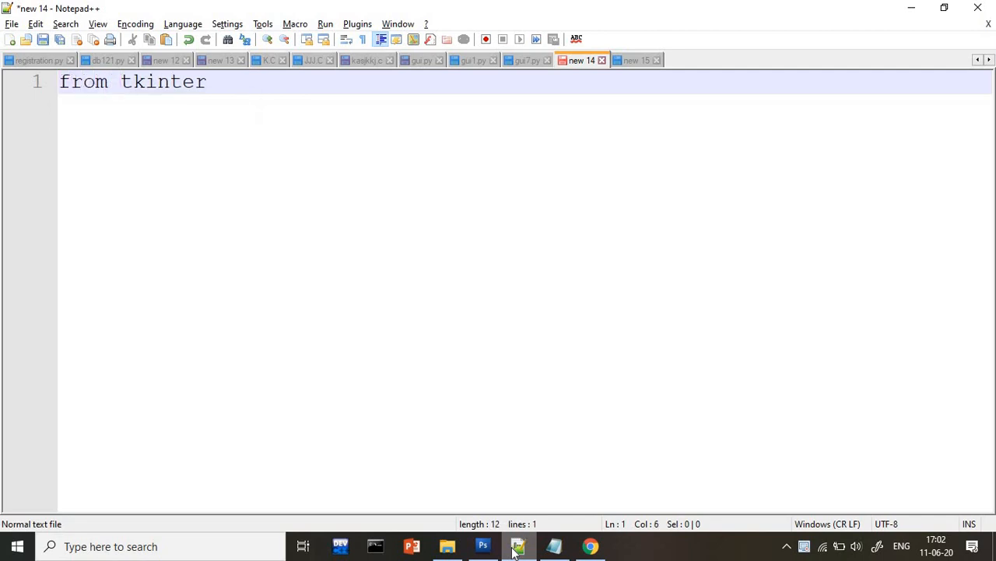
left_click(59, 81)
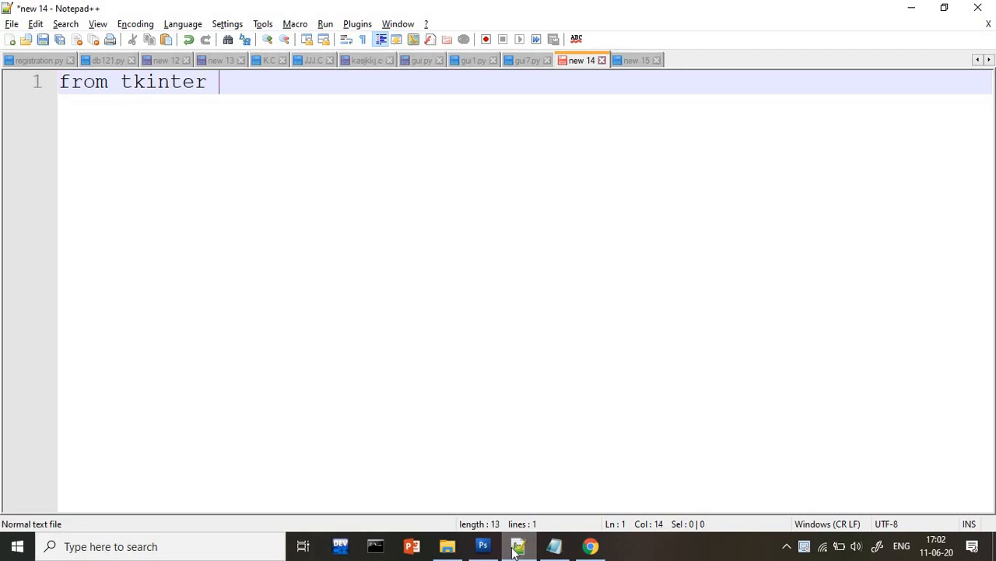
type("imp")
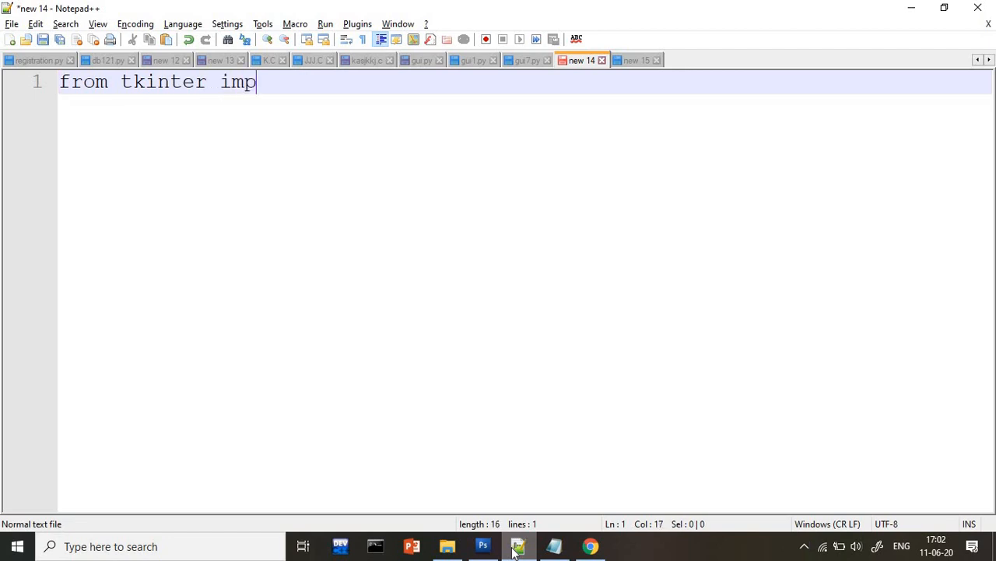
type("ort *")
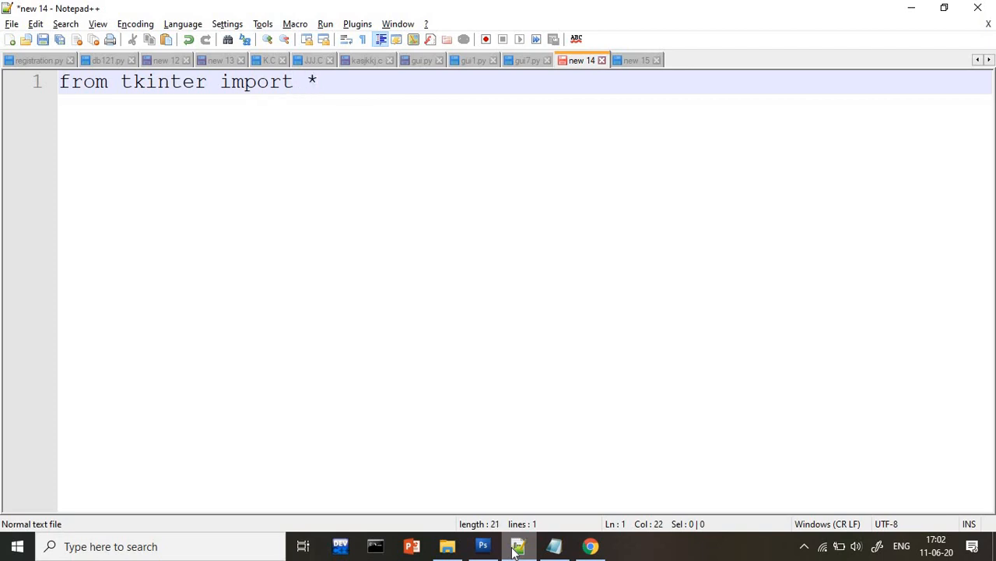
key("Enter")
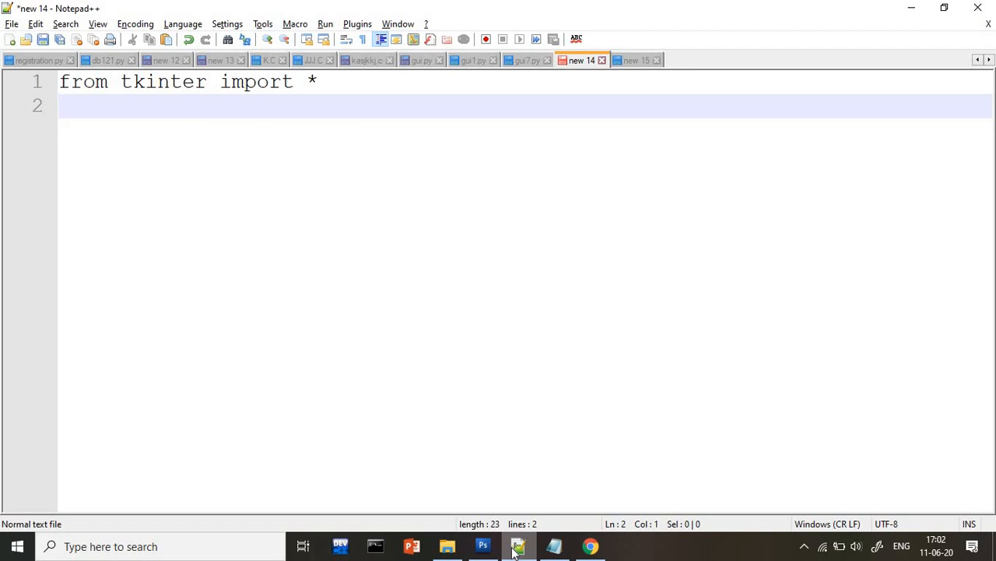
Write 'root=Tk()' on line 2 and start a third line.
type("roo")
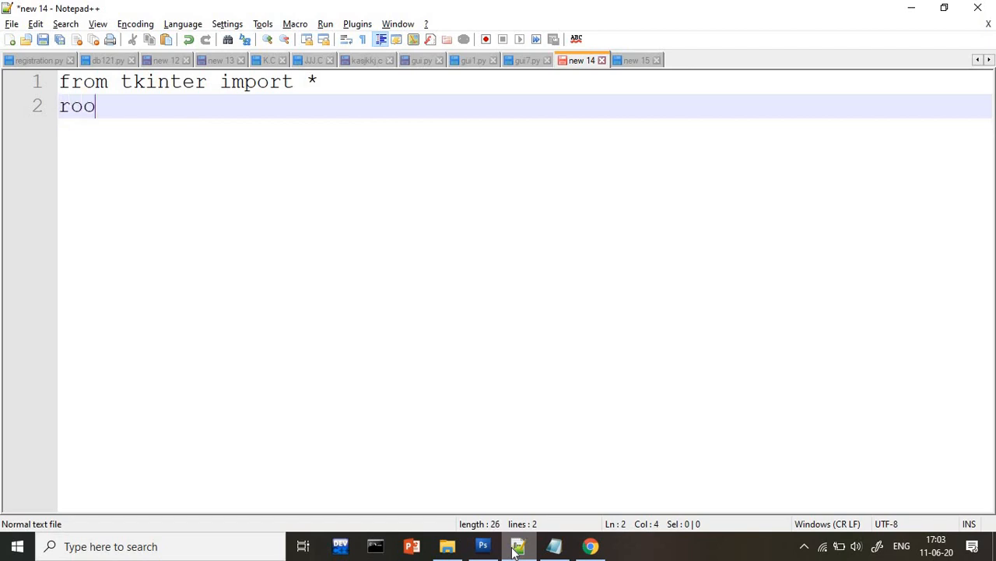
type("t")
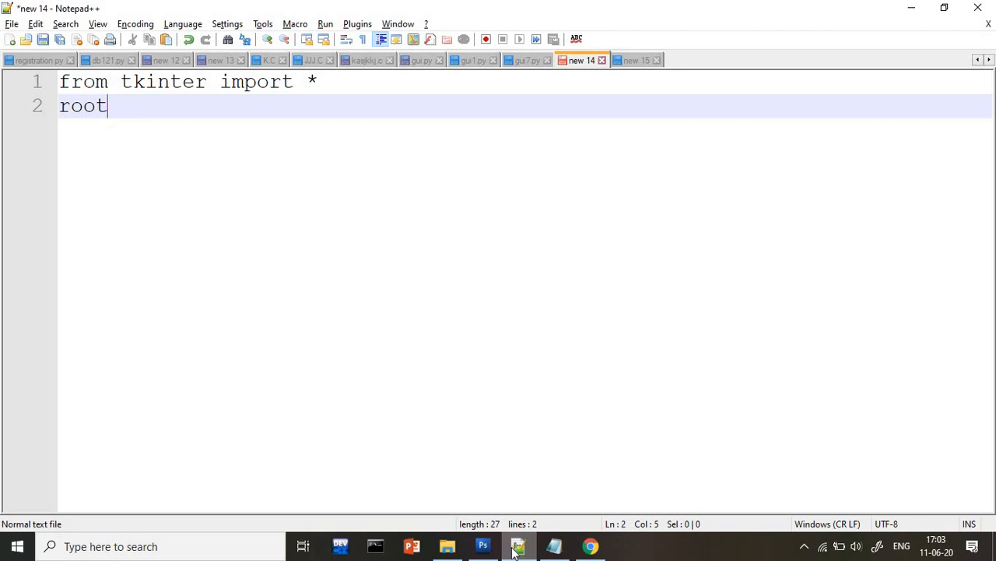
key("BackSpace")
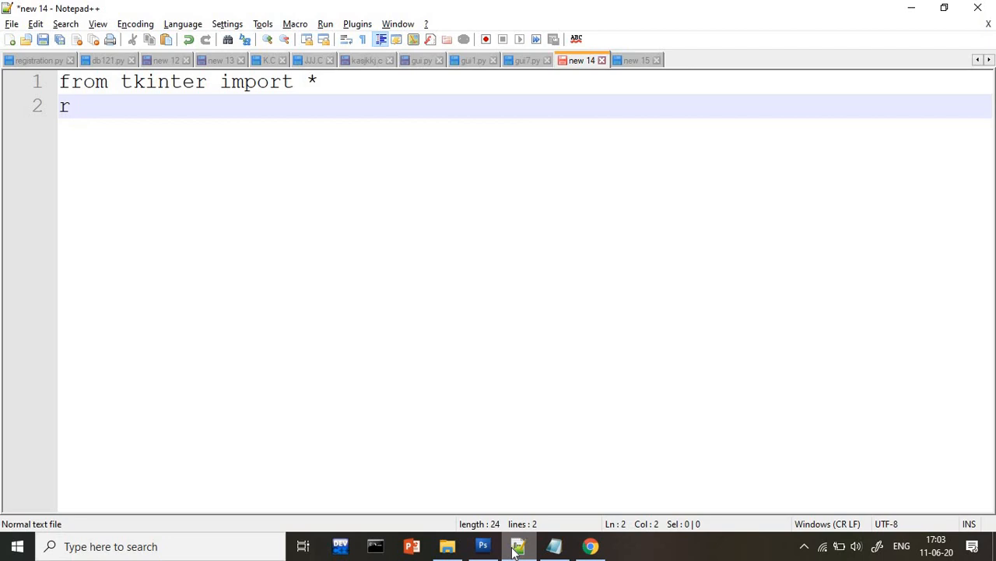
type("oot")
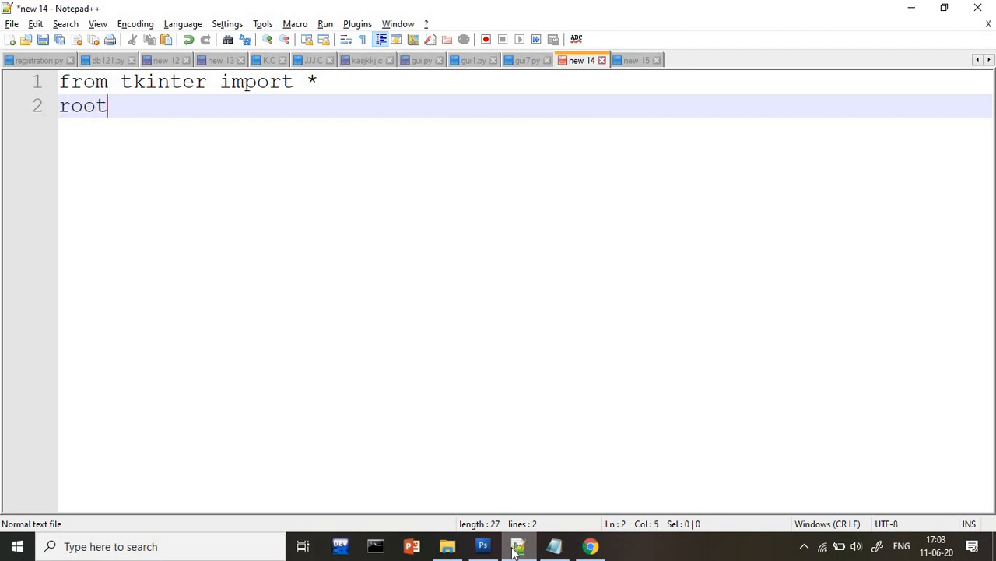
type("=")
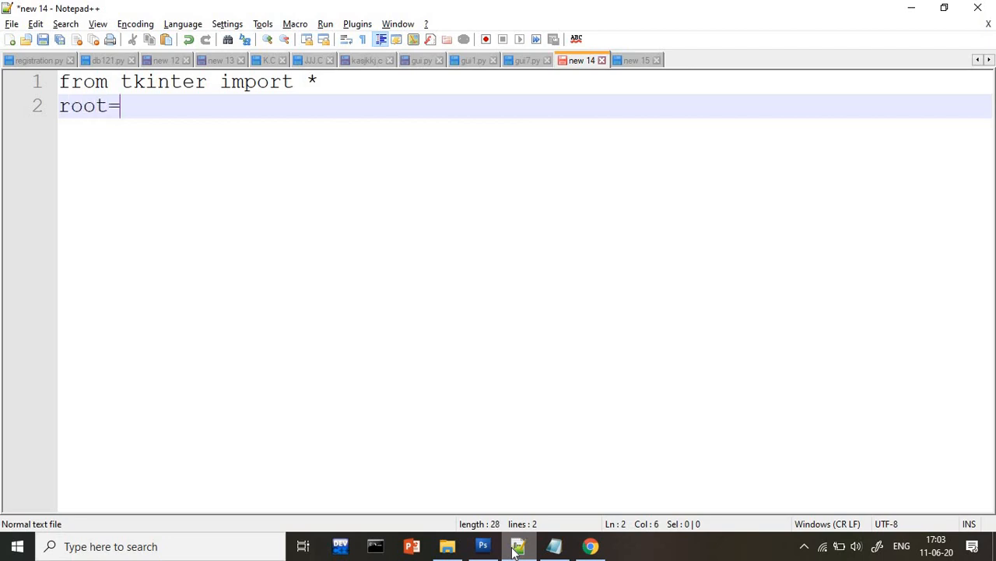
type("T")
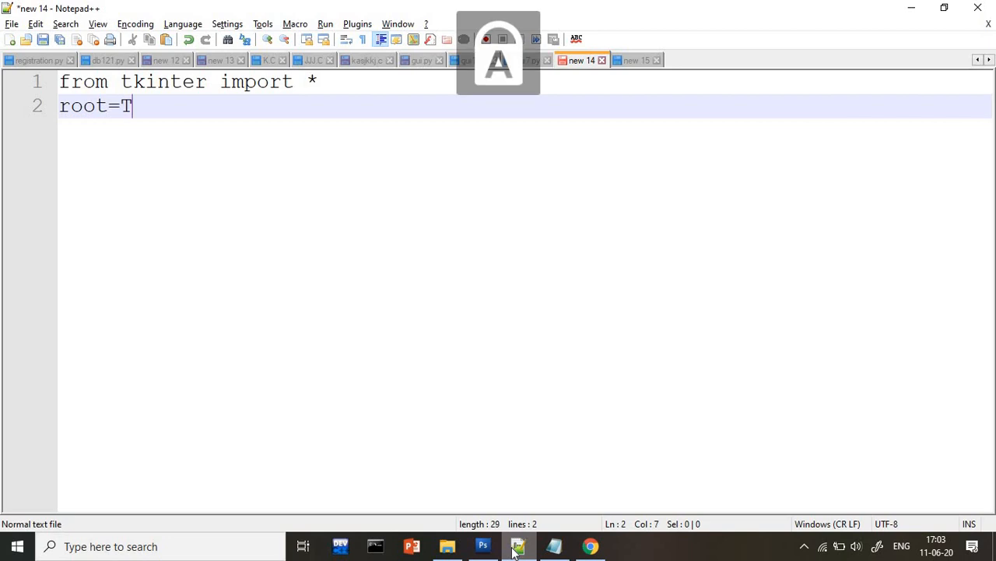
type("k()")
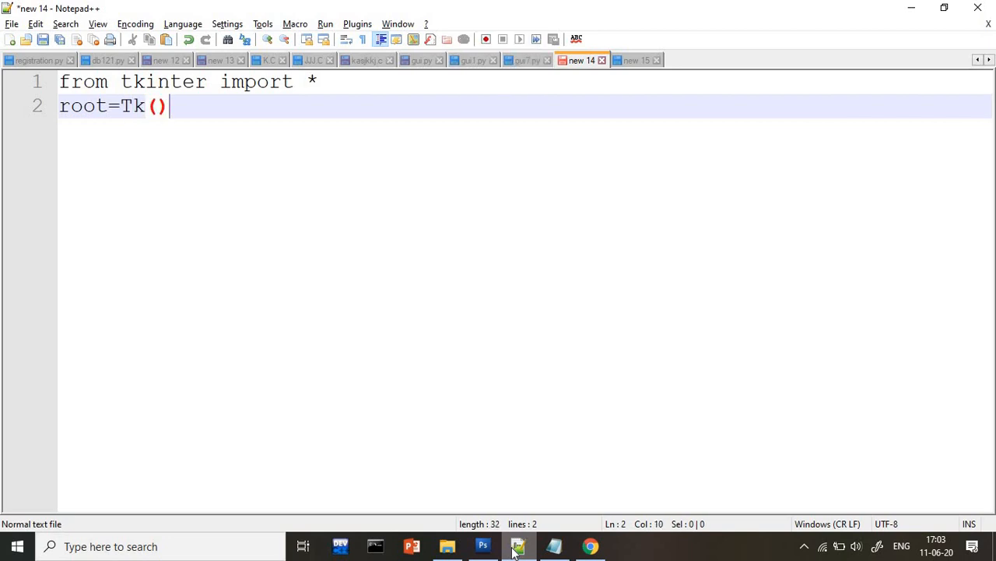
key("Enter")
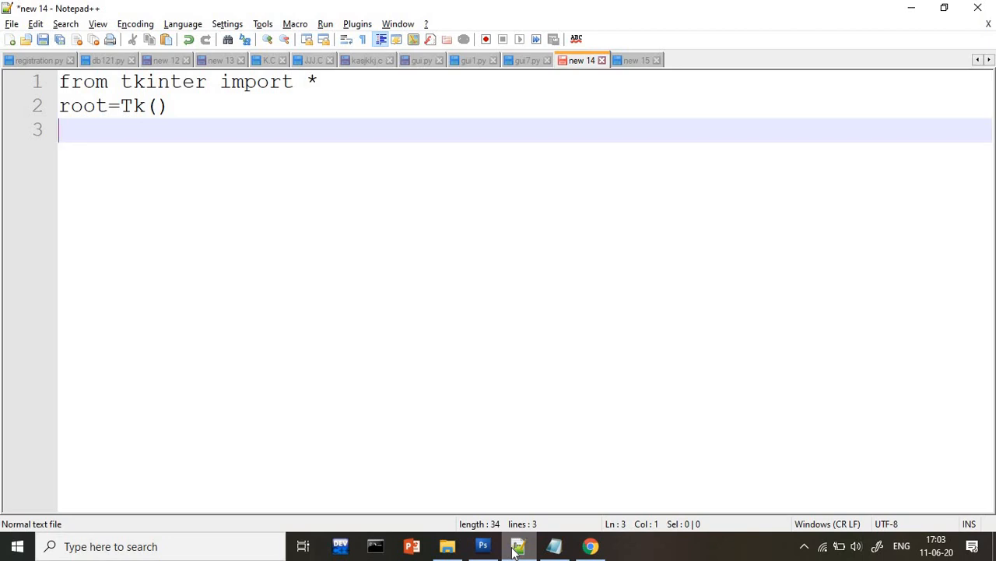
Write root.geometry("800x400") on line 3.
type("root.")
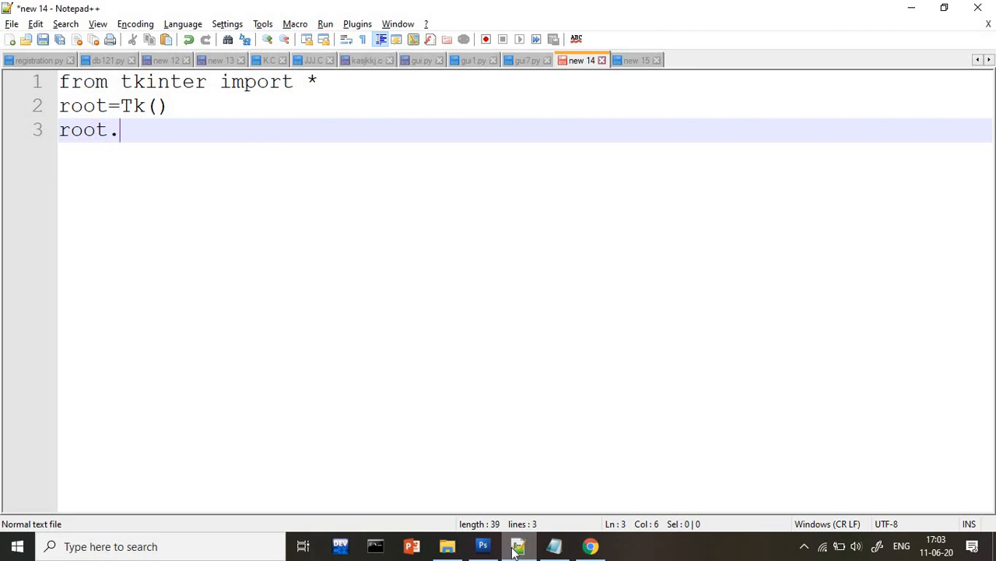
type("geometr")
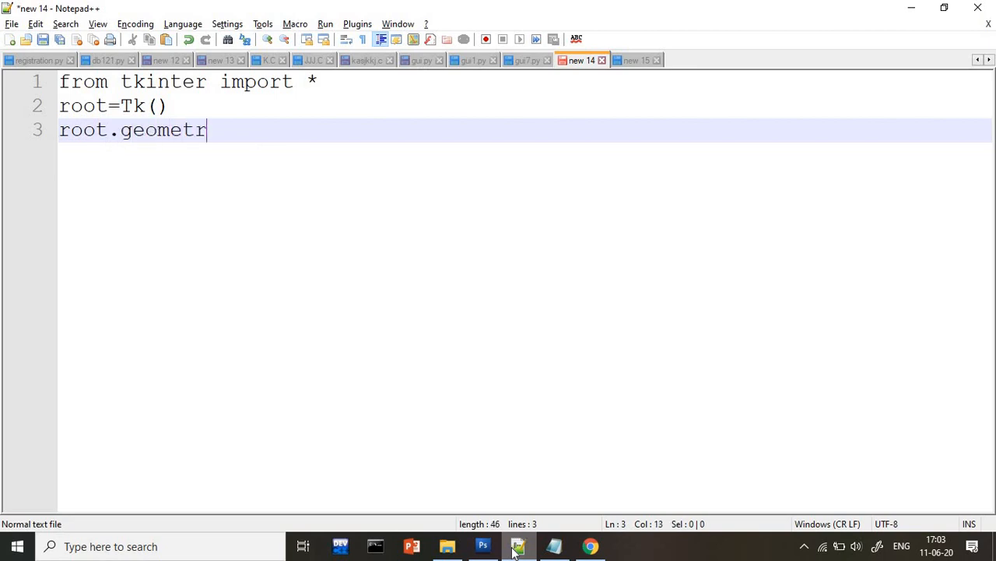
type("y")
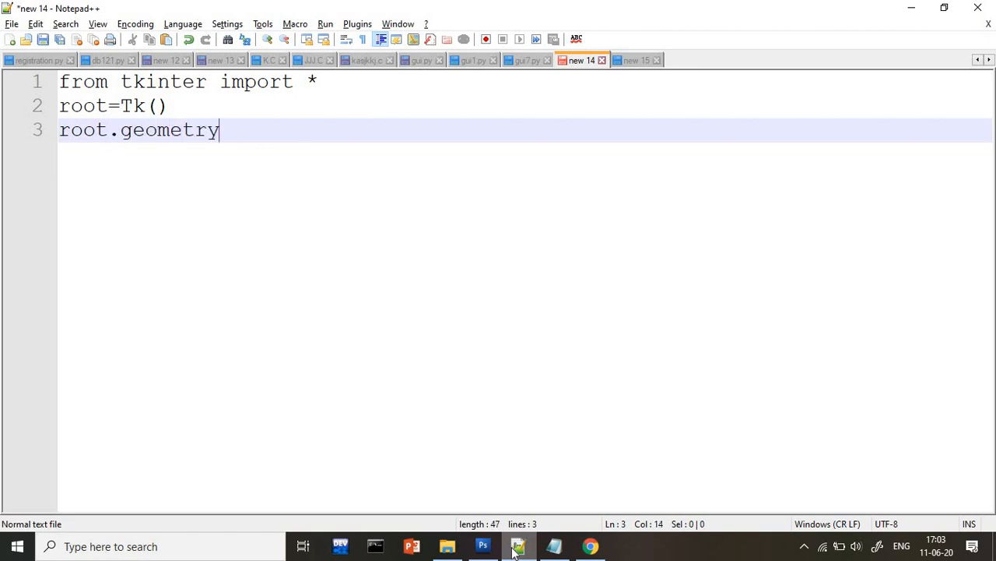
type("()")
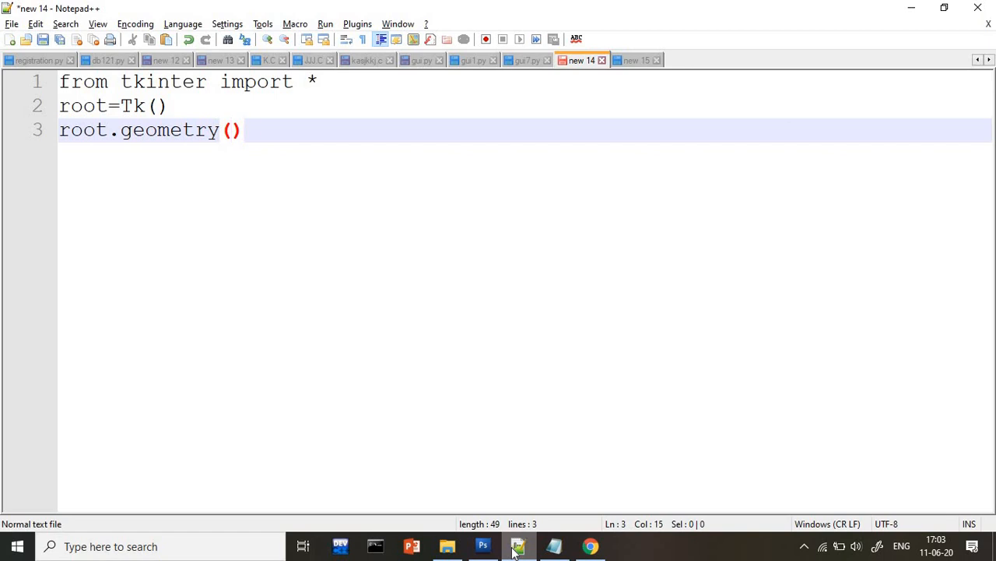
type("\"\"")
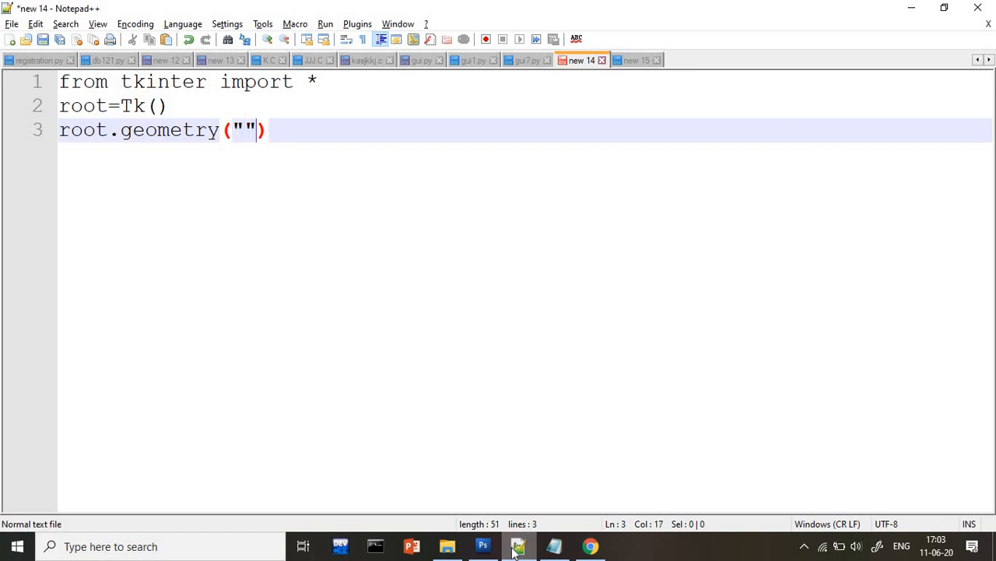
key("Left")
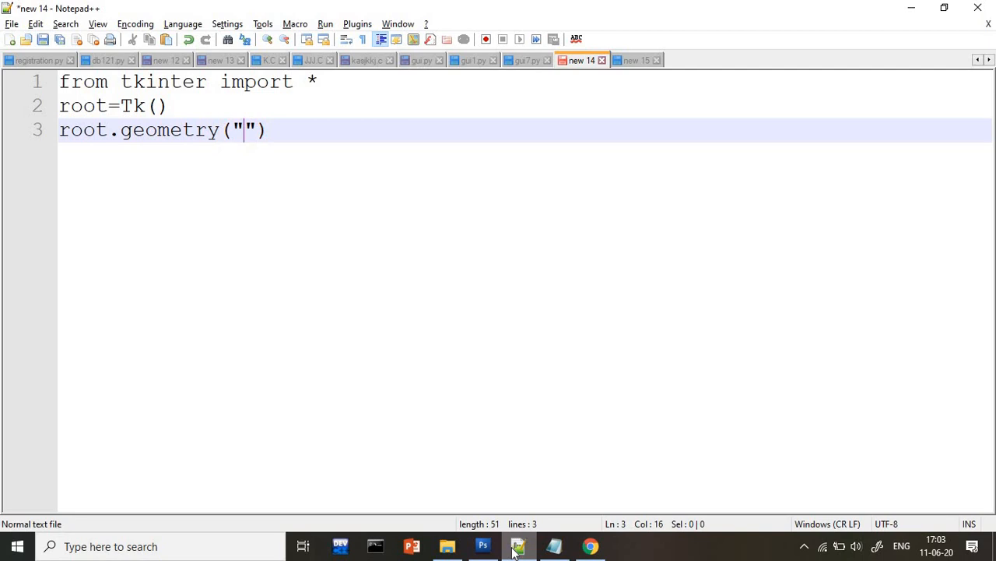
type("80")
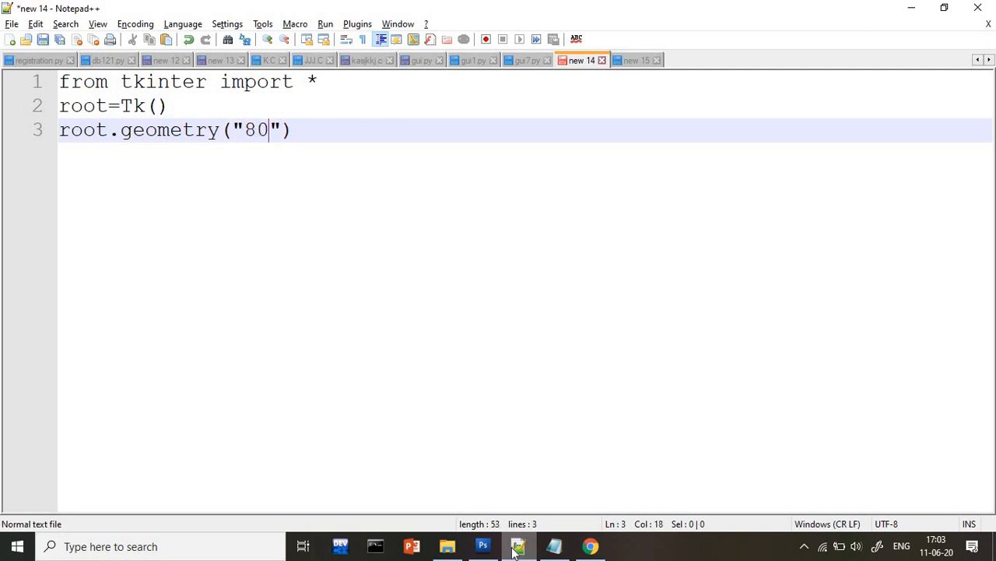
type("0x")
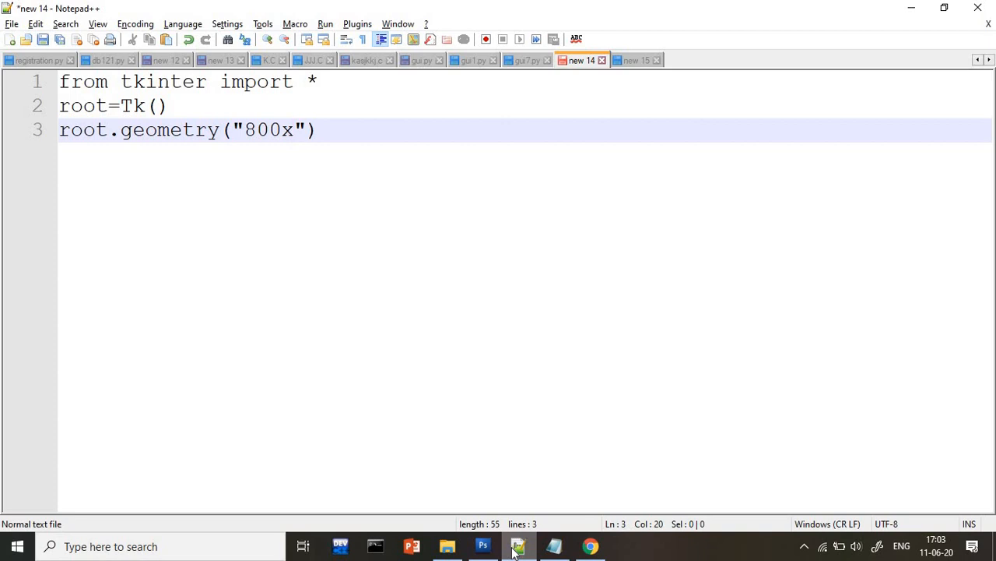
type("400")
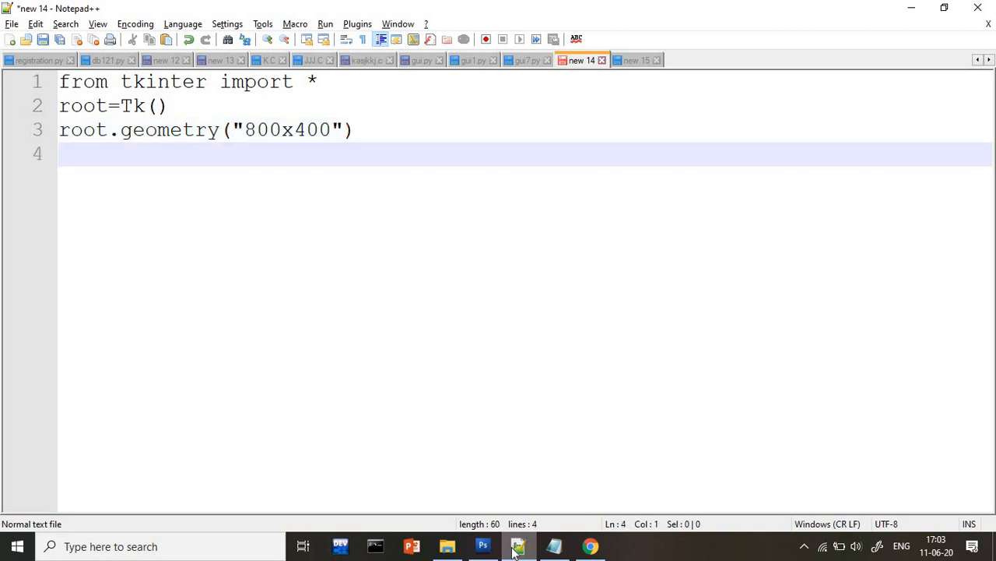
Add root.mainloop() on line 4 and begin saving the script.
type("root")
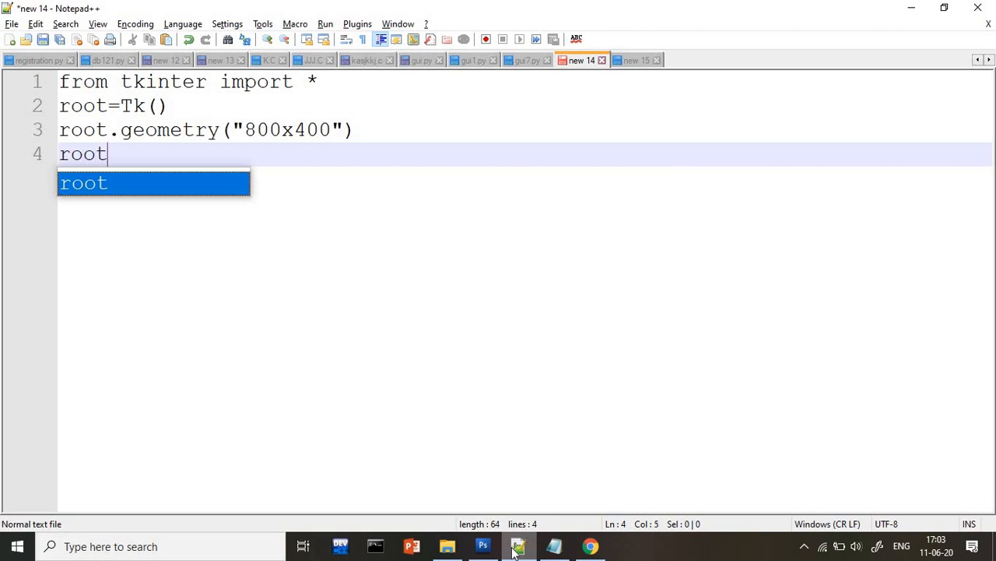
type(".mainl")
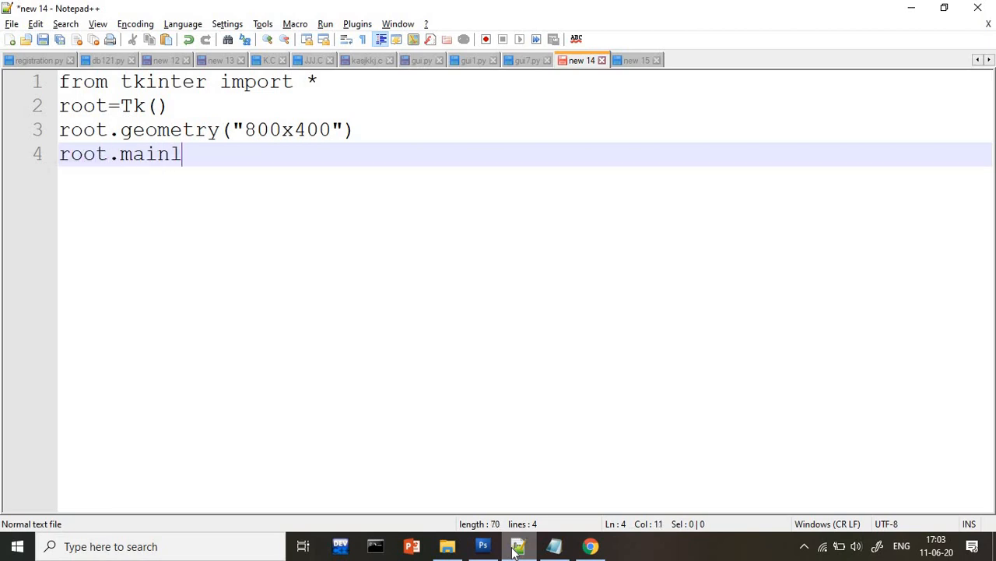
type("oop()")
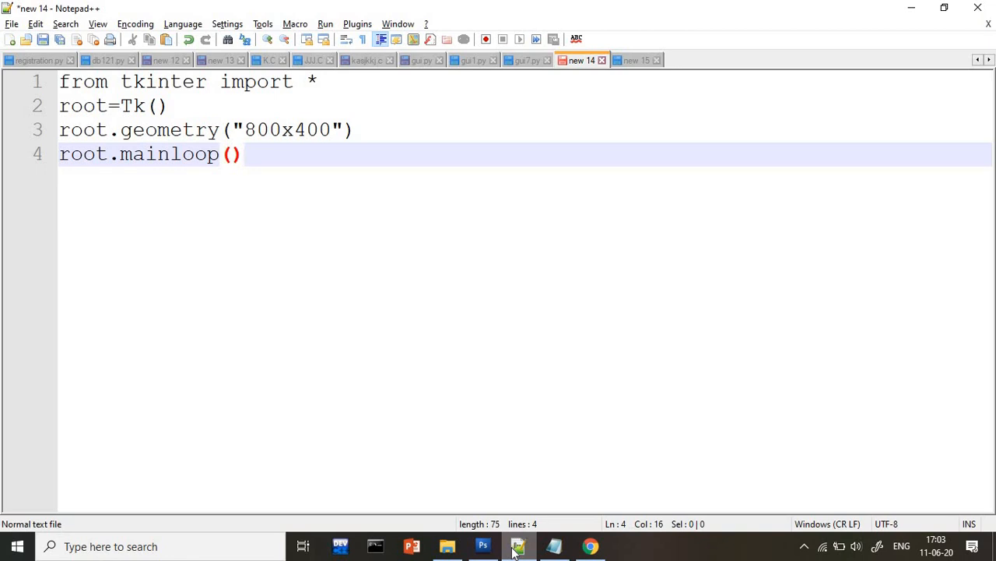
left_click(244, 153)
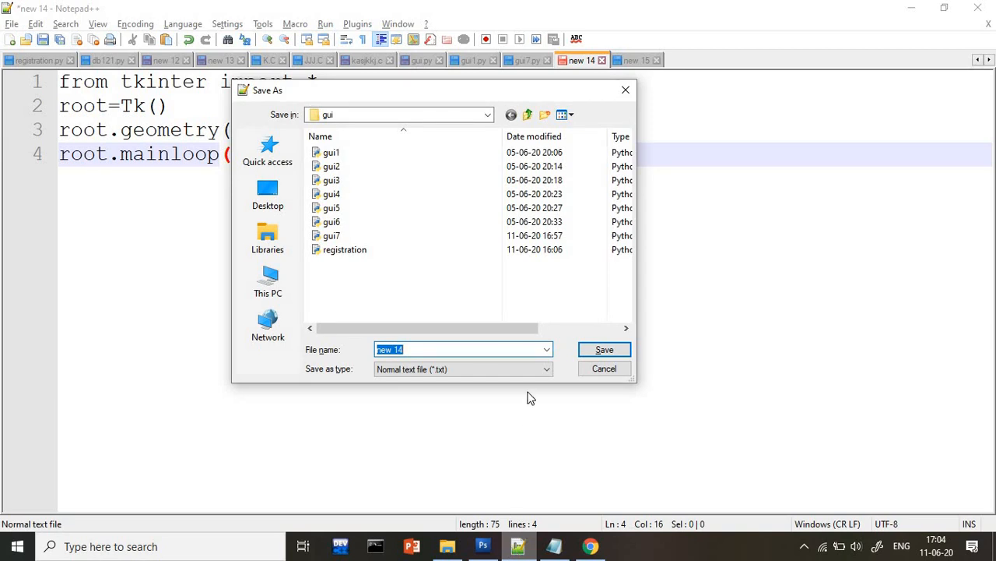
mouse_move(529, 114)
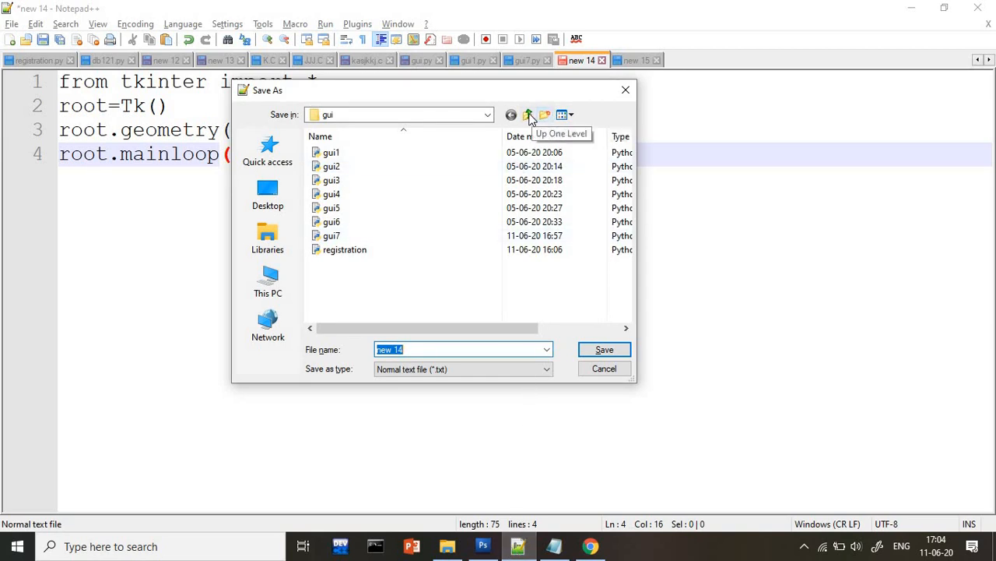
Create a 'premsoft technical' folder on drive D: in Save As and open it.
left_click(528, 115)
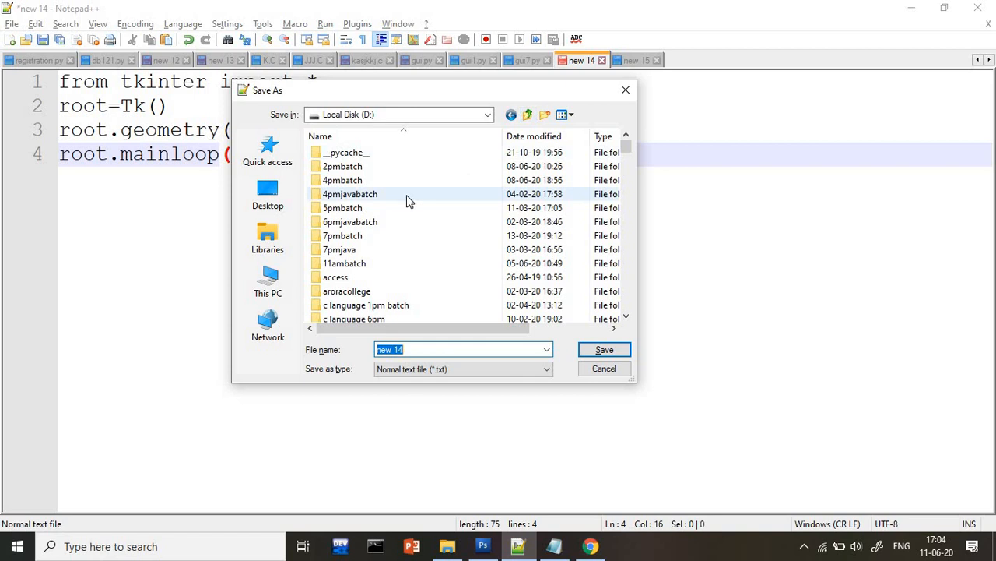
left_click(545, 115)
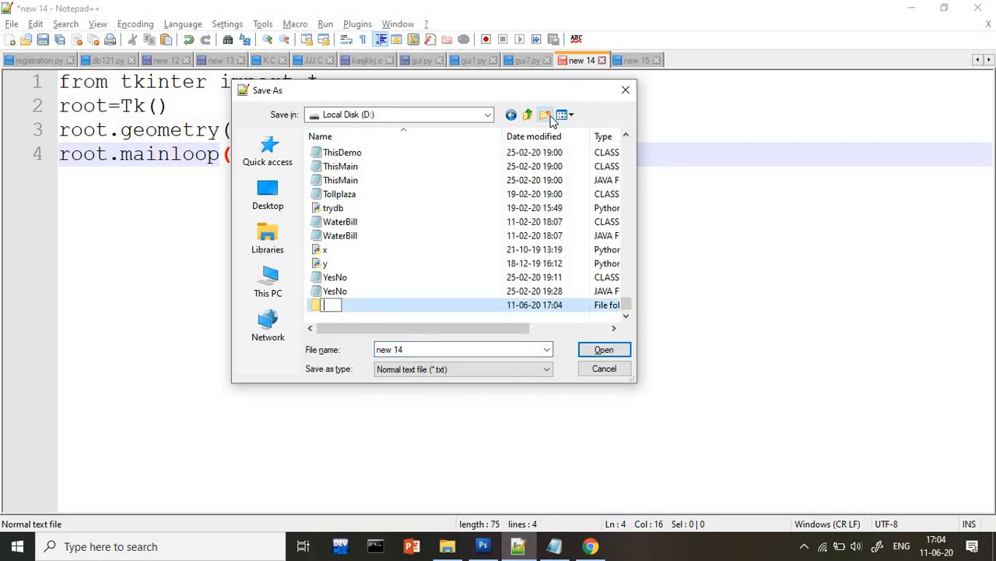
type("prem")
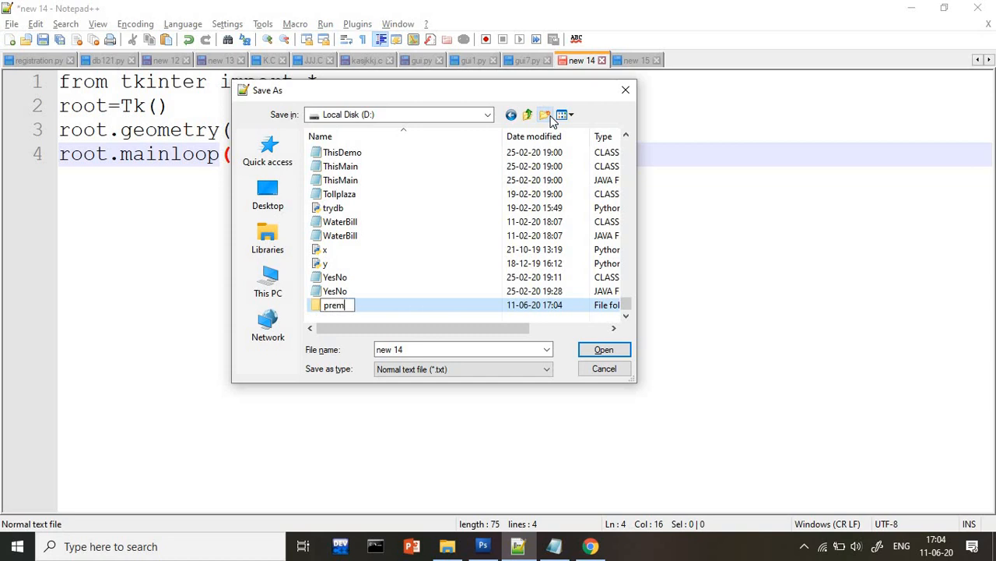
type("soft tech")
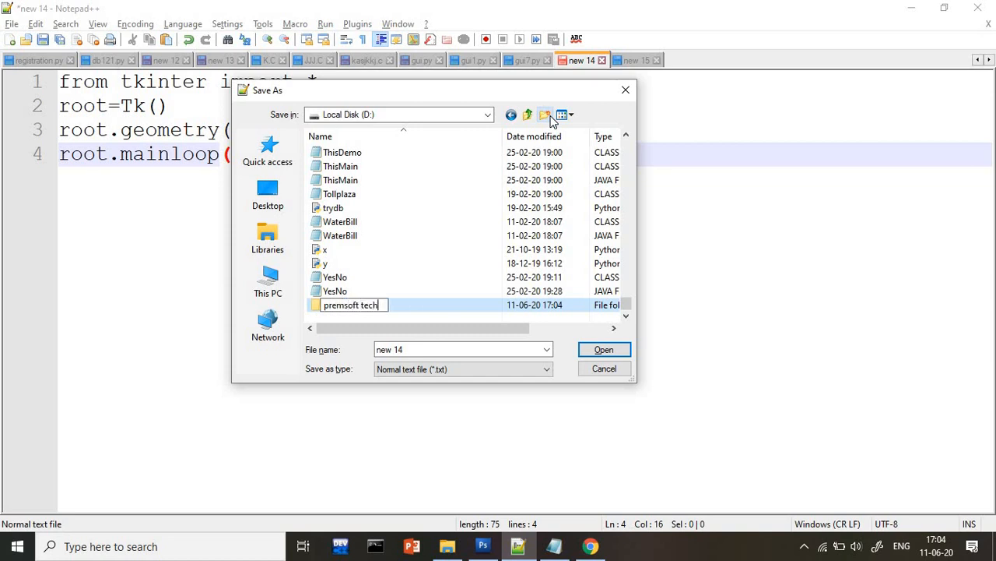
type("nical")
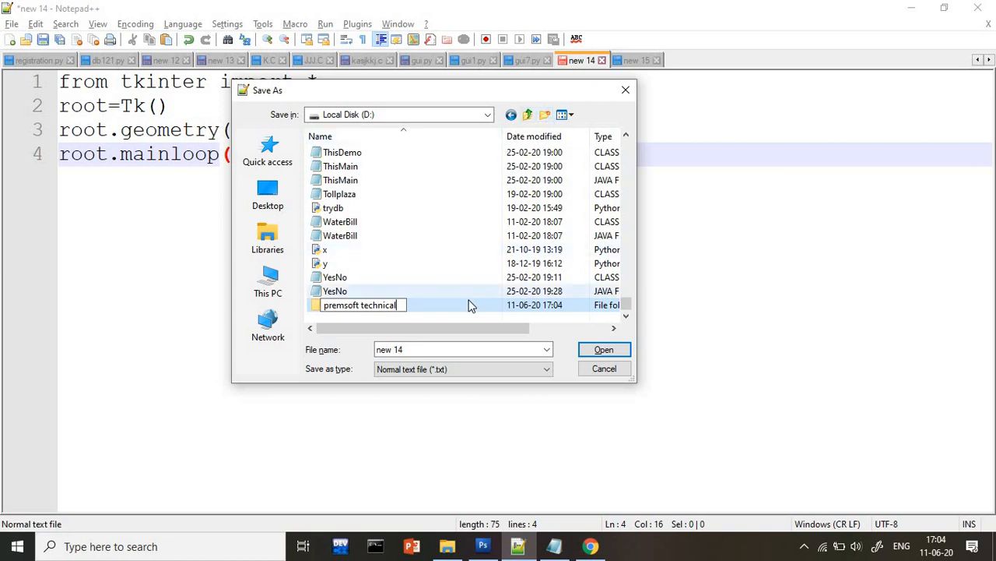
double_click(359, 304)
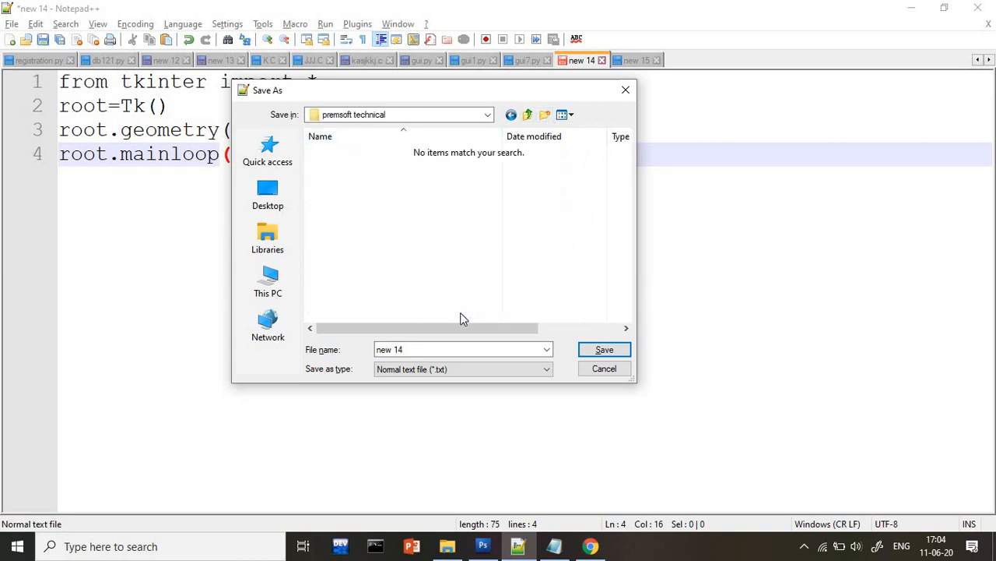
Save the script as gui1.py and switch to Command Prompt.
left_click(463, 349)
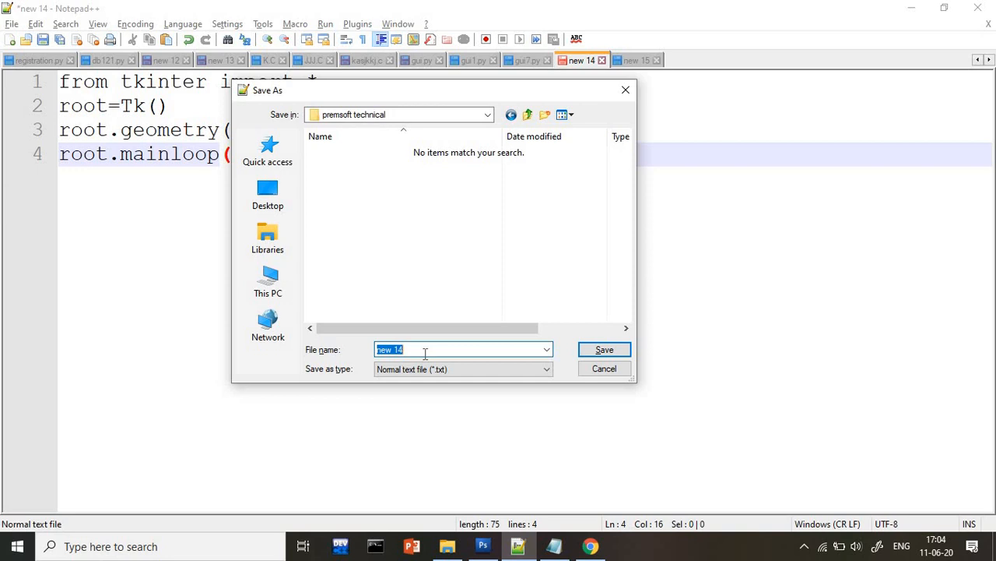
type("gui1.p")
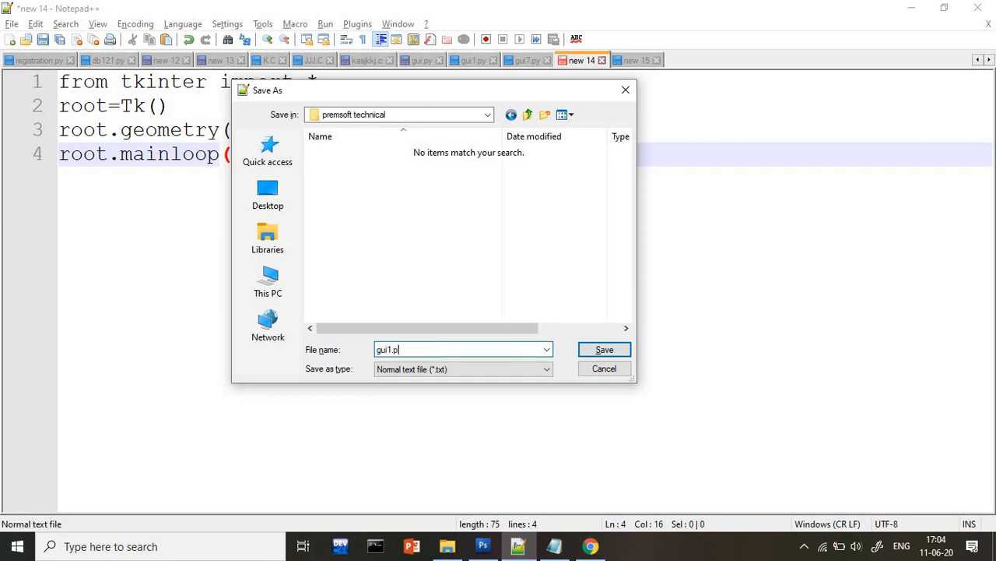
left_click(604, 349)
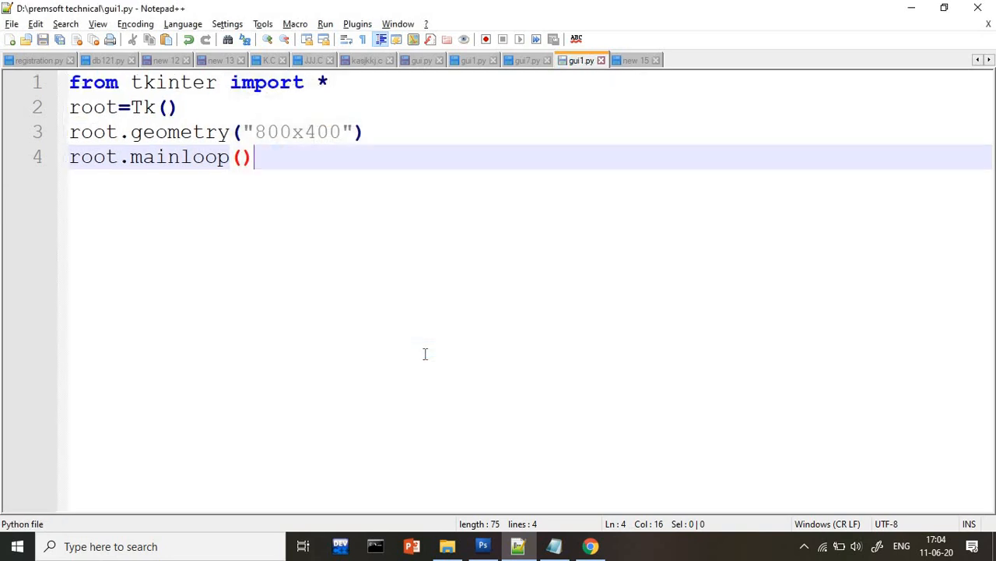
mouse_move(321, 450)
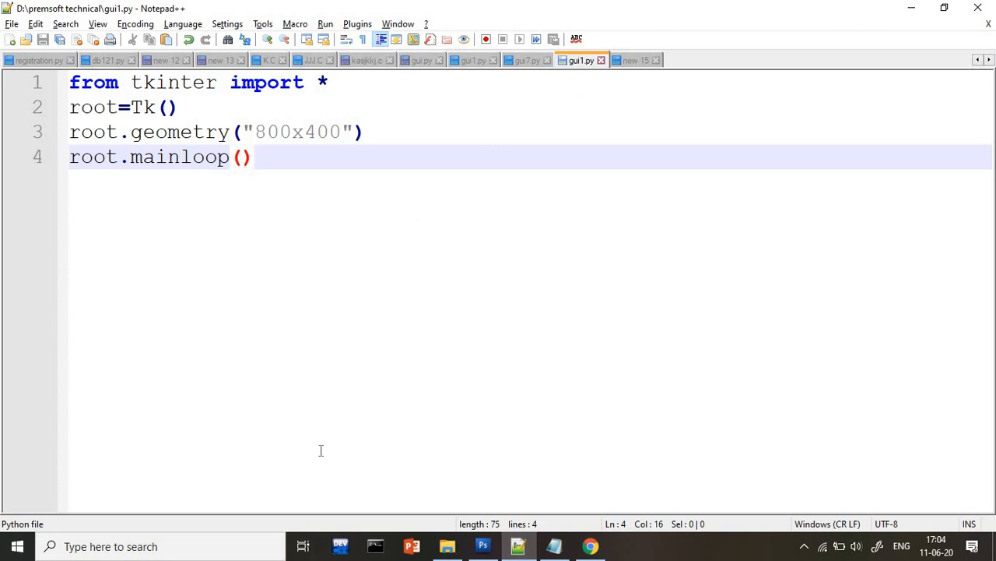
left_click(376, 546)
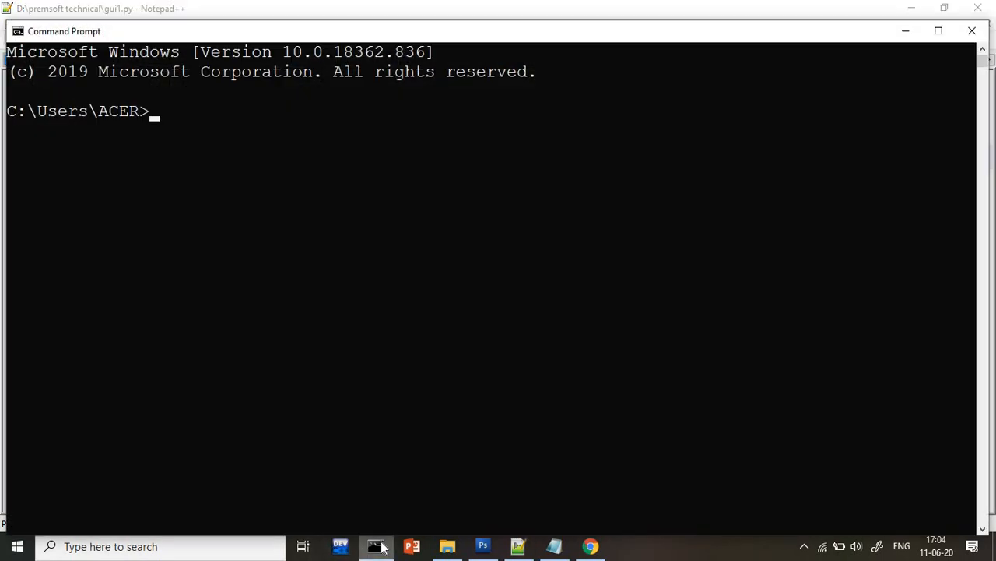
Change to D:\premsoft technical and run 'py gui1.py' to open the Tk window.
type("d:")
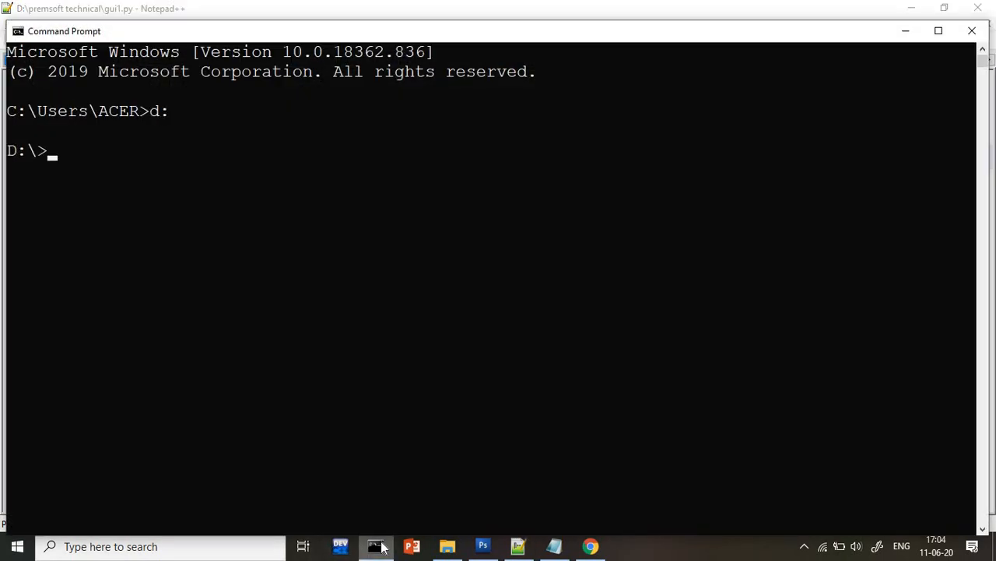
type("cd")
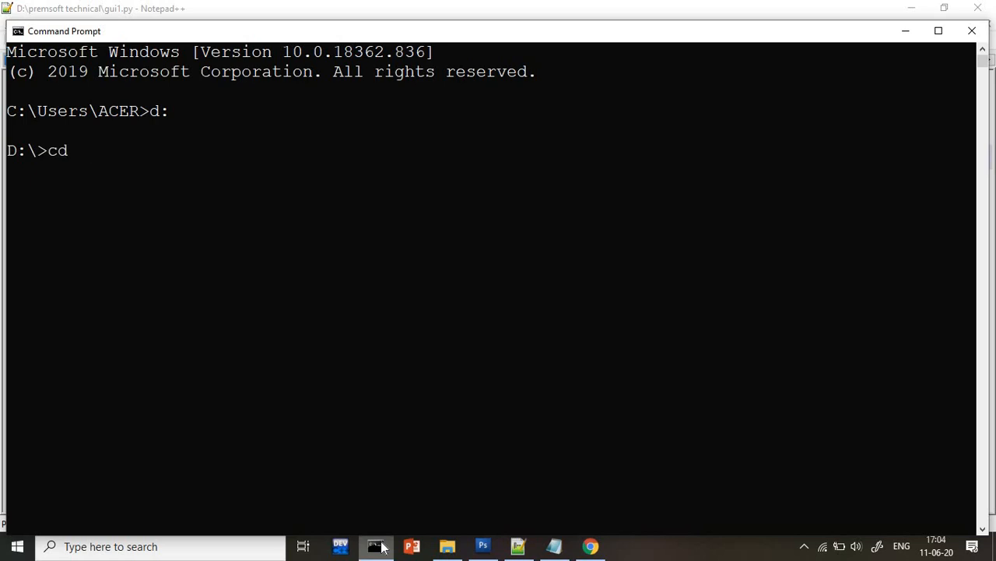
type("prs")
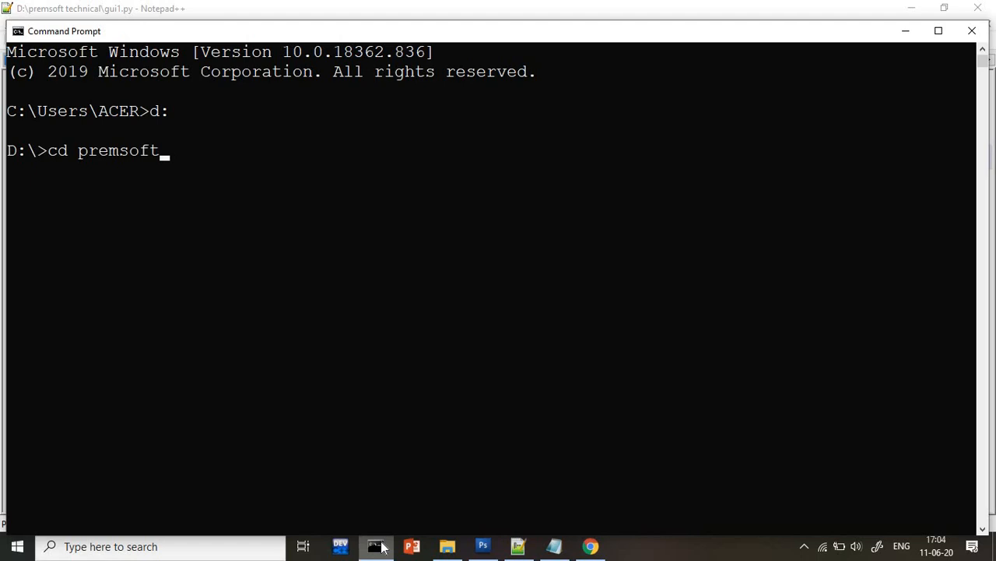
type("techi")
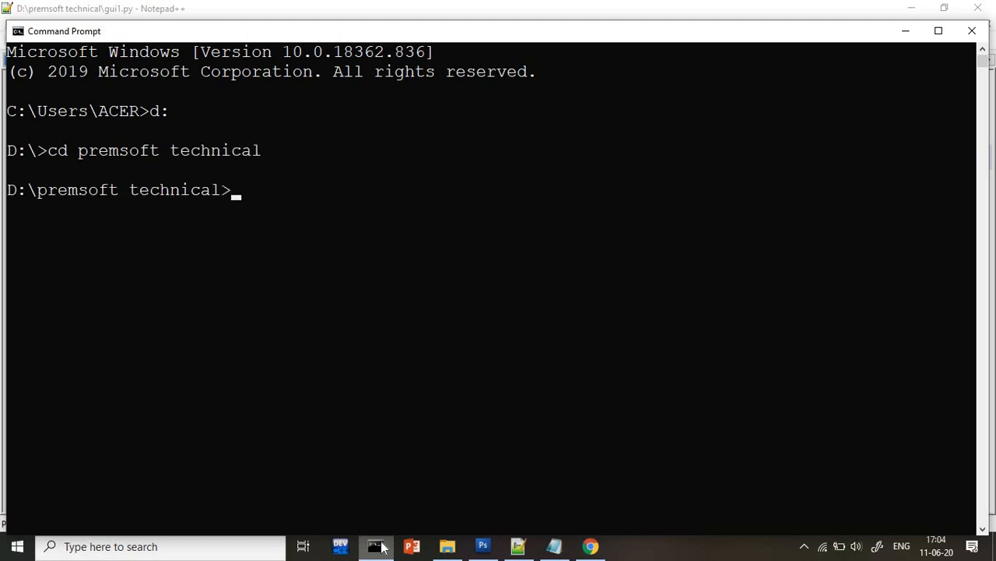
type("py")
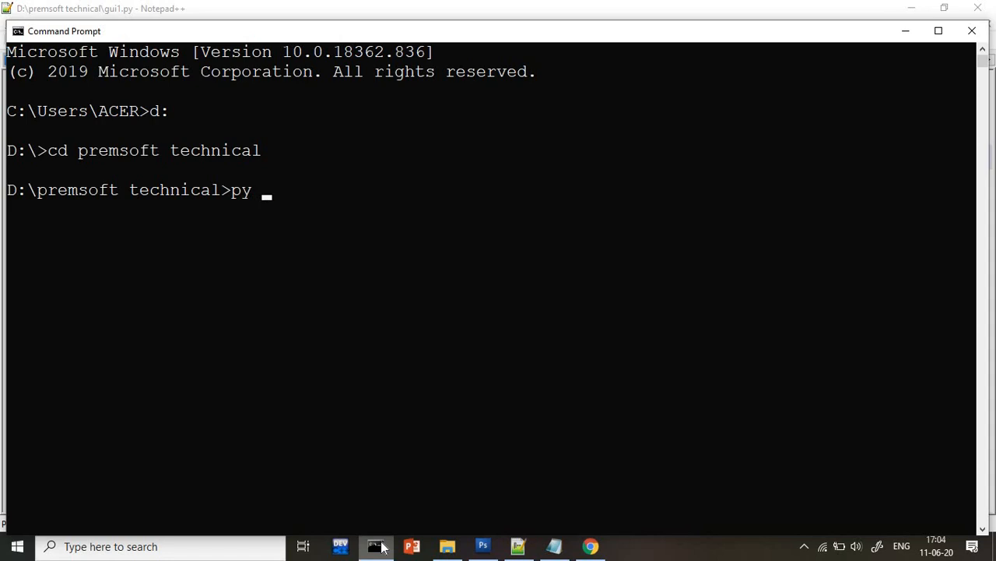
type("gui1.")
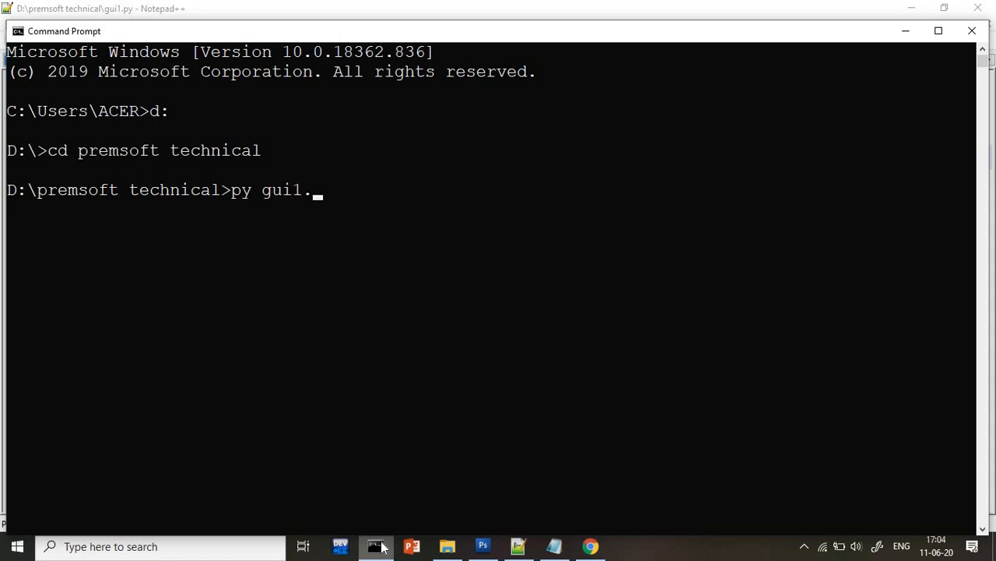
key("enter")
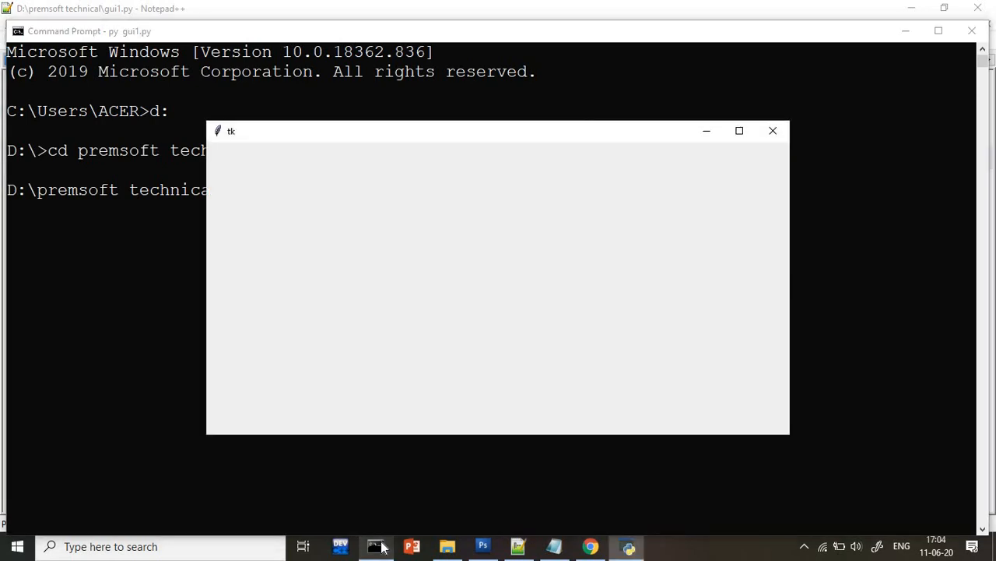
mouse_move(426, 395)
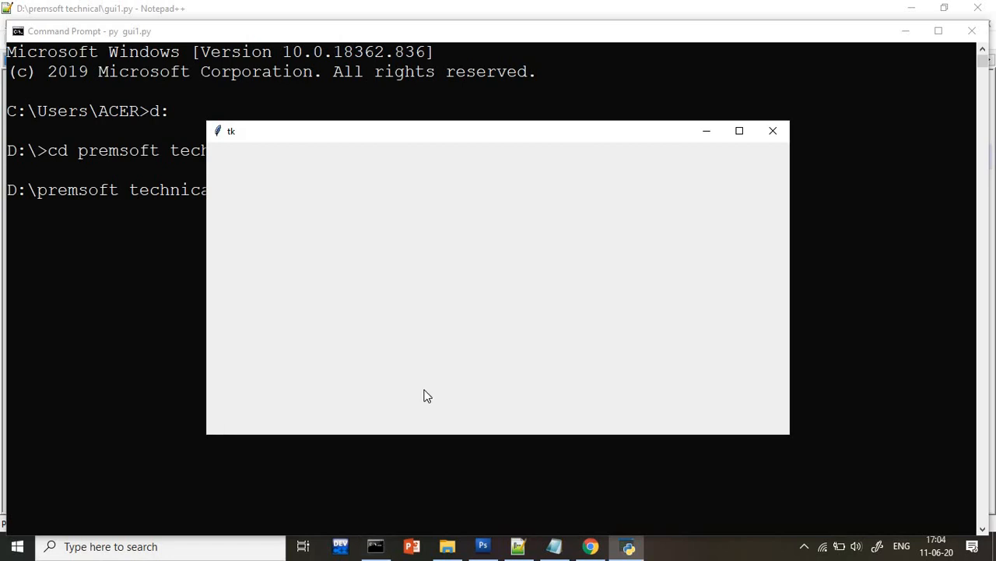
mouse_move(753, 330)
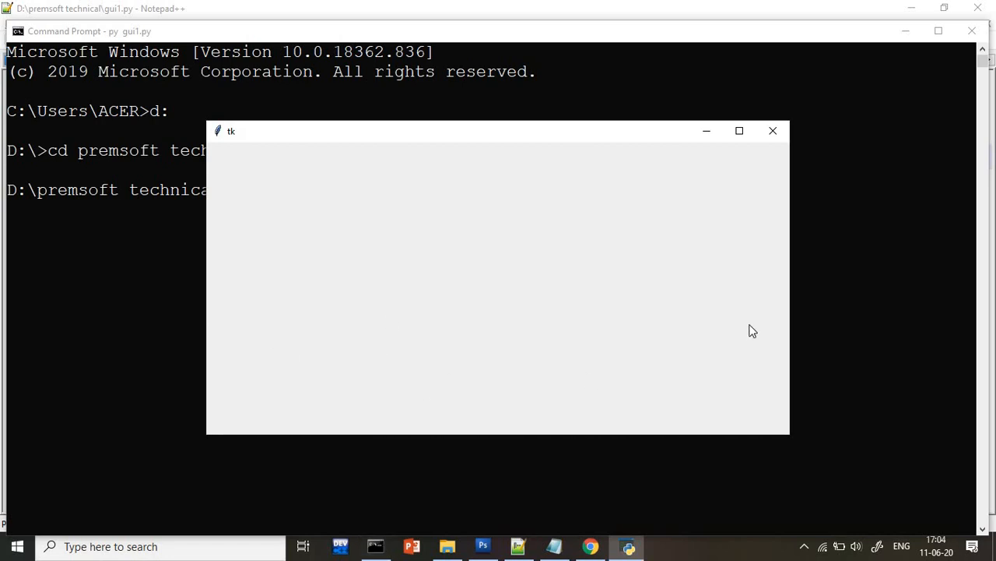
mouse_move(711, 345)
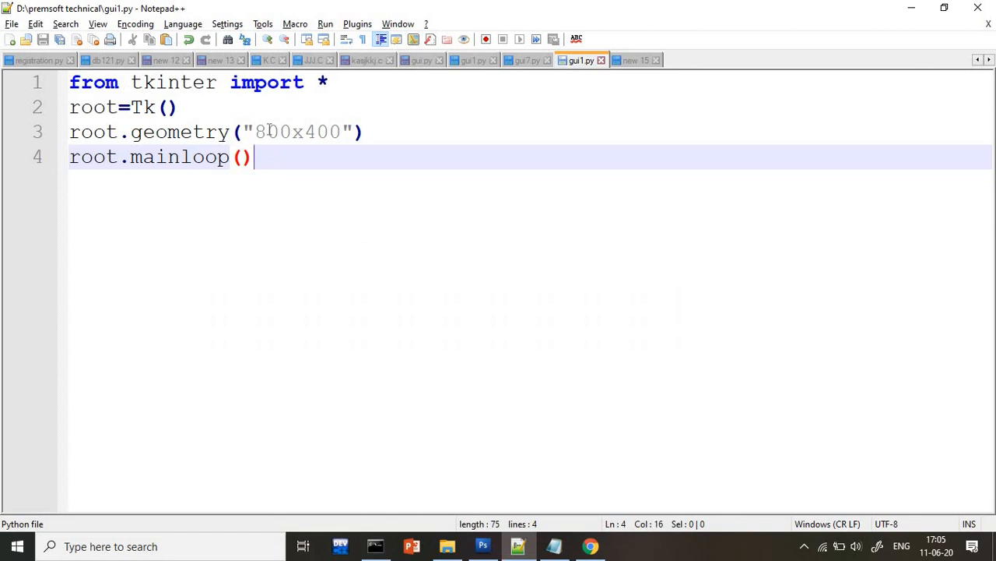
Change the geometry width from 800 to 1000.
type("1")
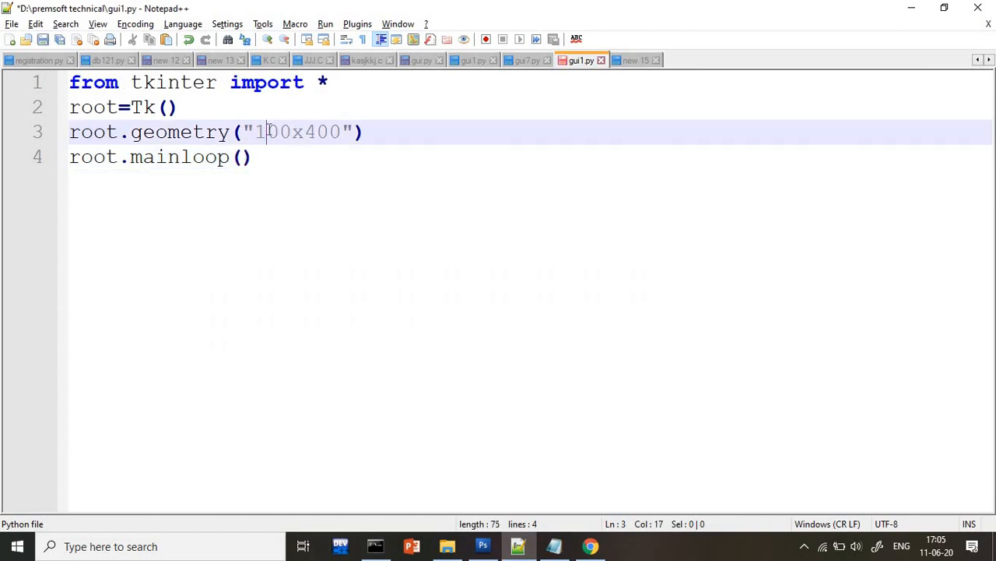
type("0")
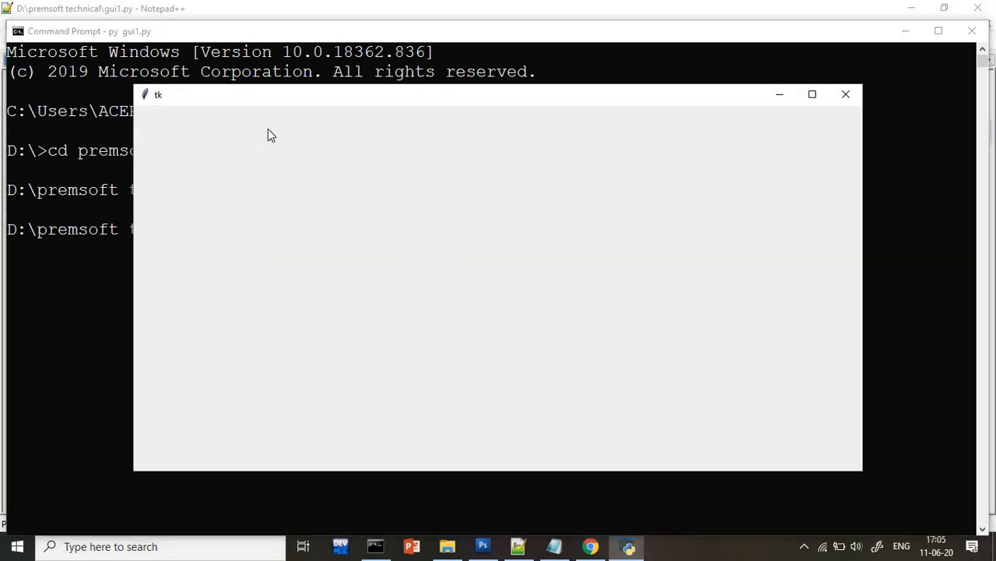
mouse_move(724, 184)
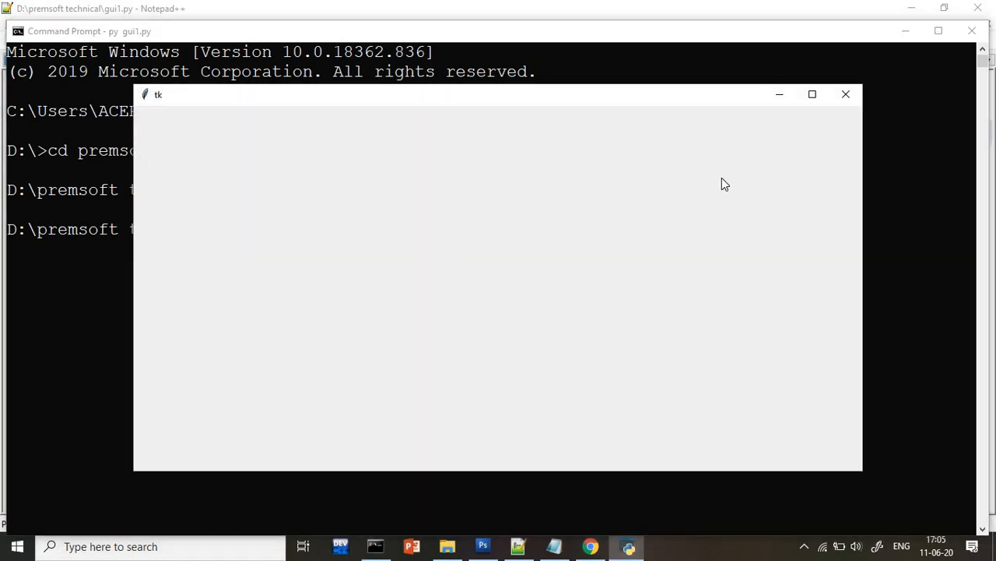
mouse_move(659, 356)
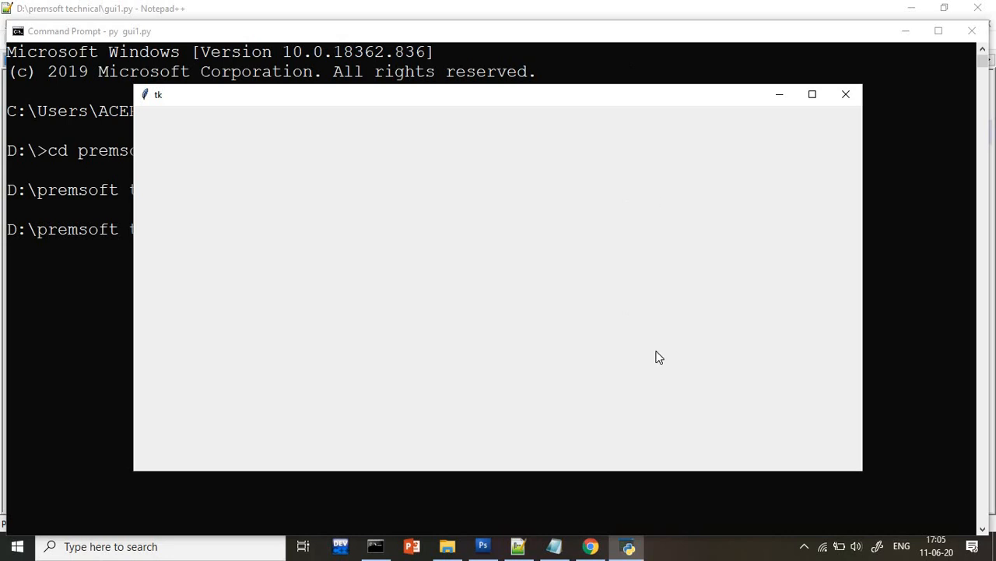
mouse_move(862, 500)
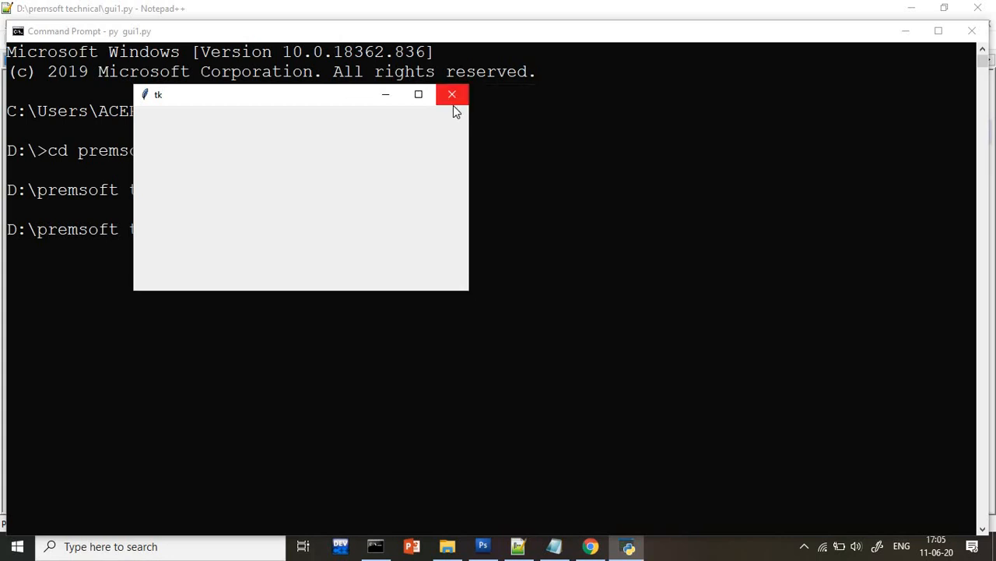
Close the enlarged Tk test window.
left_click(452, 94)
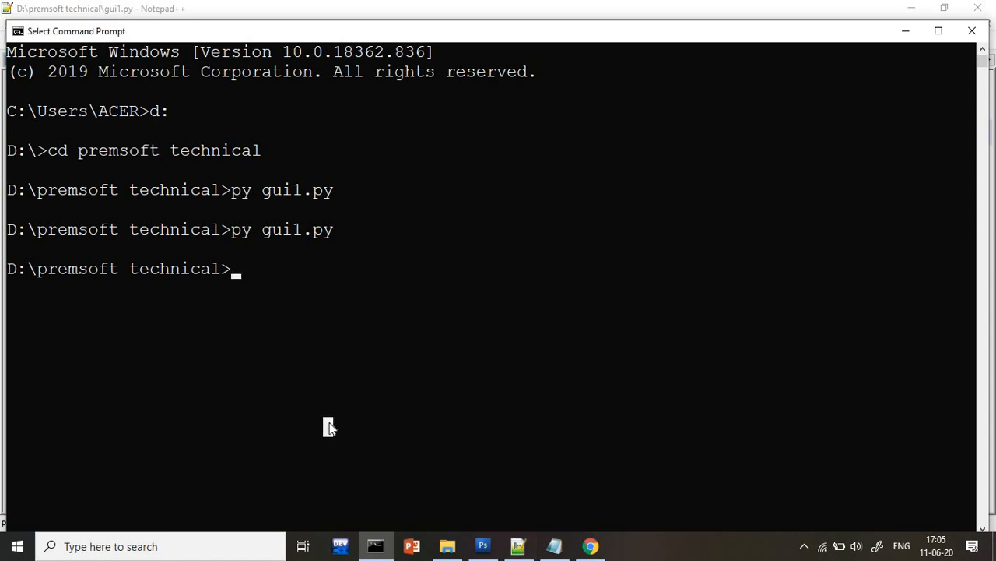
mouse_move(235, 232)
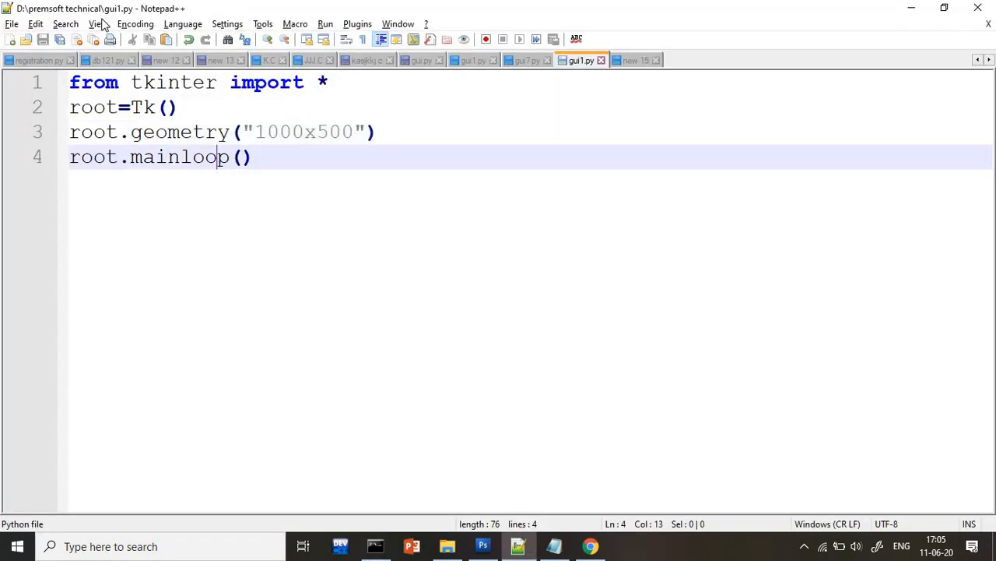
mouse_move(74, 24)
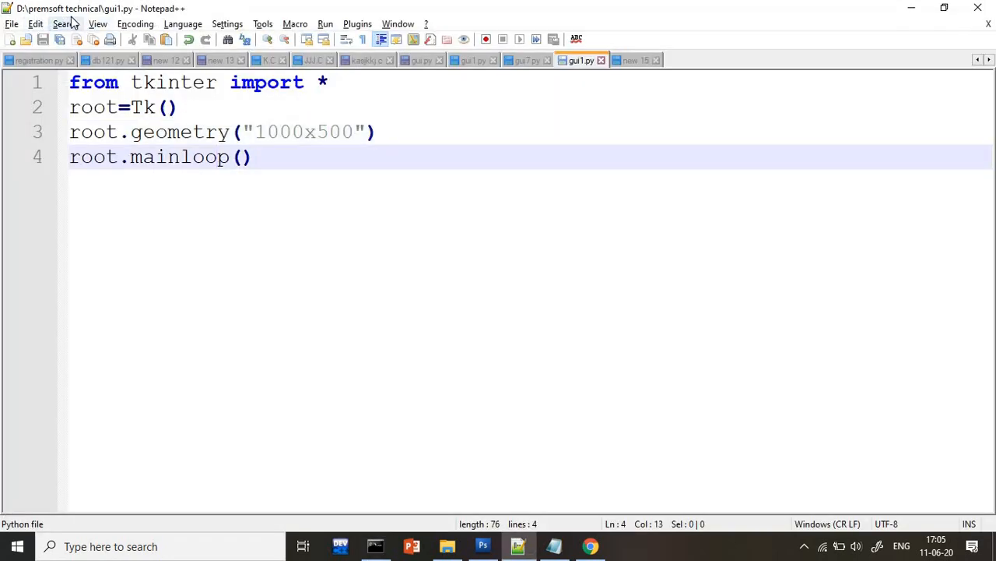
mouse_move(113, 18)
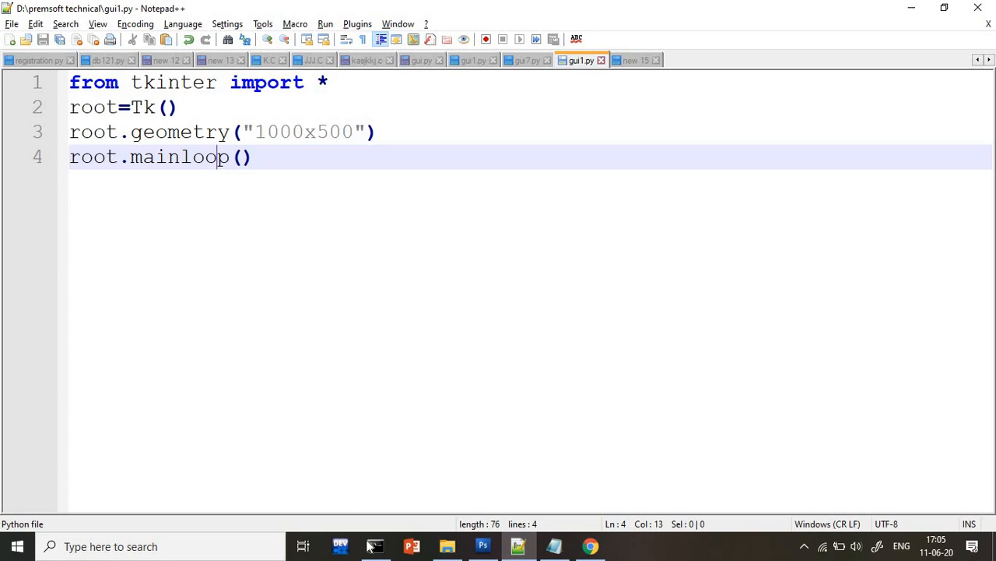
Bring Command Prompt back to the front.
left_click(376, 546)
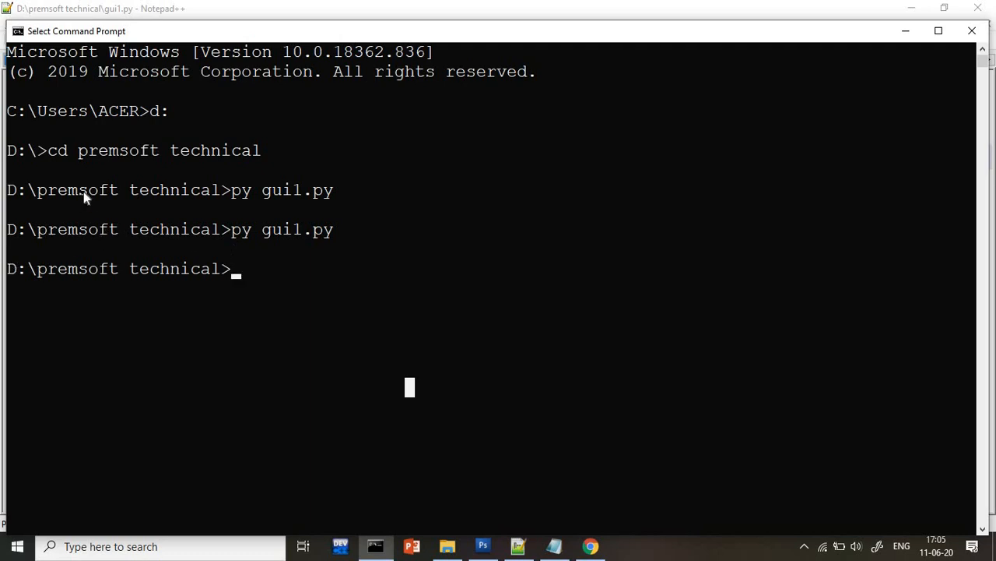
mouse_move(152, 150)
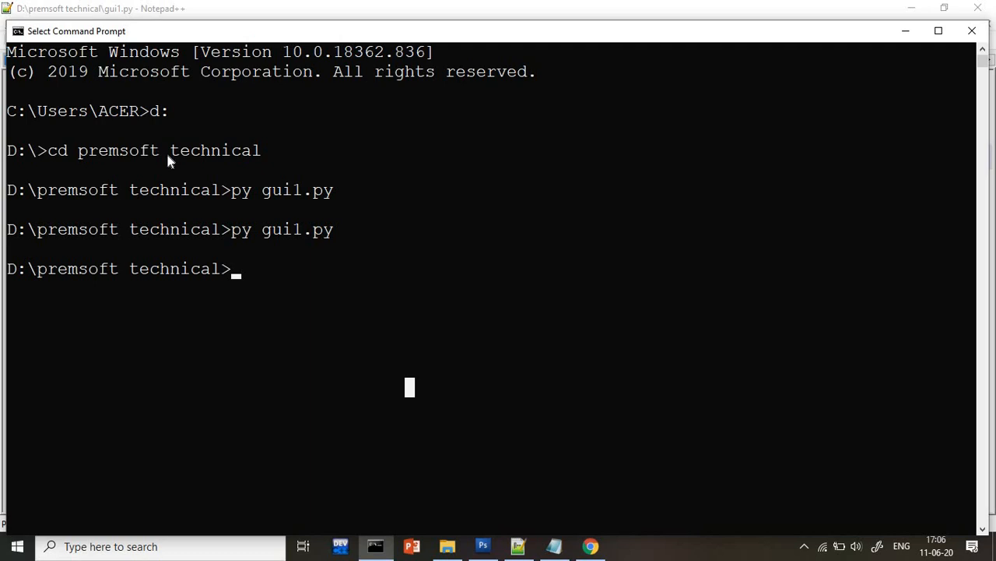
mouse_move(255, 186)
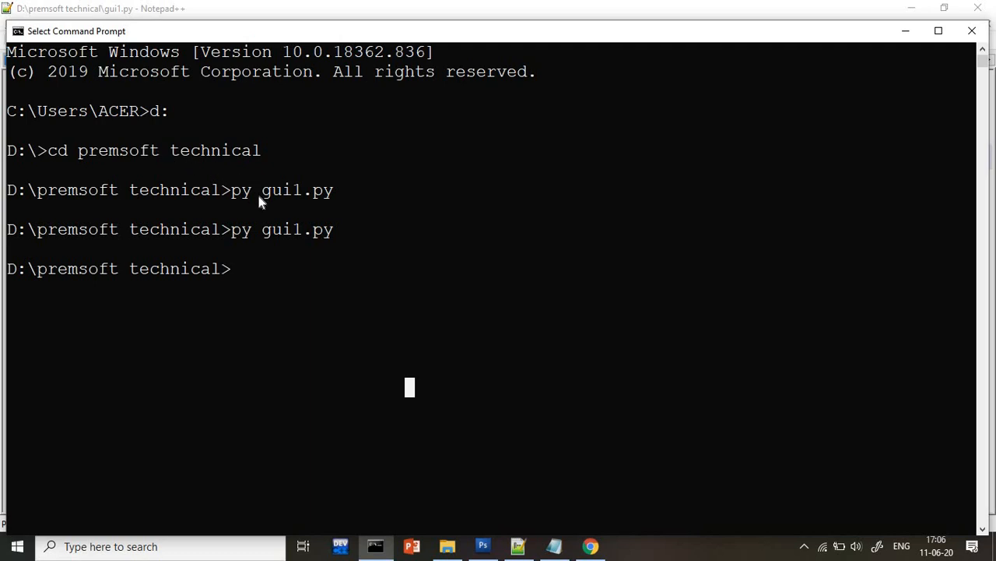
mouse_move(327, 218)
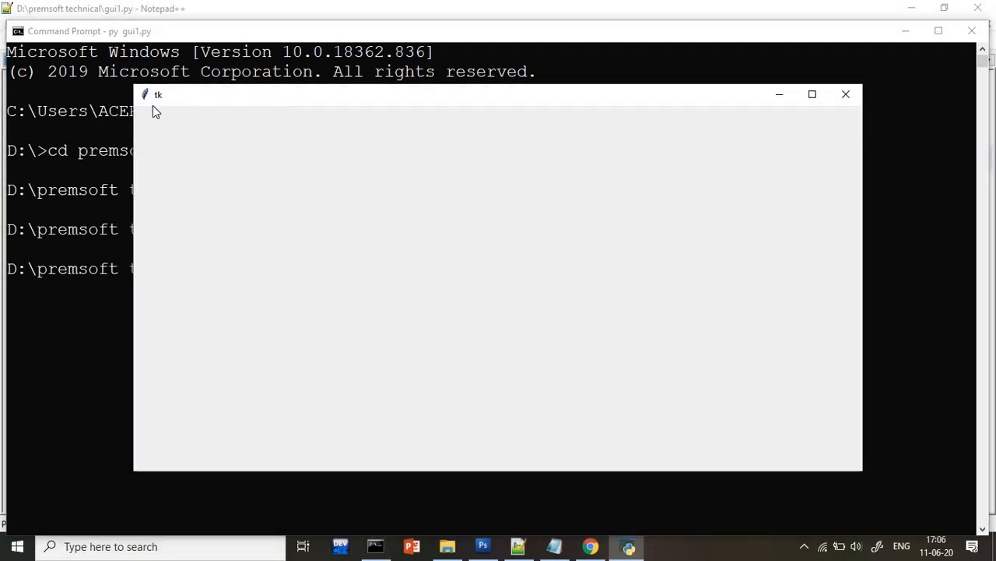
mouse_move(163, 107)
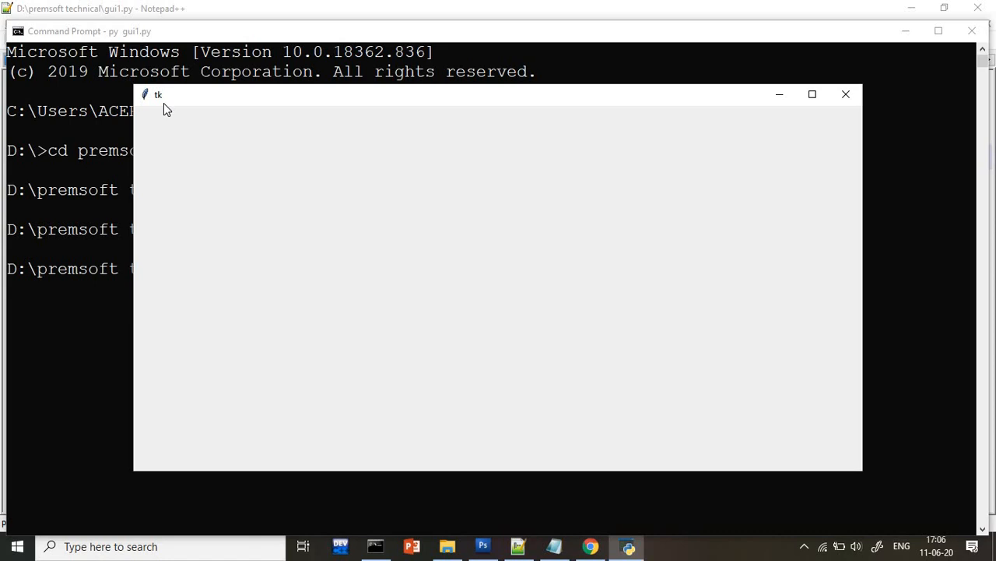
mouse_move(392, 276)
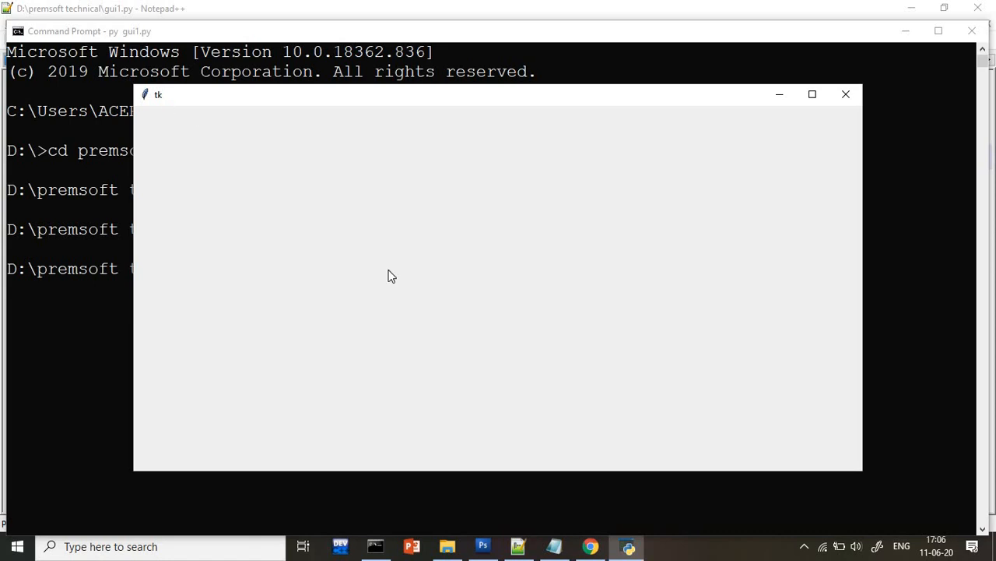
mouse_move(869, 64)
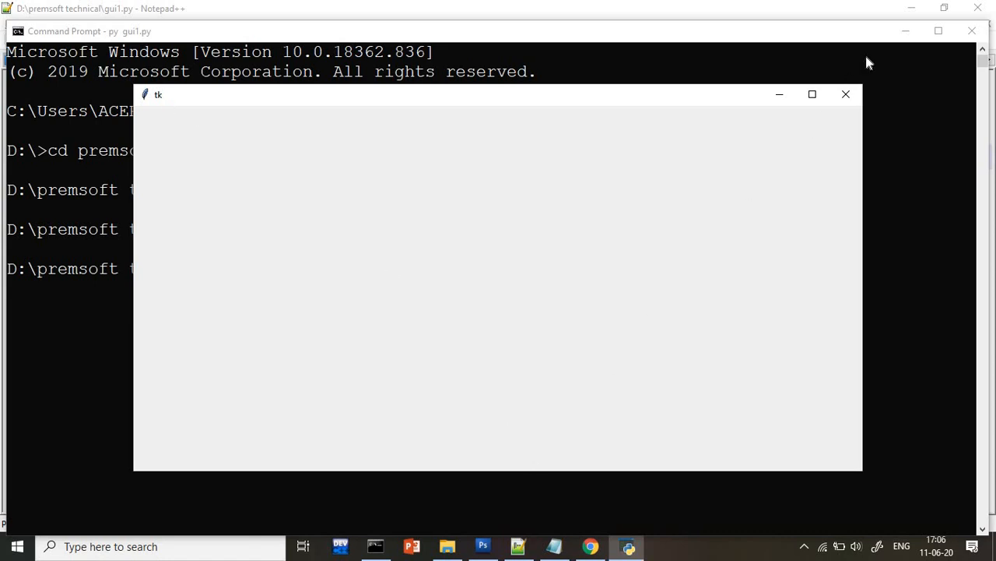
Use the title-bar control at the top right of the running tk window.
left_click(846, 95)
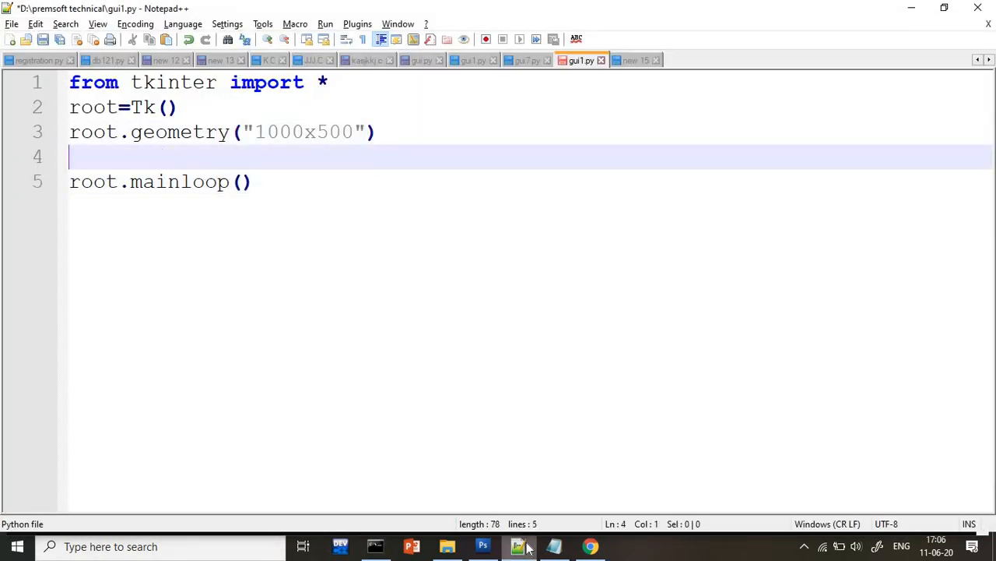
Type root.title("Prsoftwares Training") on the new line before root.mainloop().
type("root")
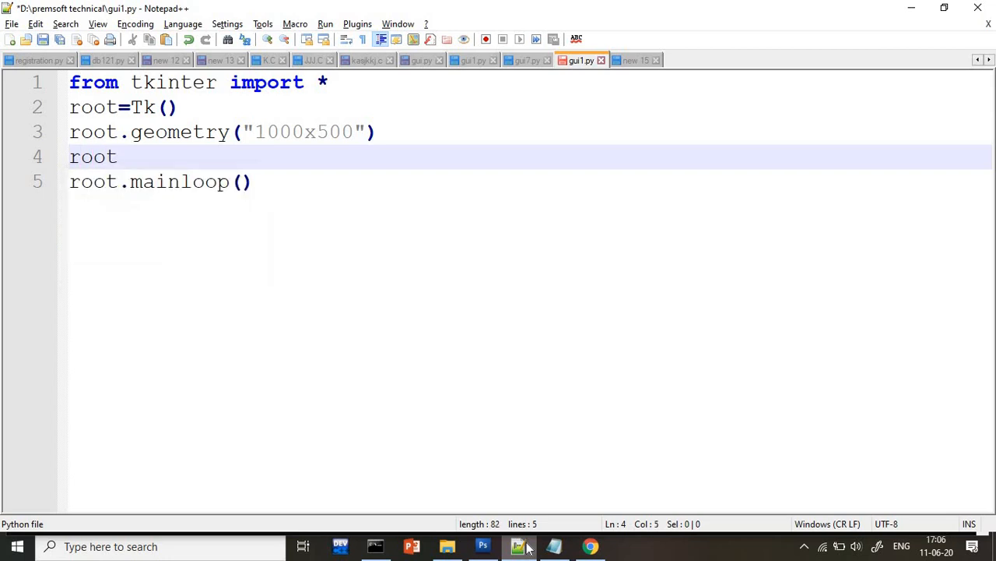
type(".title")
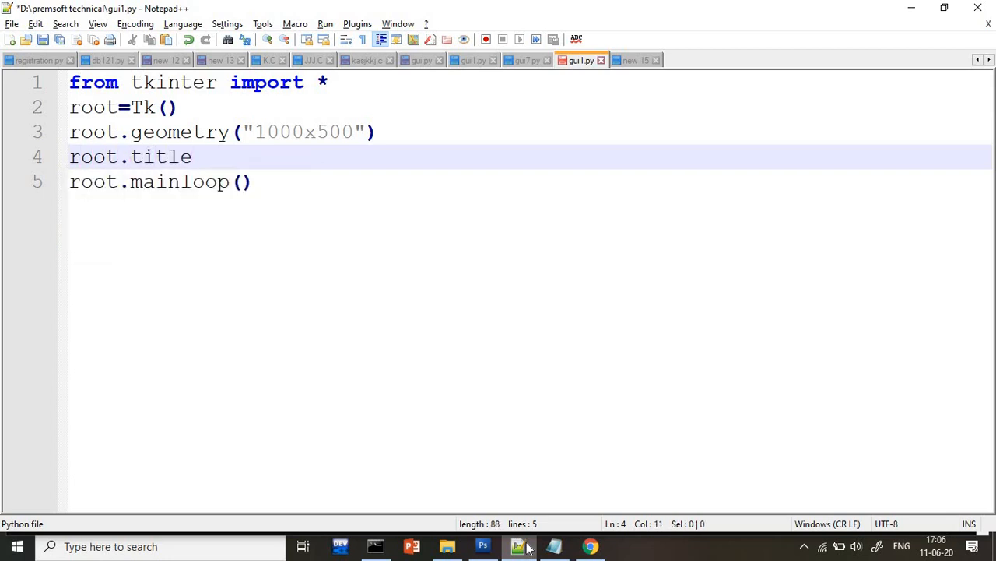
type("()")
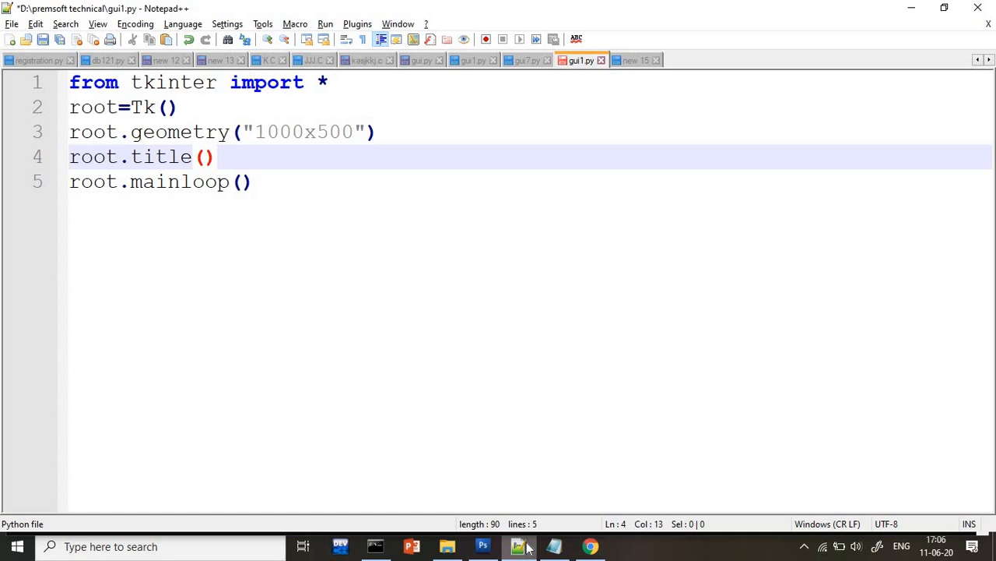
type("\"\"")
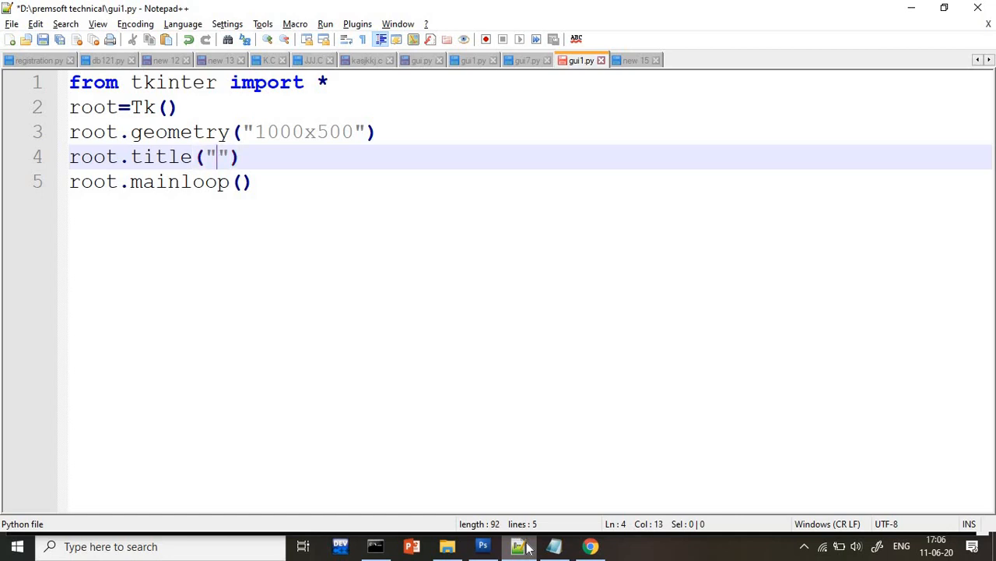
type("Pr")
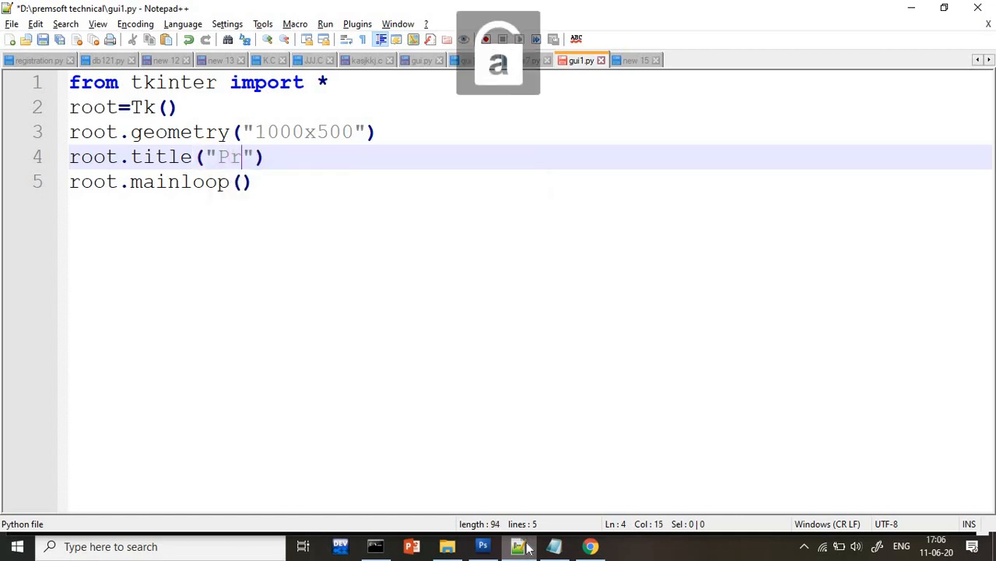
type("softwares Tra")
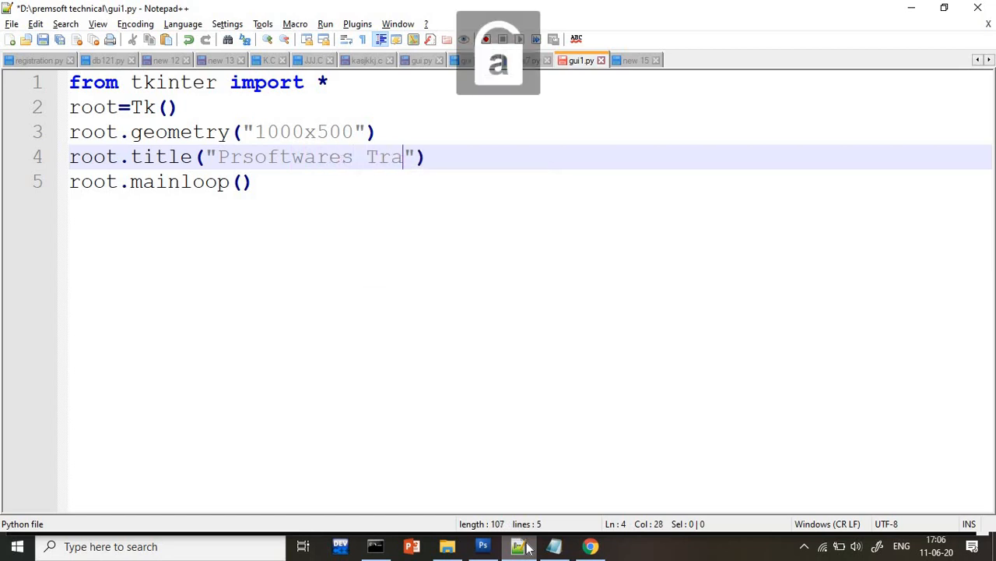
type("ining")
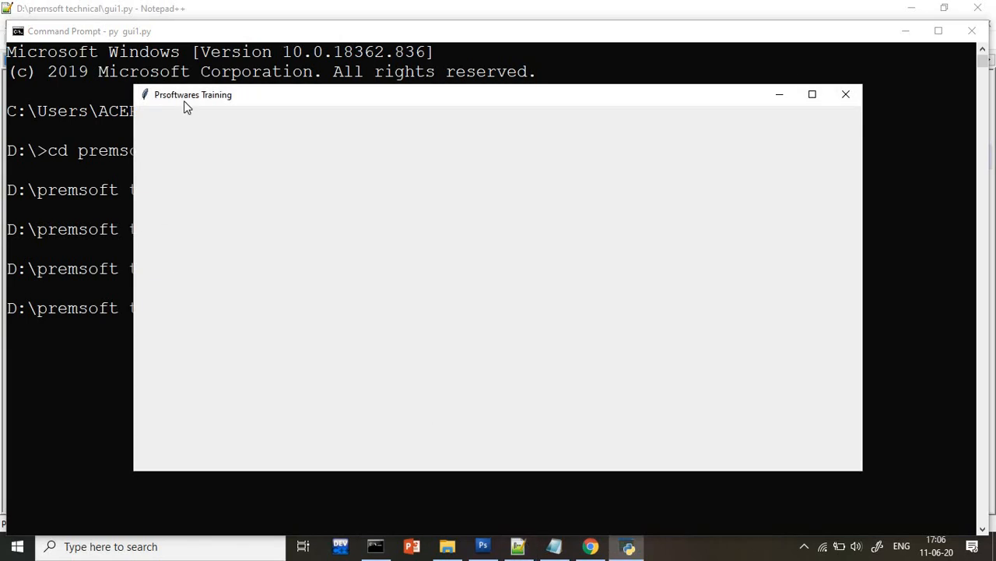
mouse_move(138, 189)
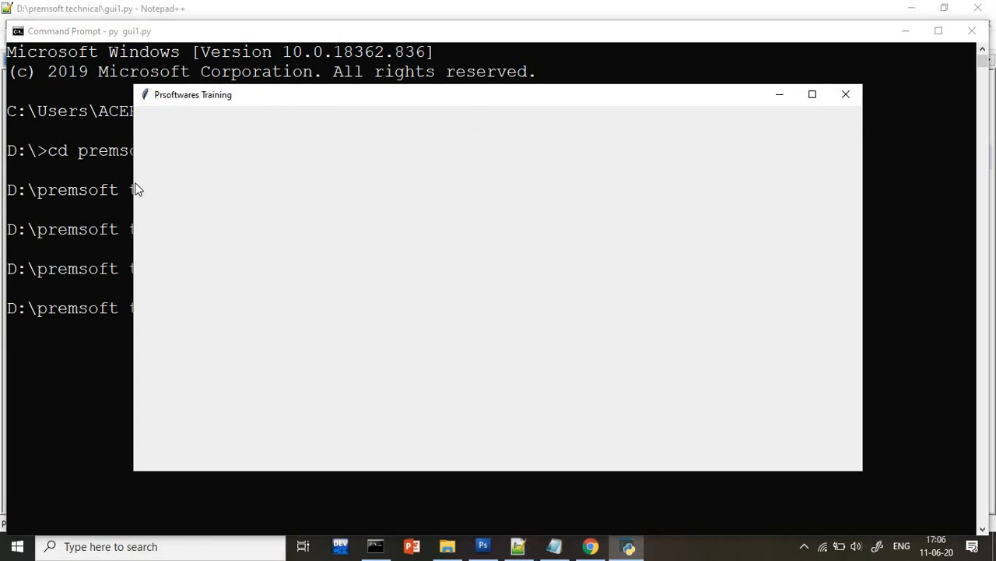
mouse_move(389, 117)
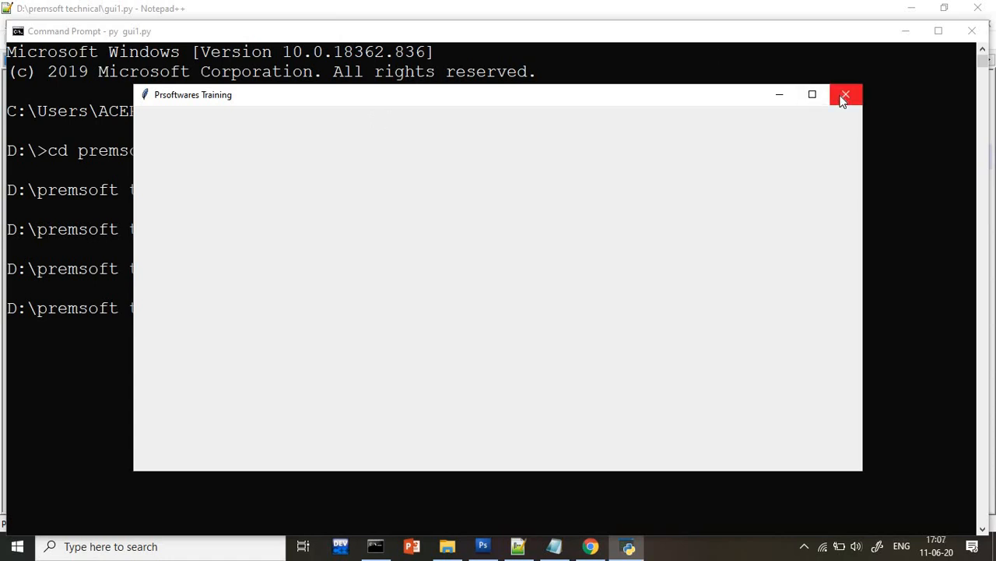
Close the Prsoftwares Training test window and return to gui1.py in Notepad++.
left_click(846, 94)
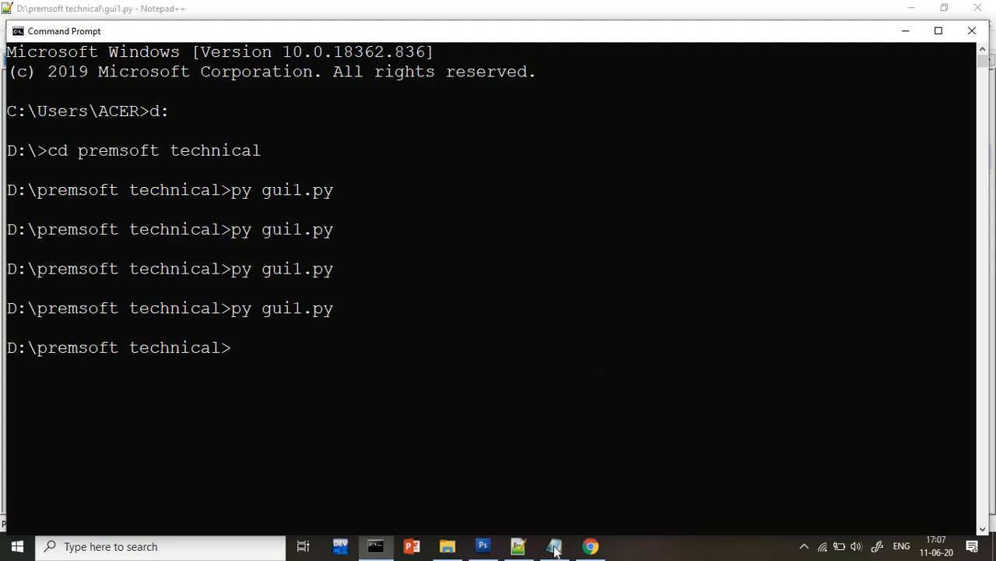
left_click(553, 546)
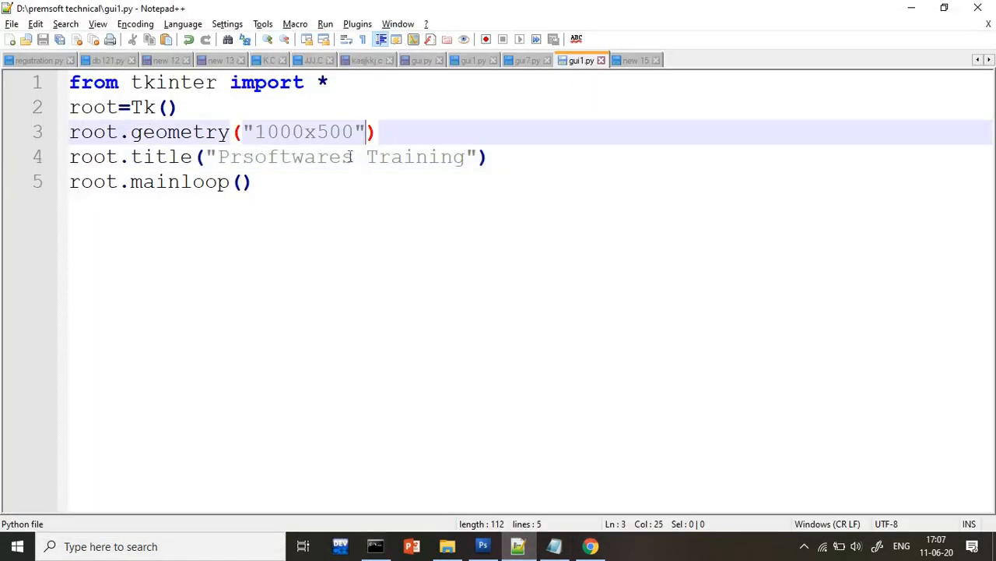
Add a root.minsize() line right after the root.title line in gui1.py.
left_click(499, 156)
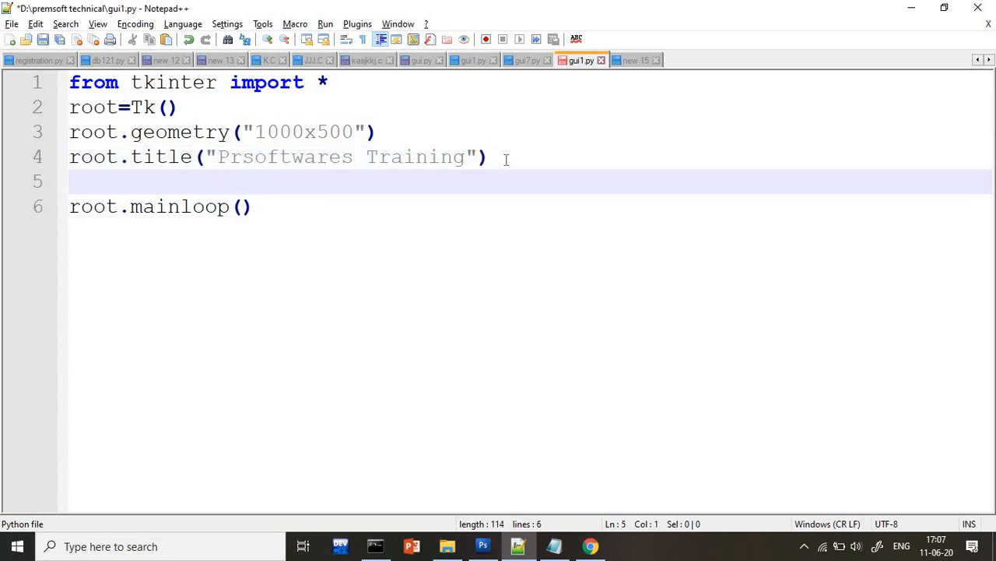
type("root.")
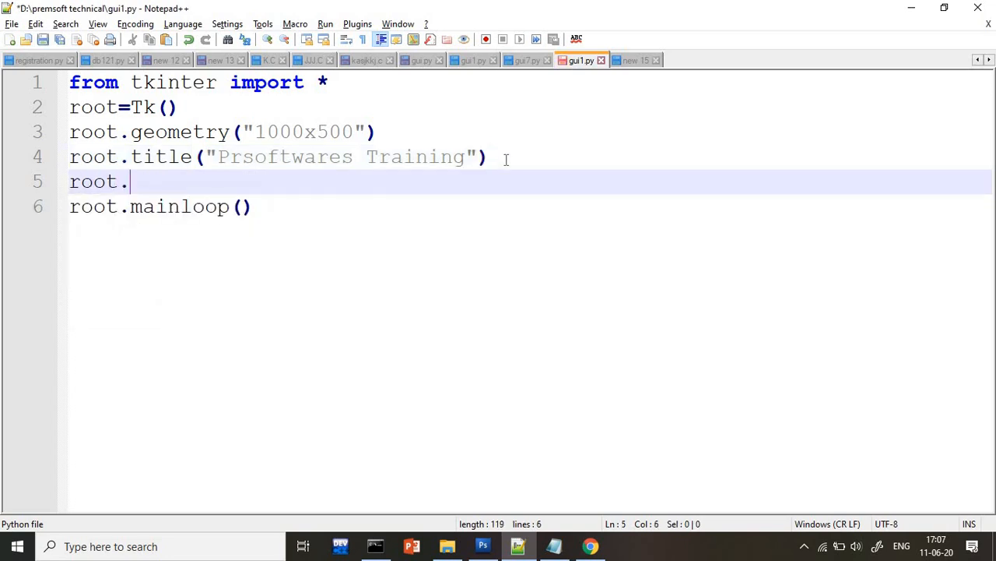
type("minsi")
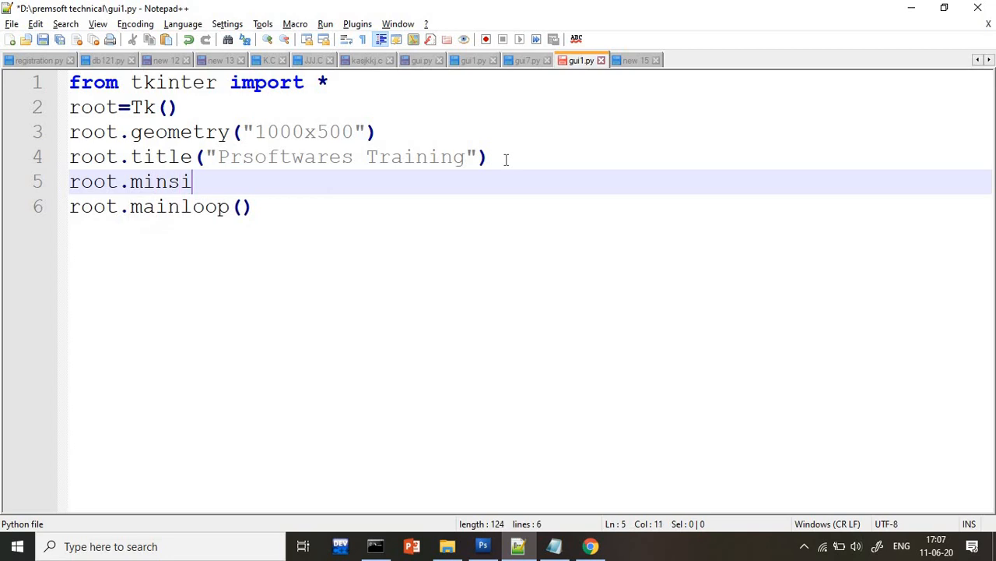
type("ze()")
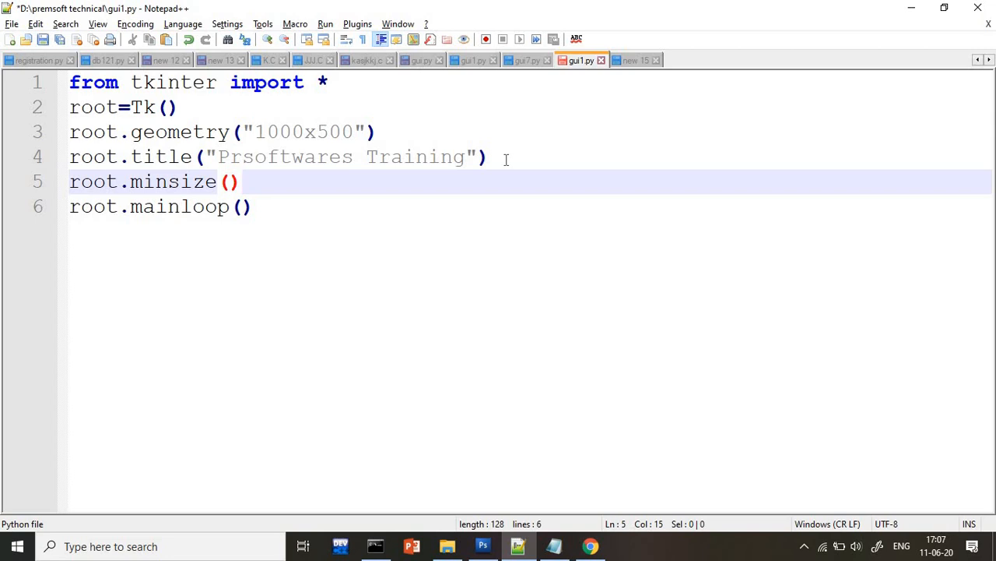
key("Backspace")
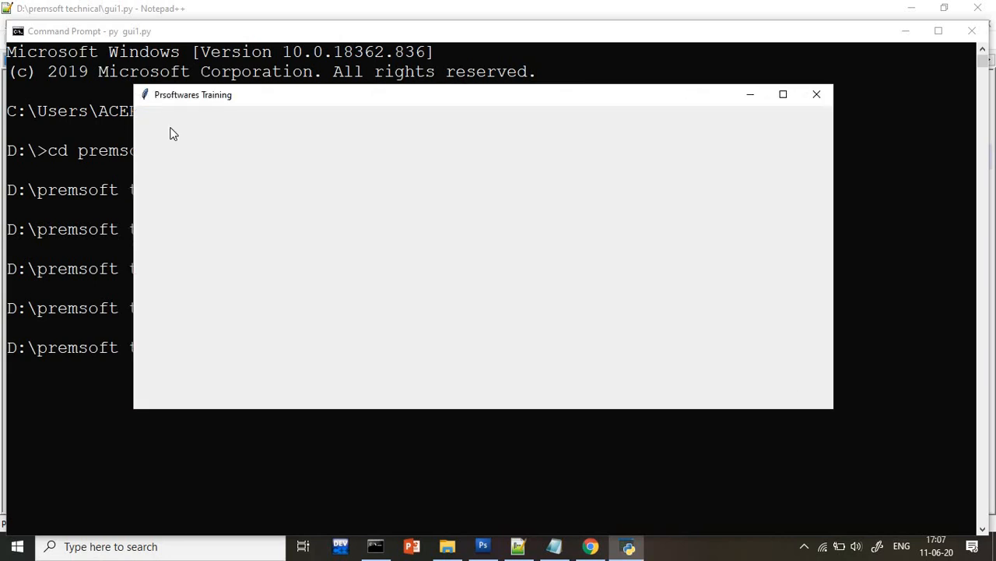
mouse_move(315, 108)
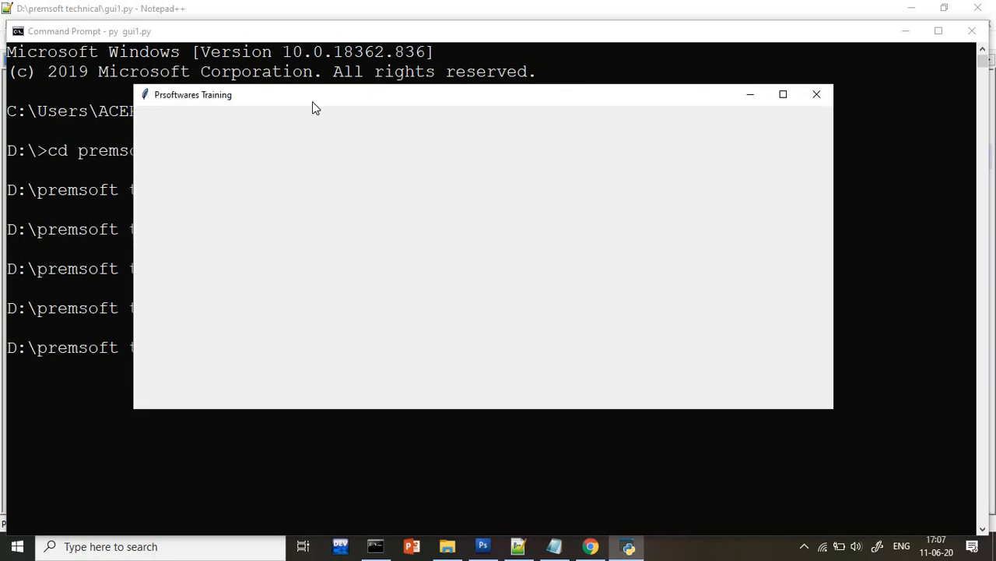
mouse_move(763, 380)
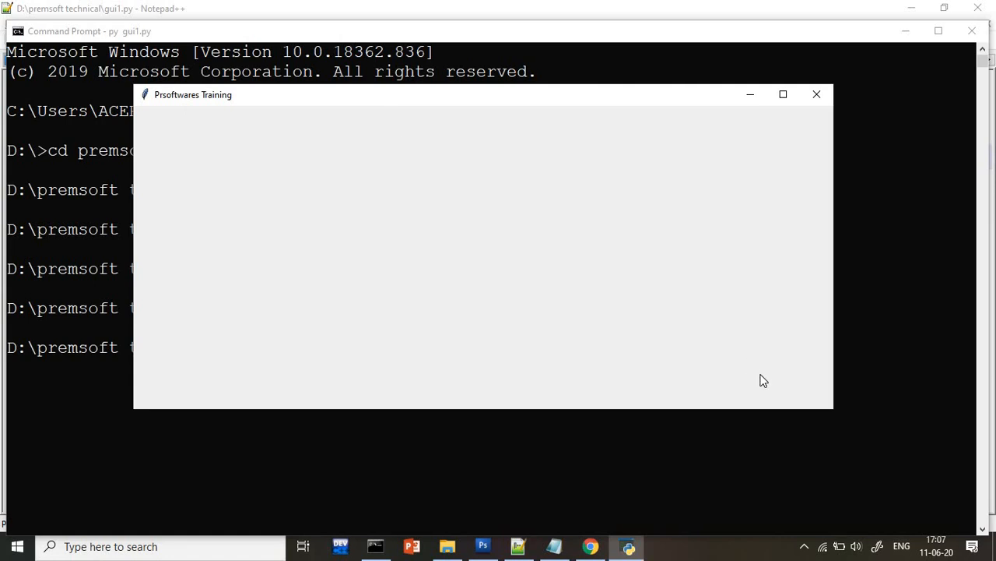
mouse_move(834, 410)
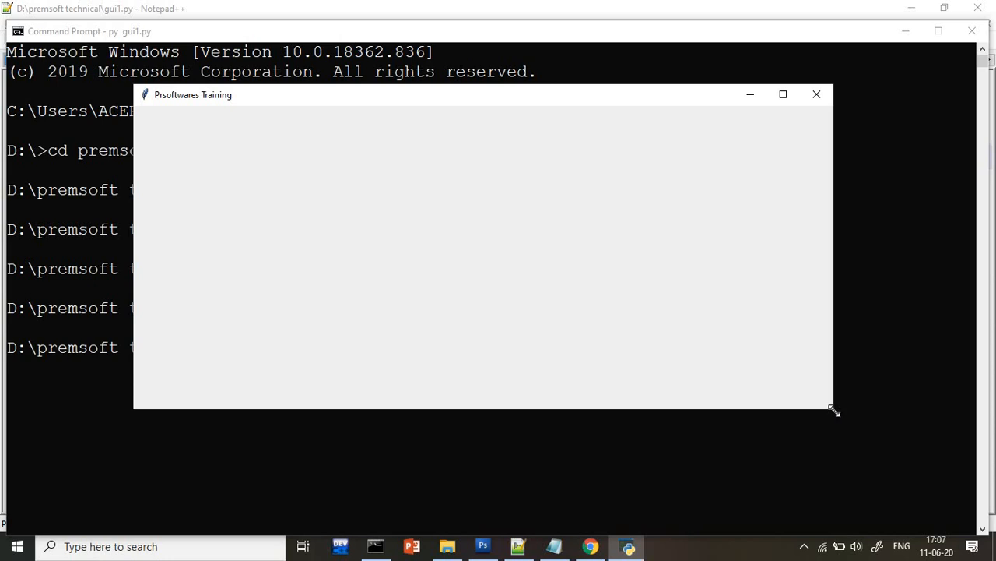
Shrink the Prsoftwares Training window to a tiny size, then close it.
left_click_drag(833, 410, 216, 176)
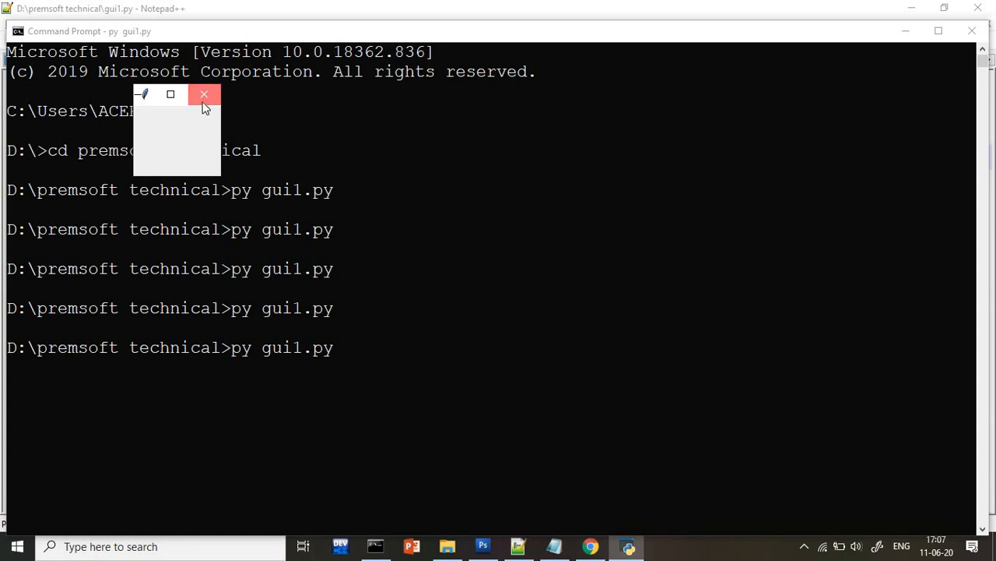
left_click(204, 94)
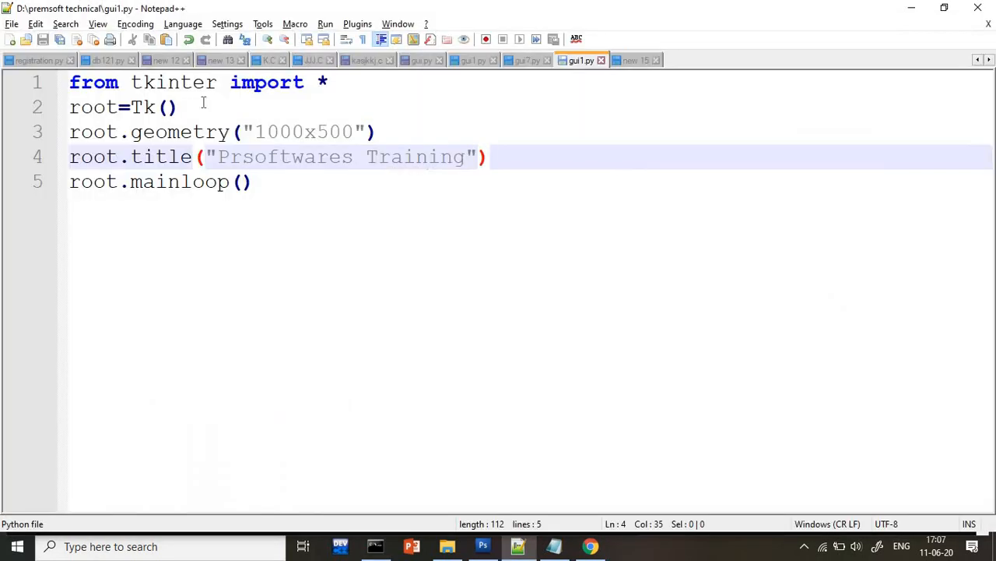
Type root.minsize(100,100) on the line before root.mainloop().
type("roo")
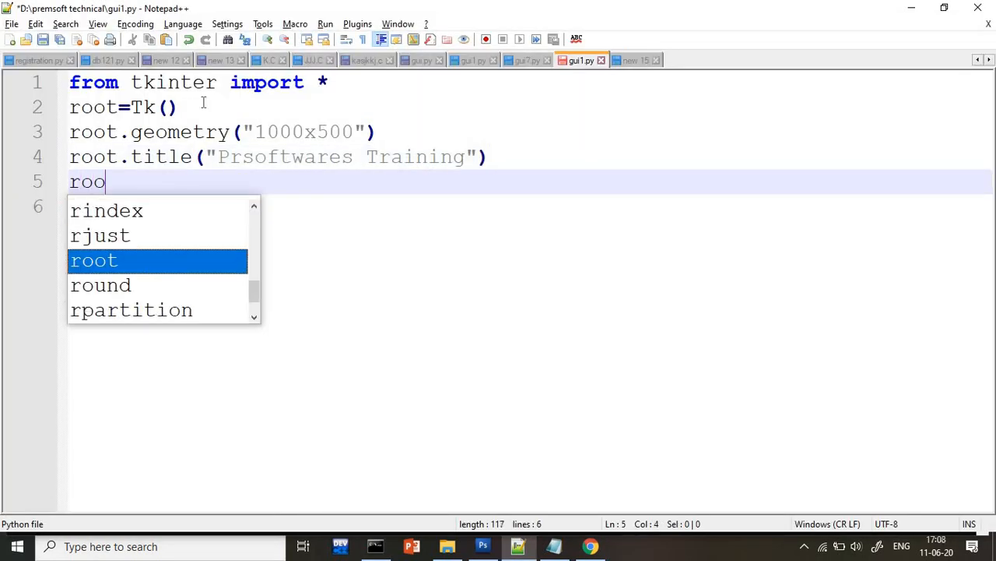
type("t.min")
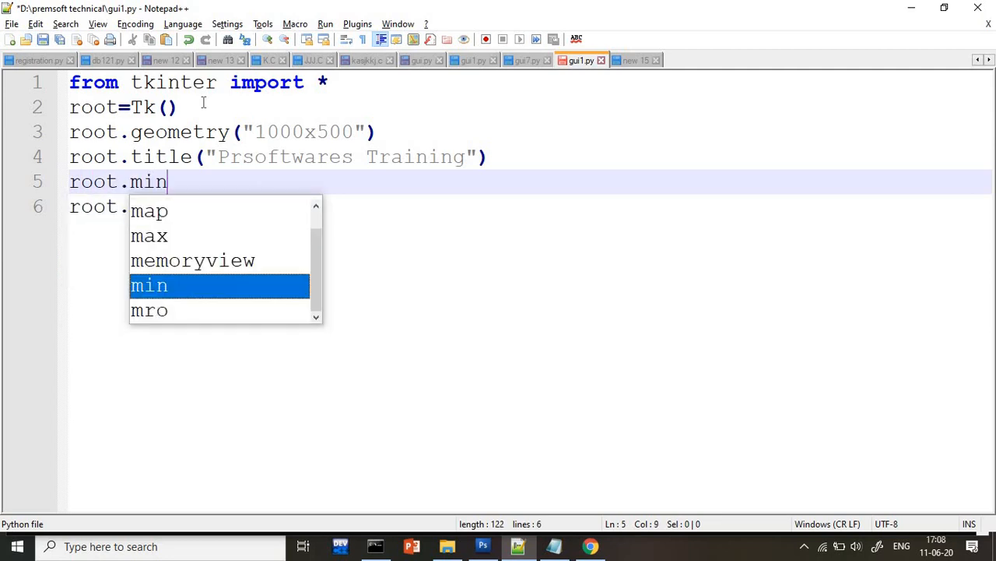
type("size")
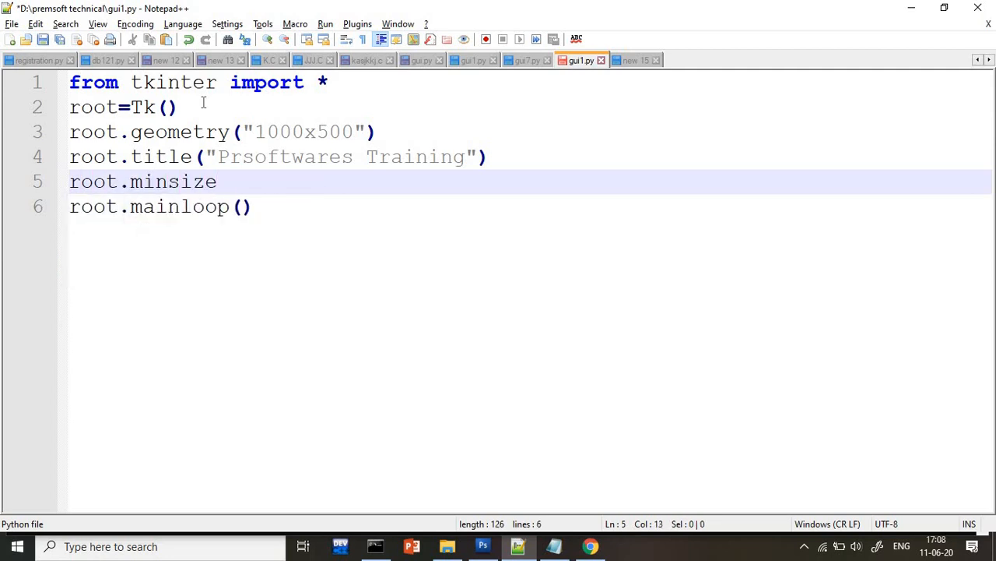
type("()")
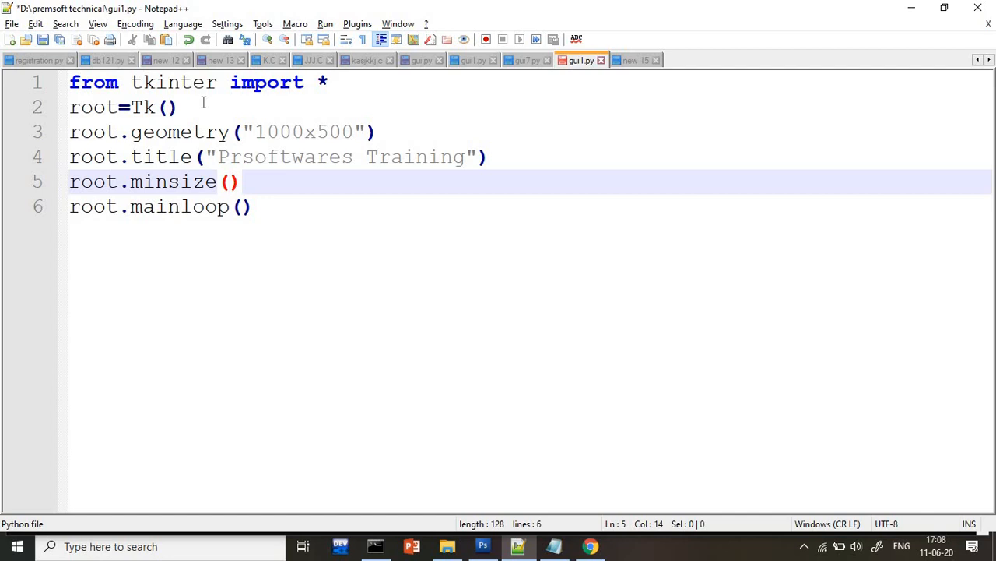
type("100")
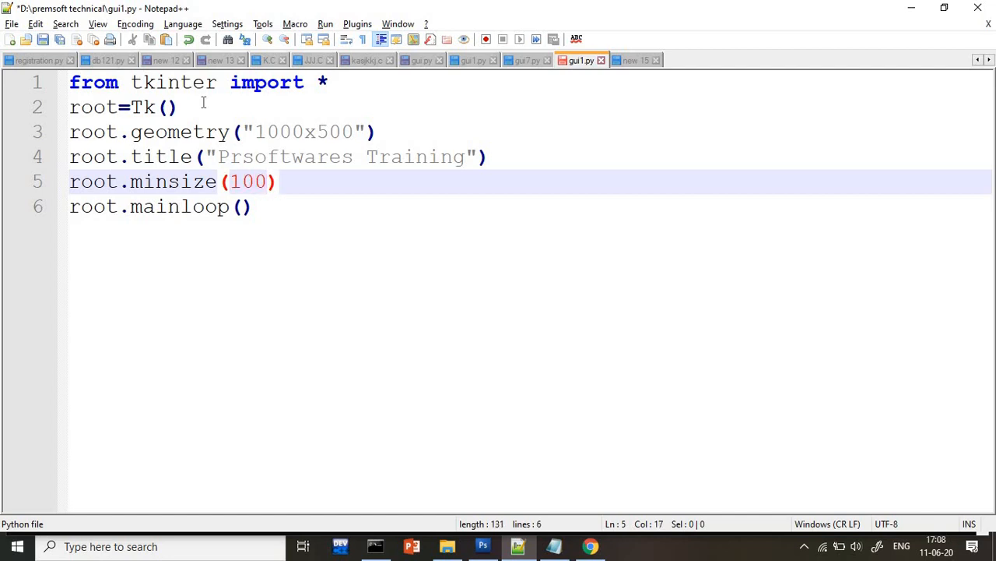
type(",10")
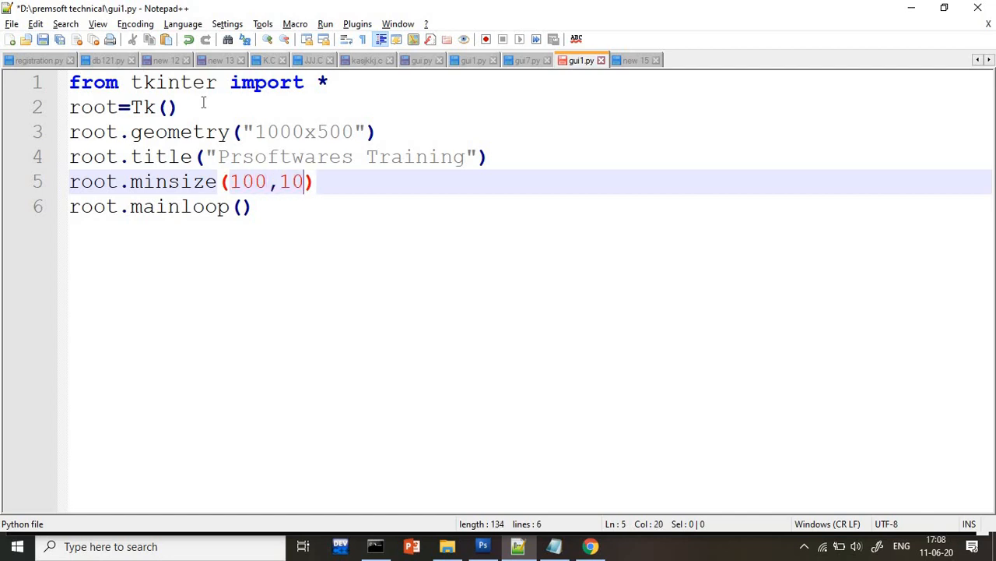
type("0")
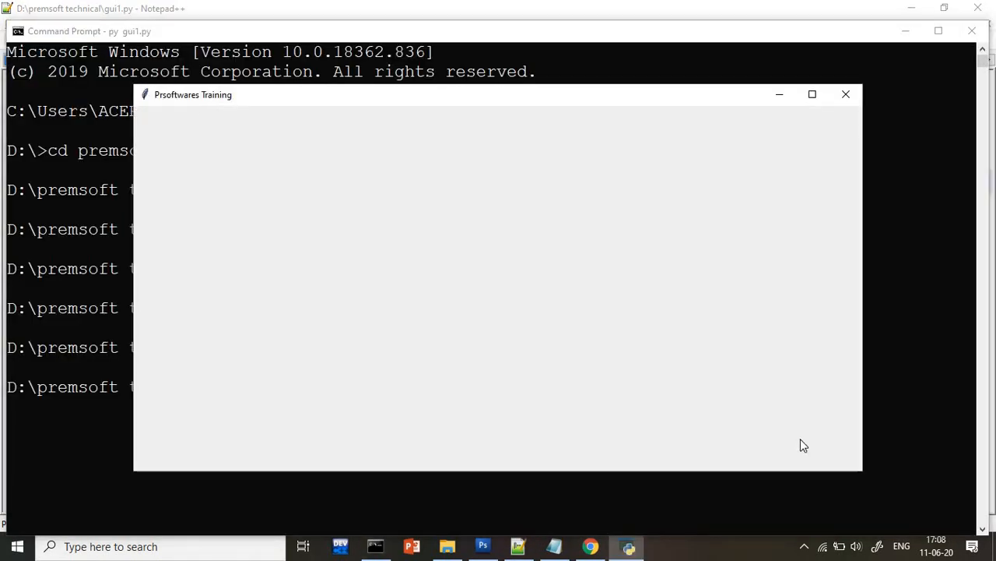
mouse_move(861, 471)
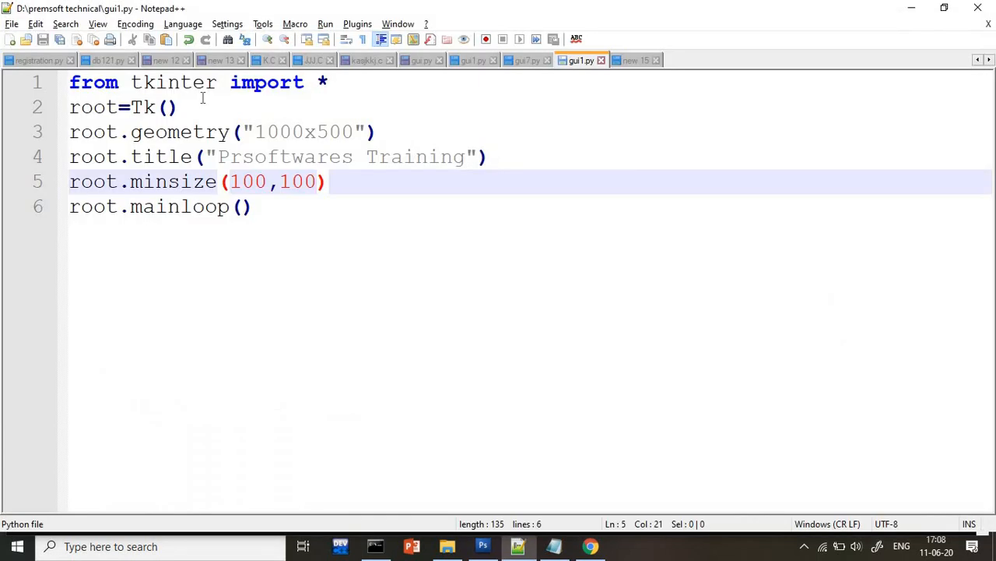
Add root.maxsize(500,500) on a new line below the minsize call.
key("enter")
type("root.")
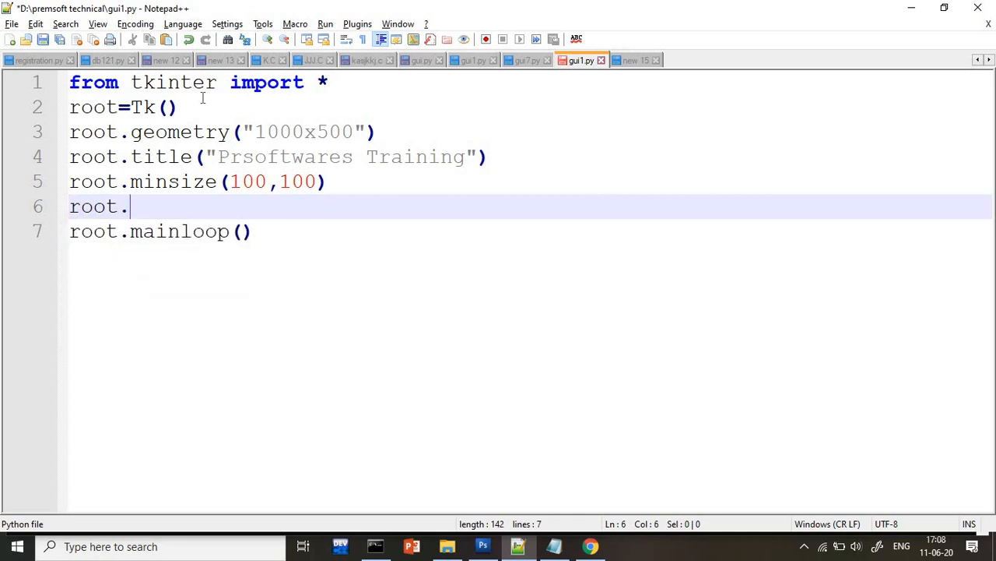
type("maxsize(")
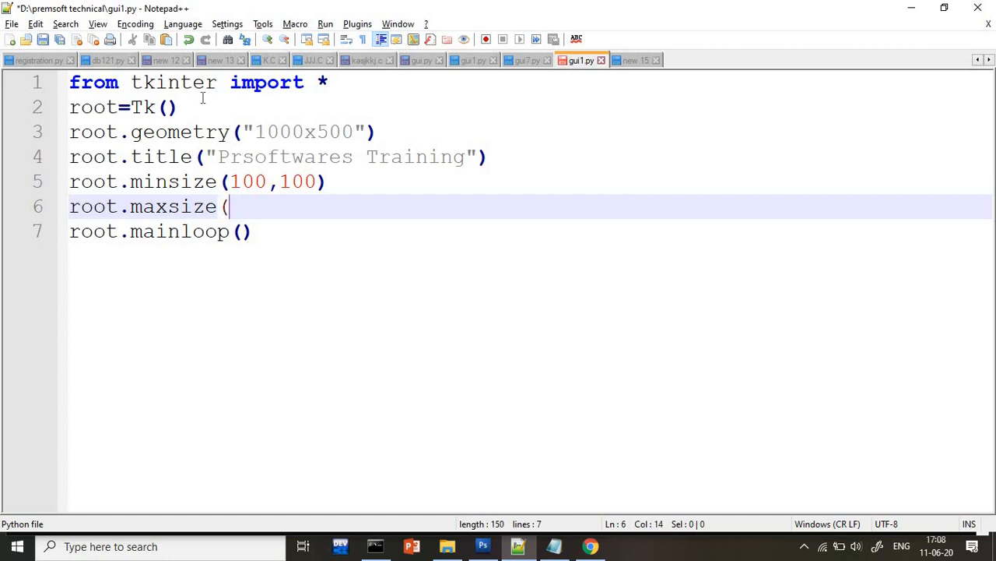
type("2")
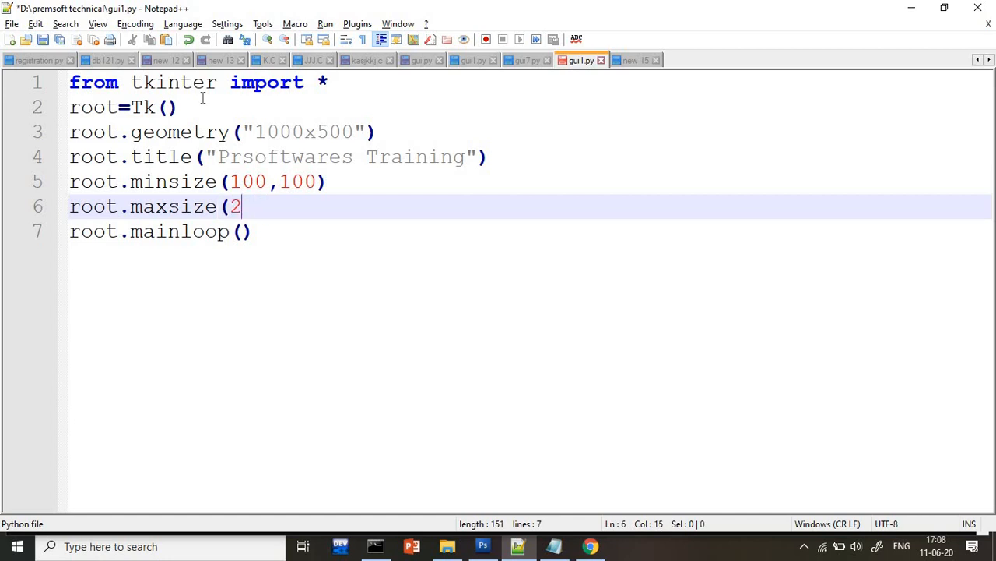
type("00")
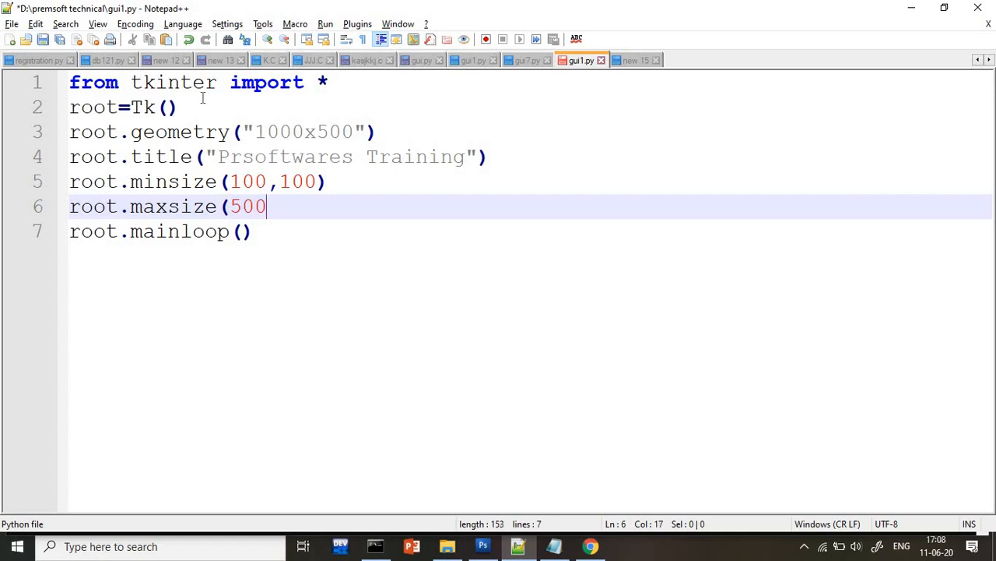
type(",5")
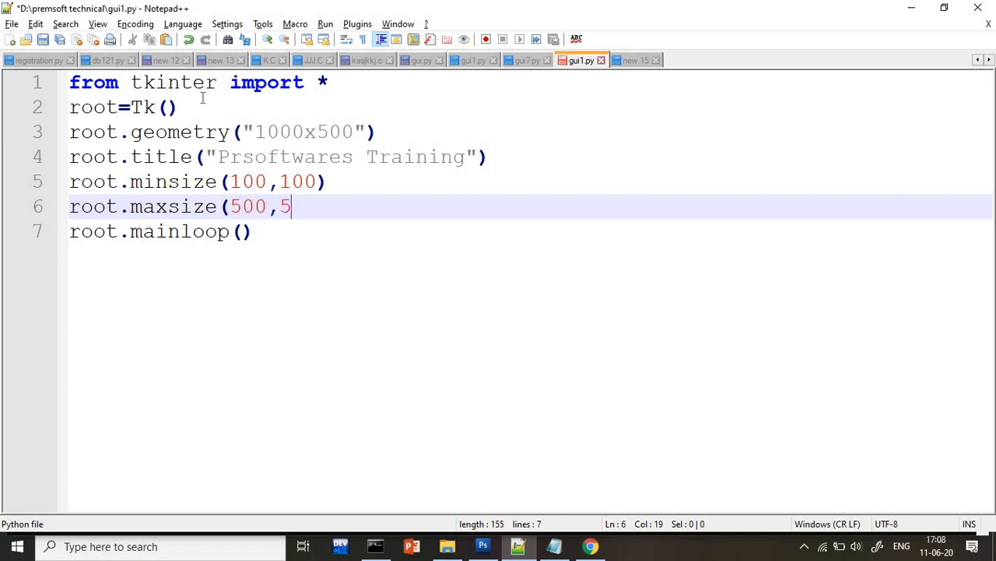
type("00)")
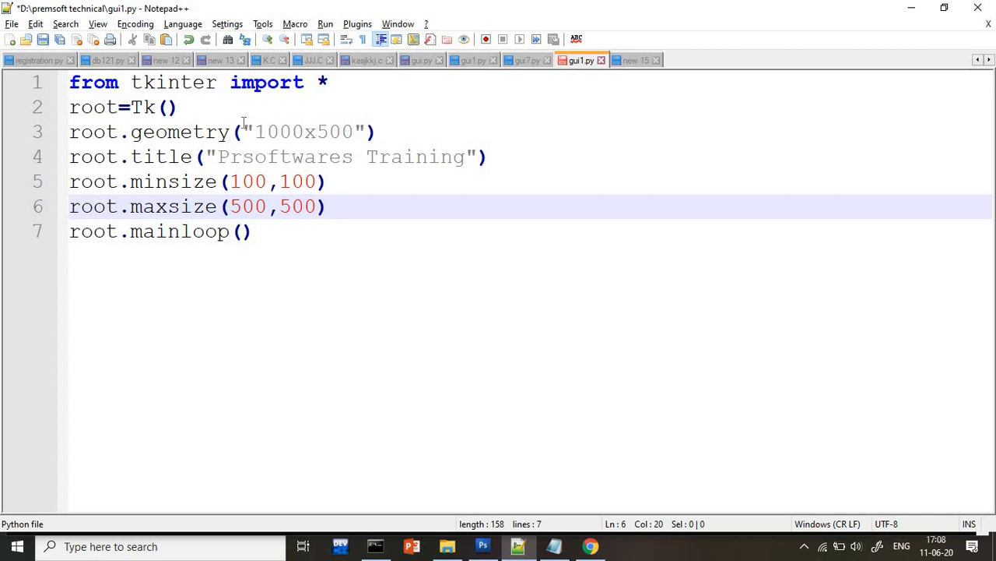
left_click(264, 132)
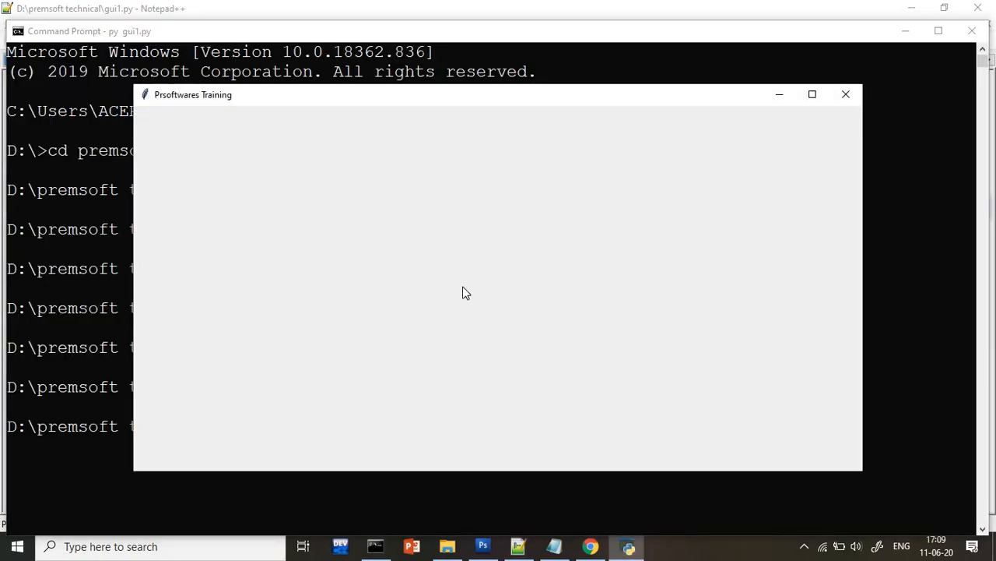
mouse_move(864, 474)
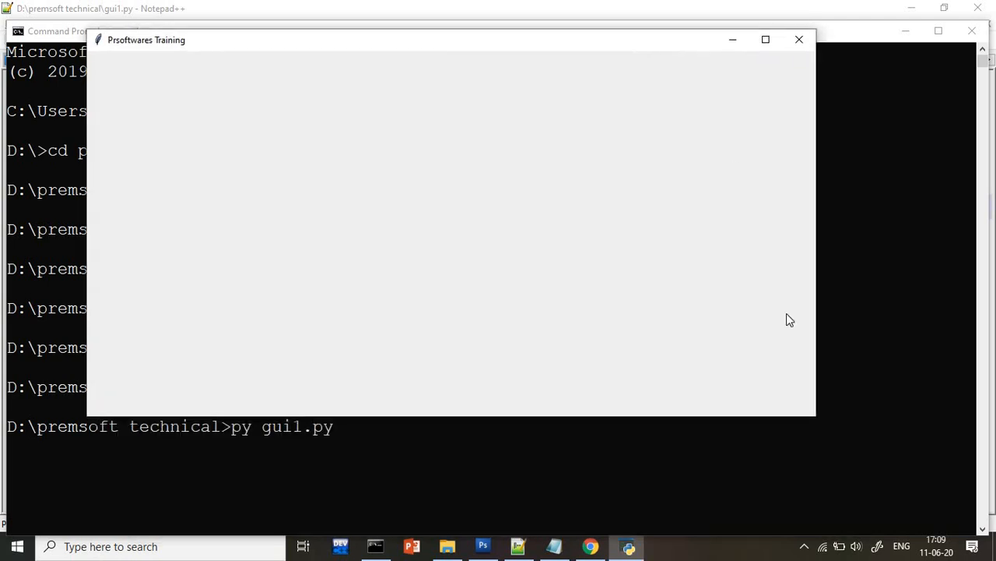
mouse_move(819, 423)
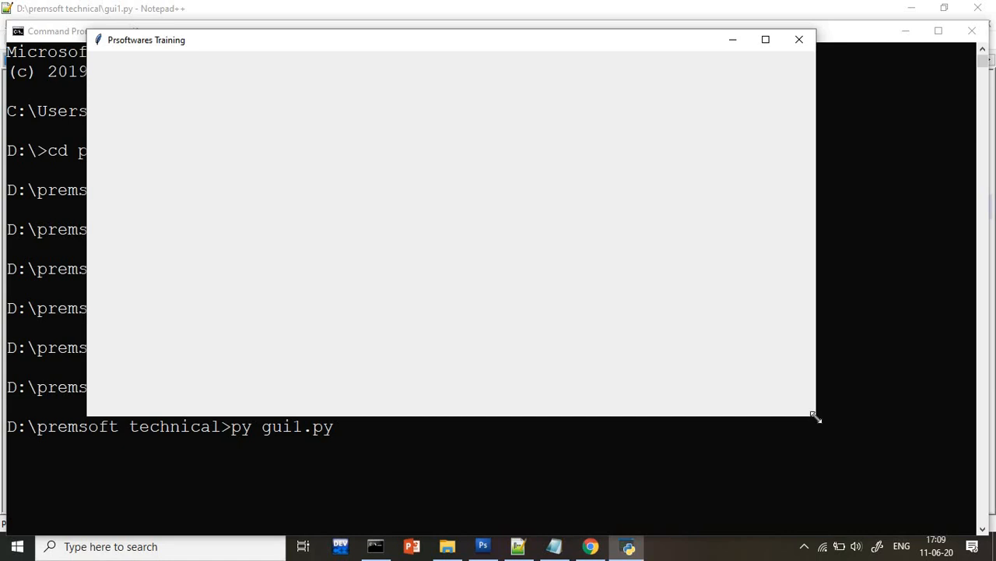
mouse_move(812, 229)
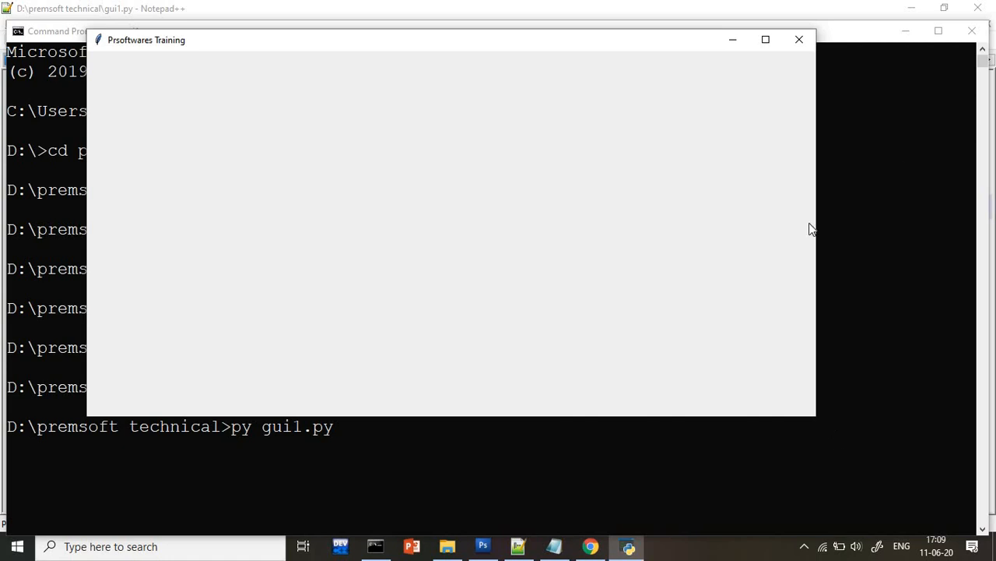
Return to gui1.py in Notepad++ after resize-testing the capped window.
left_click(799, 40)
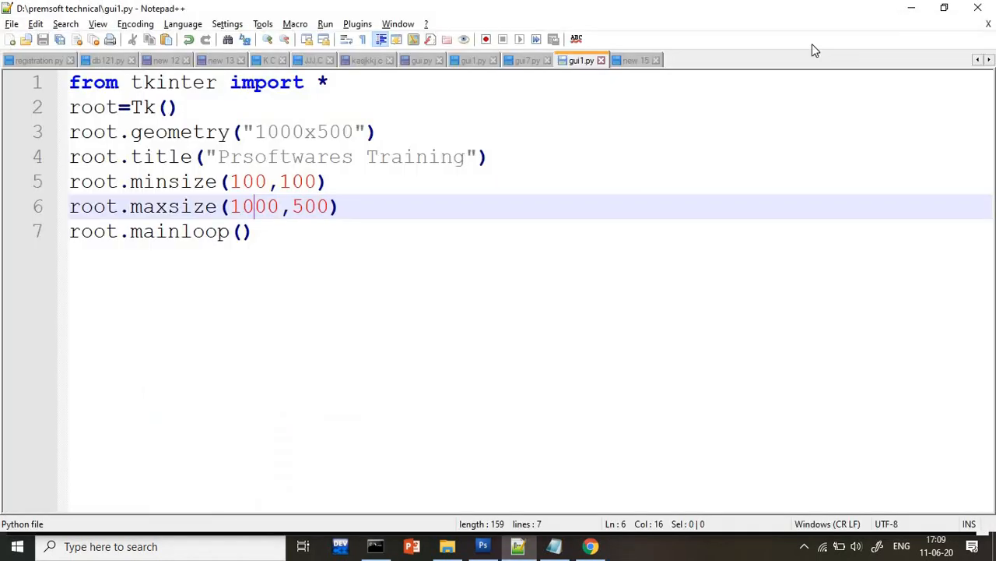
Change the maximum width to 1200 and close the rerun test window.
key("Backspace")
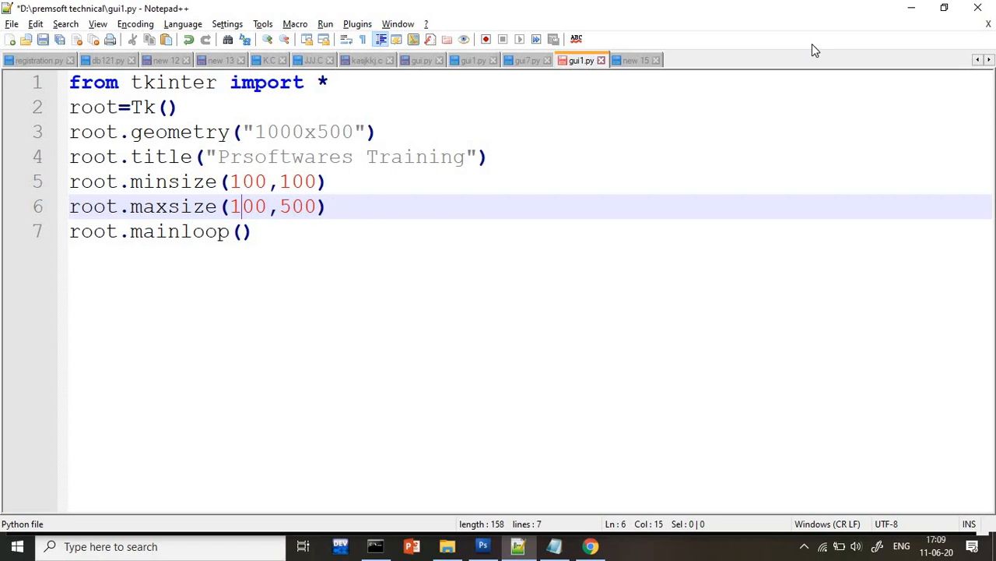
type("2")
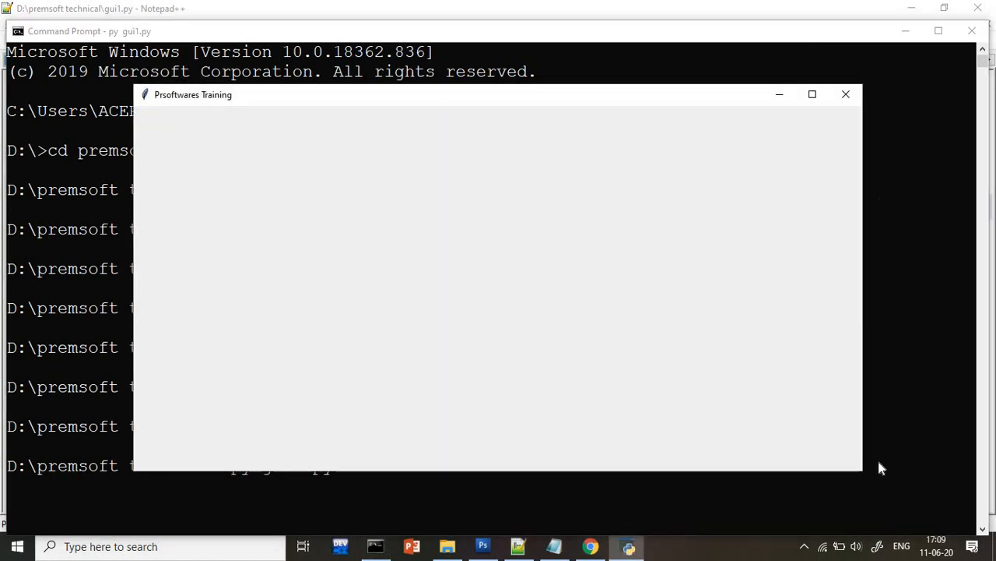
mouse_move(860, 467)
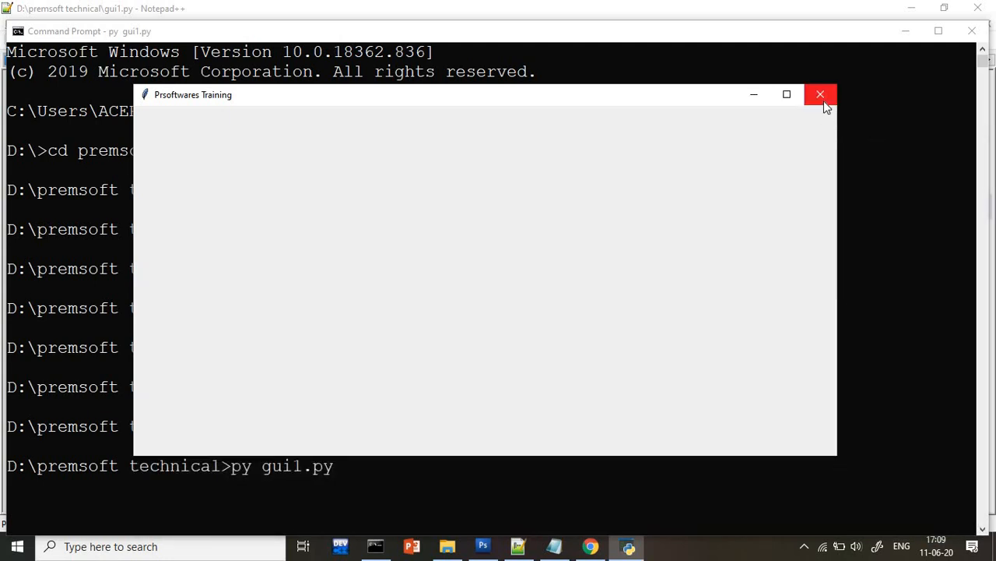
left_click(820, 94)
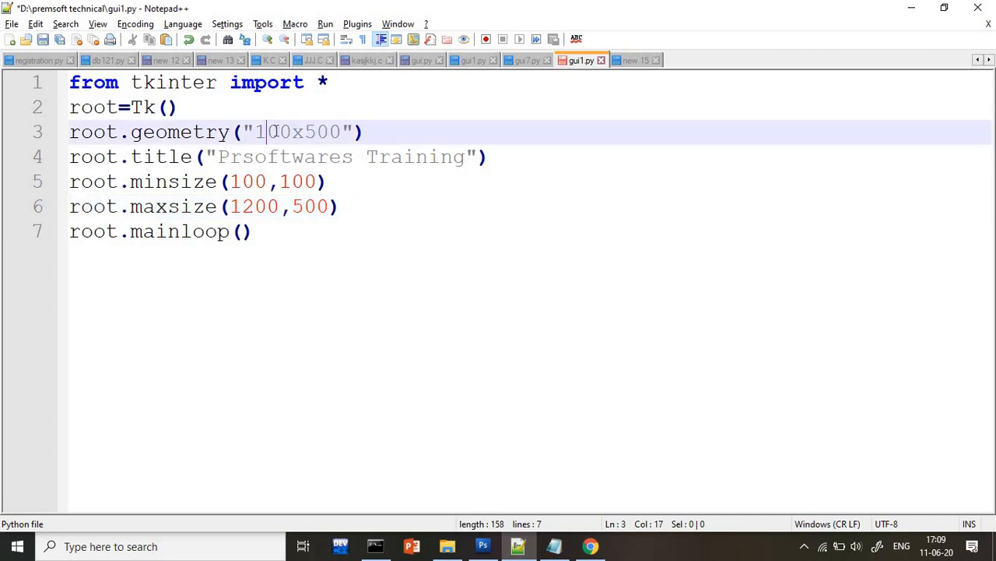
Set geometry to 500x500, close the test window, and return to the script.
type("5")
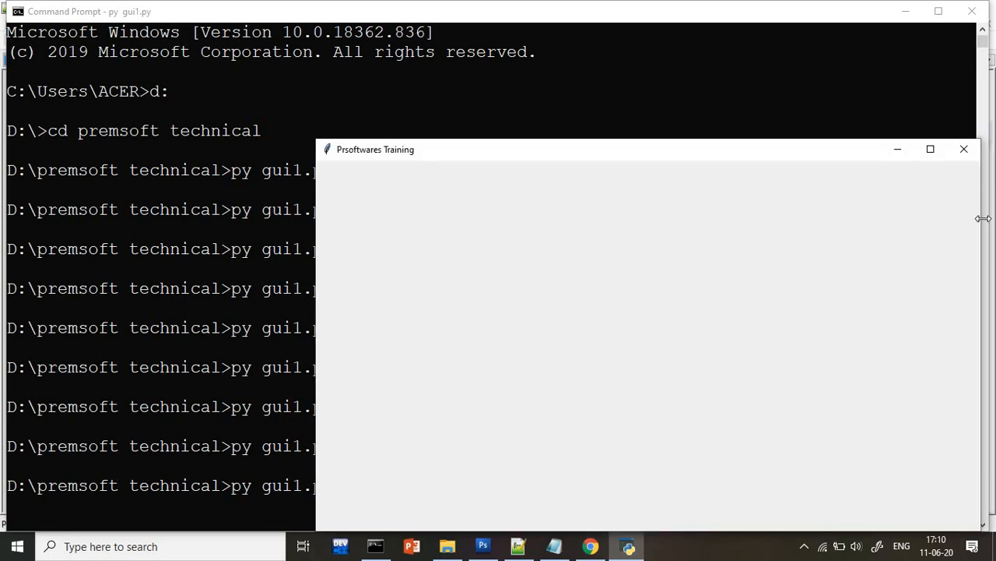
mouse_move(964, 149)
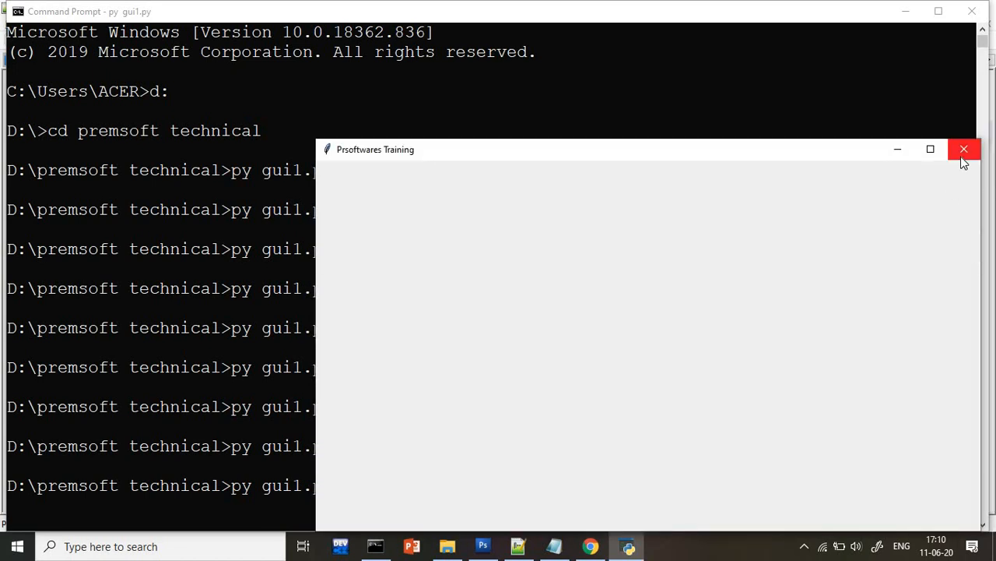
left_click(964, 149)
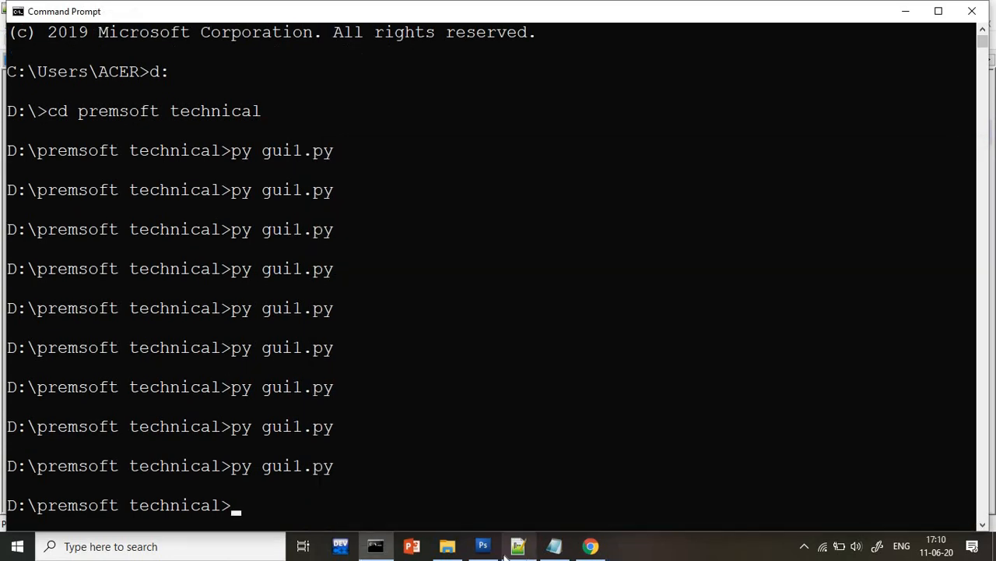
left_click(517, 546)
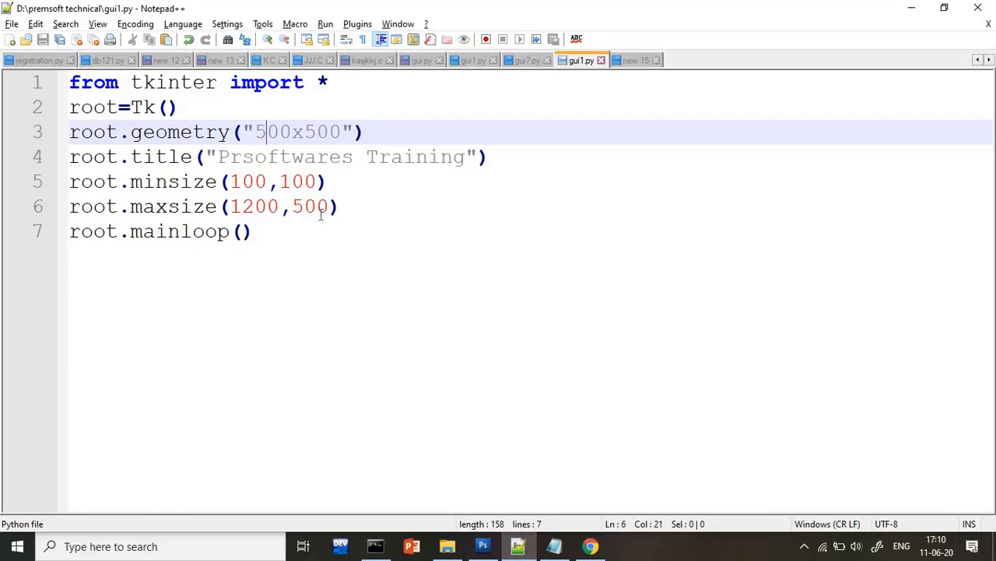
Restore geometry 1000x500 and maxsize(500,500), then test and close the window.
left_click(311, 207)
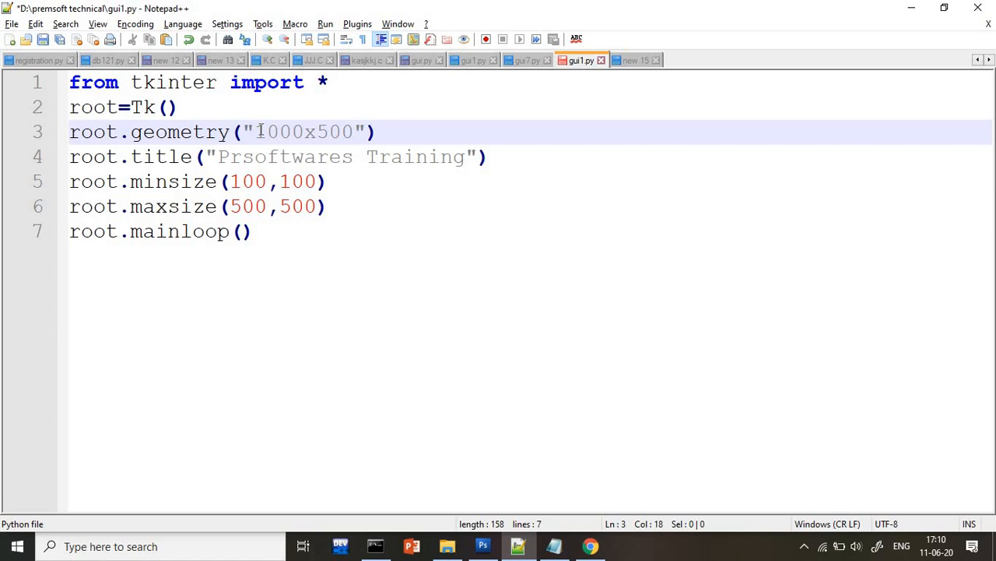
left_click(277, 132)
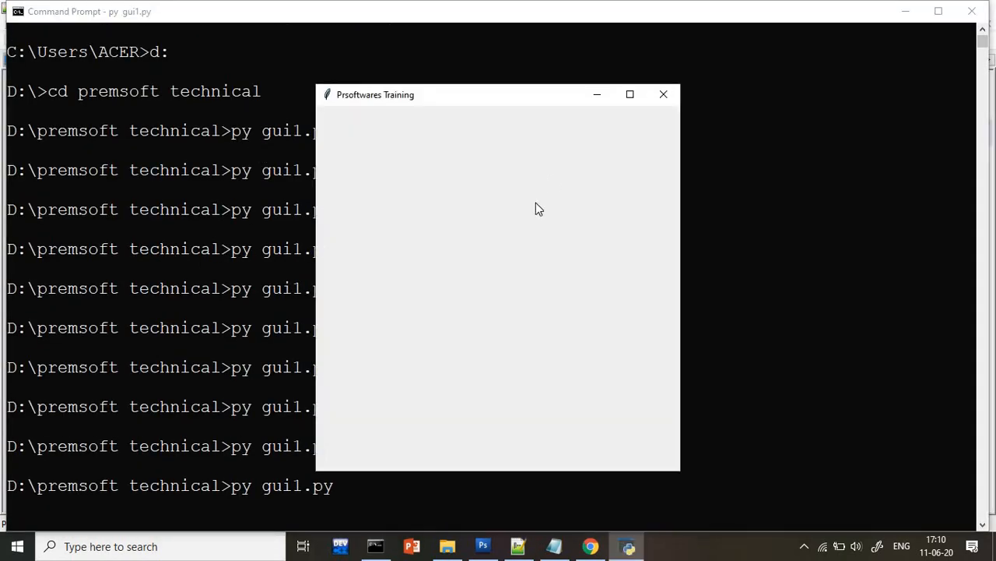
mouse_move(701, 478)
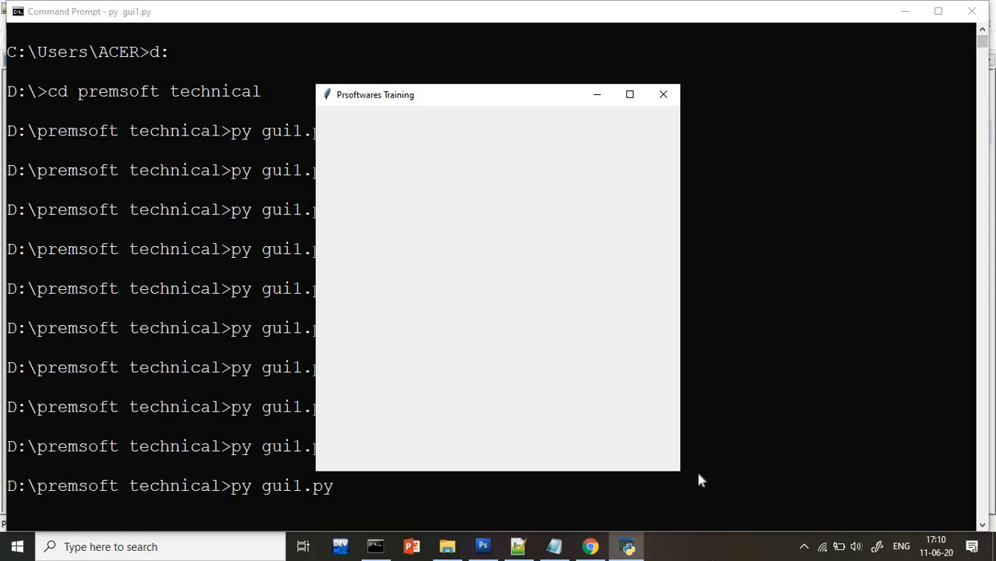
mouse_move(711, 487)
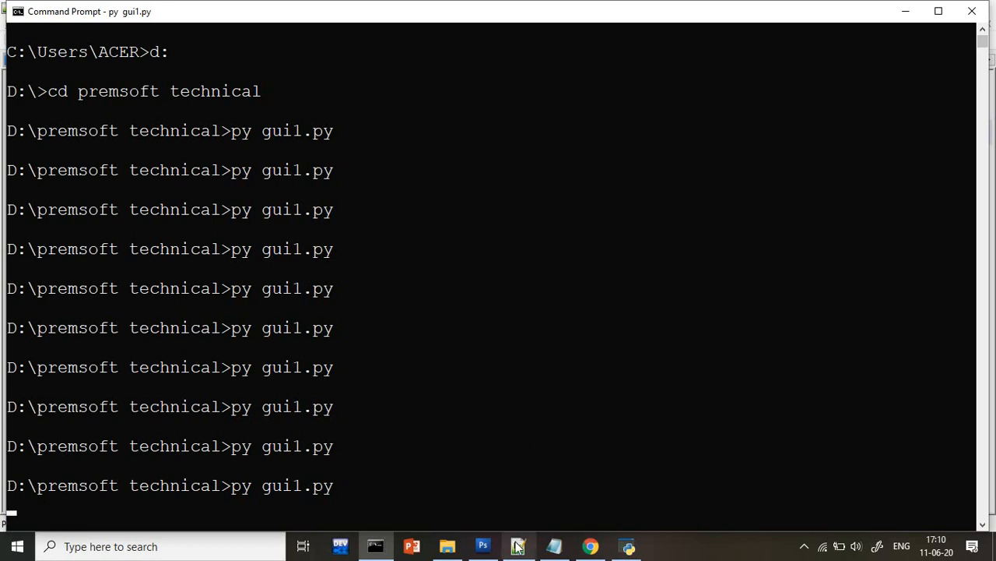
left_click(517, 546)
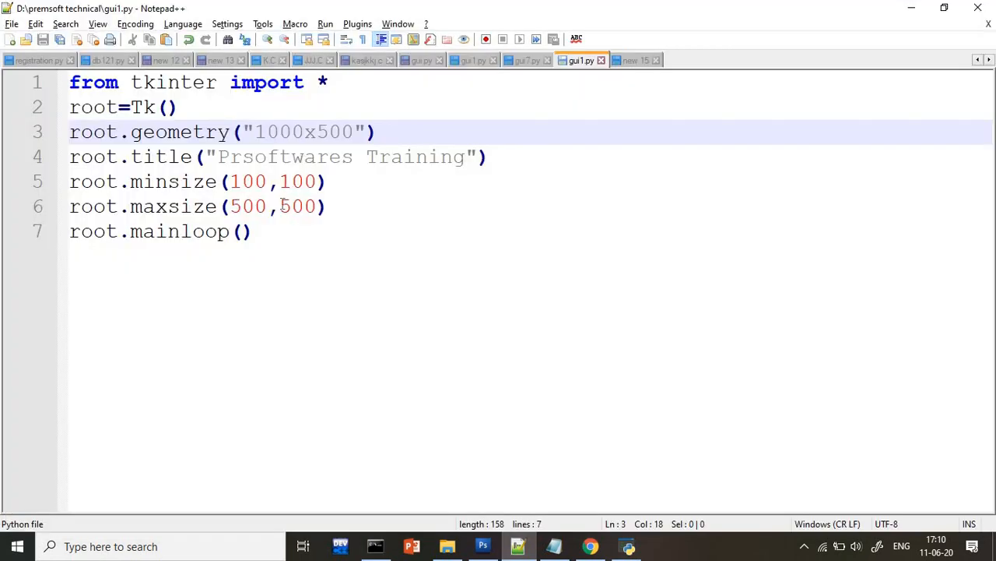
left_click(277, 206)
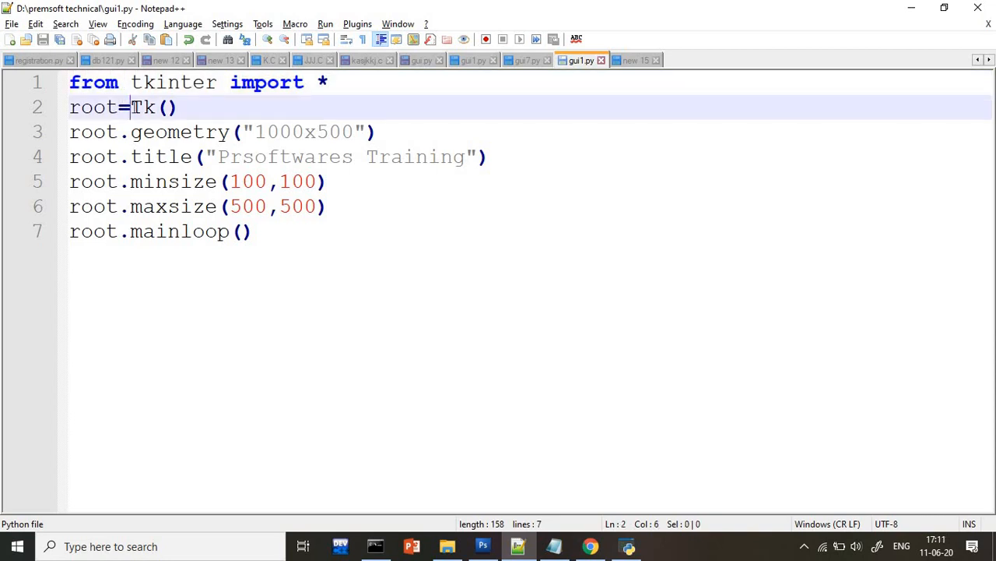
left_click(206, 131)
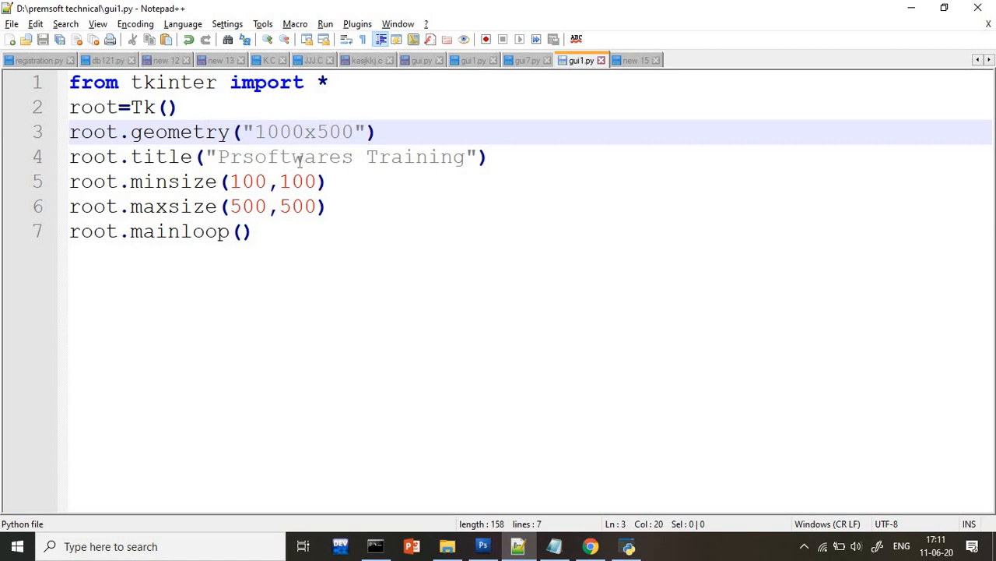
left_click(300, 156)
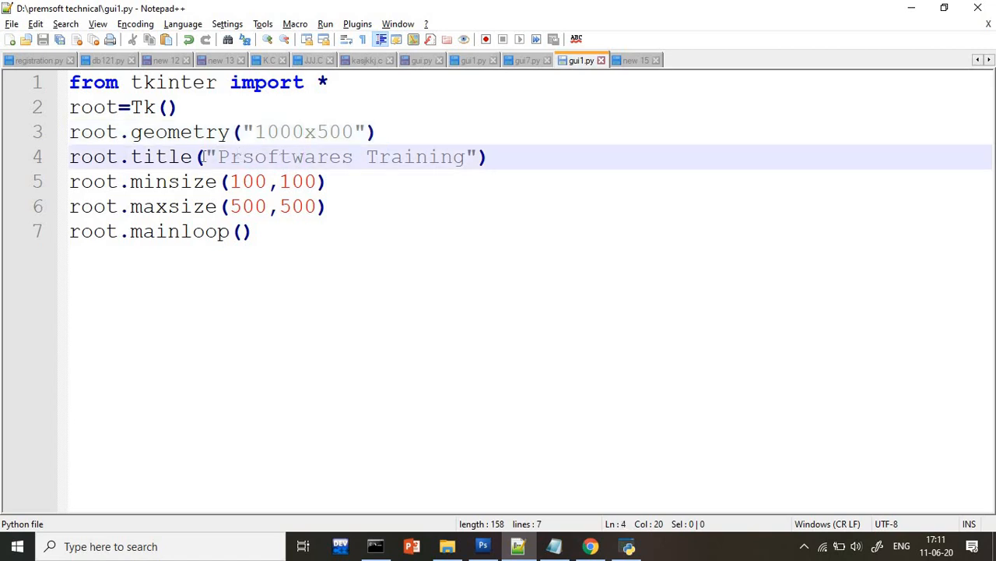
left_click(194, 181)
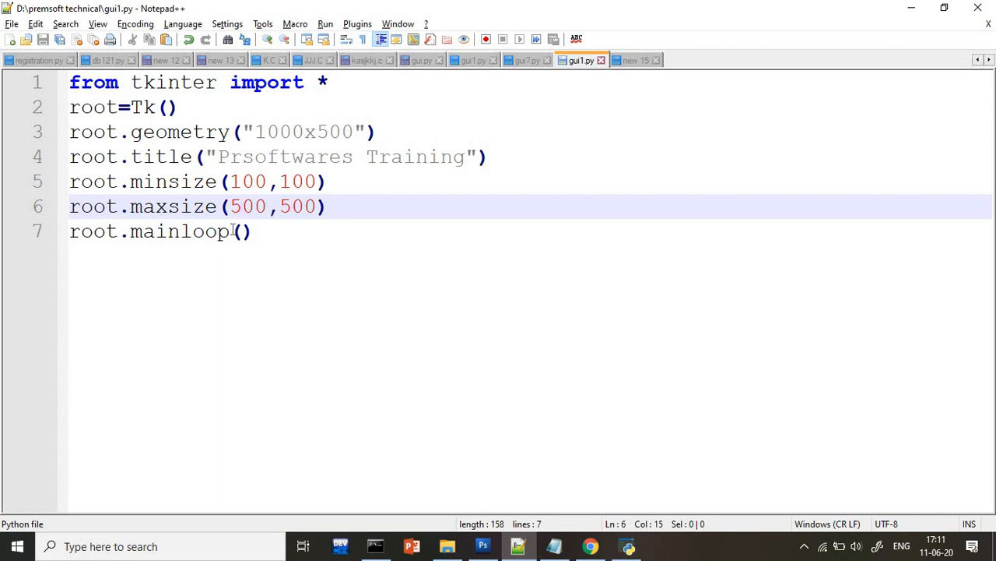
left_click(242, 206)
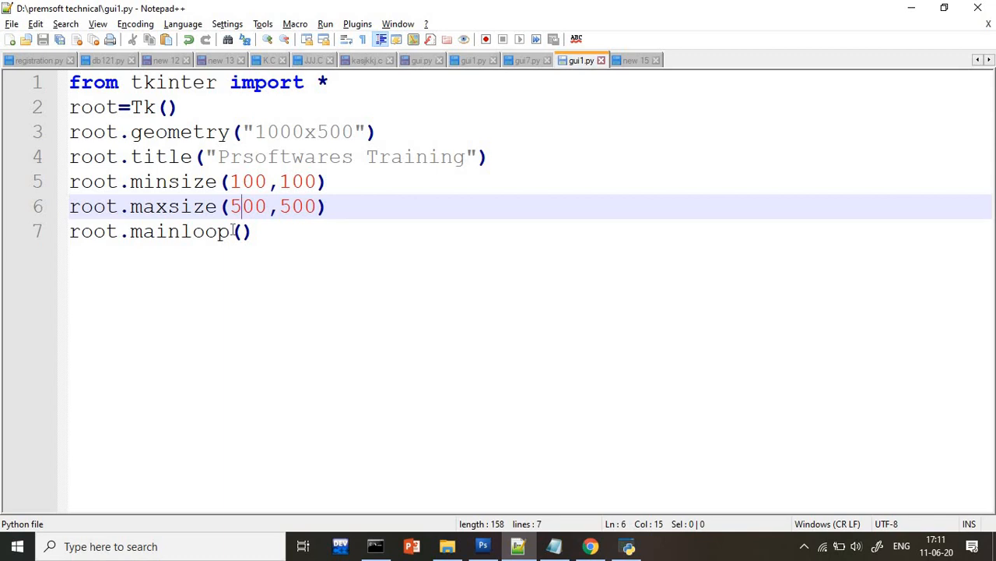